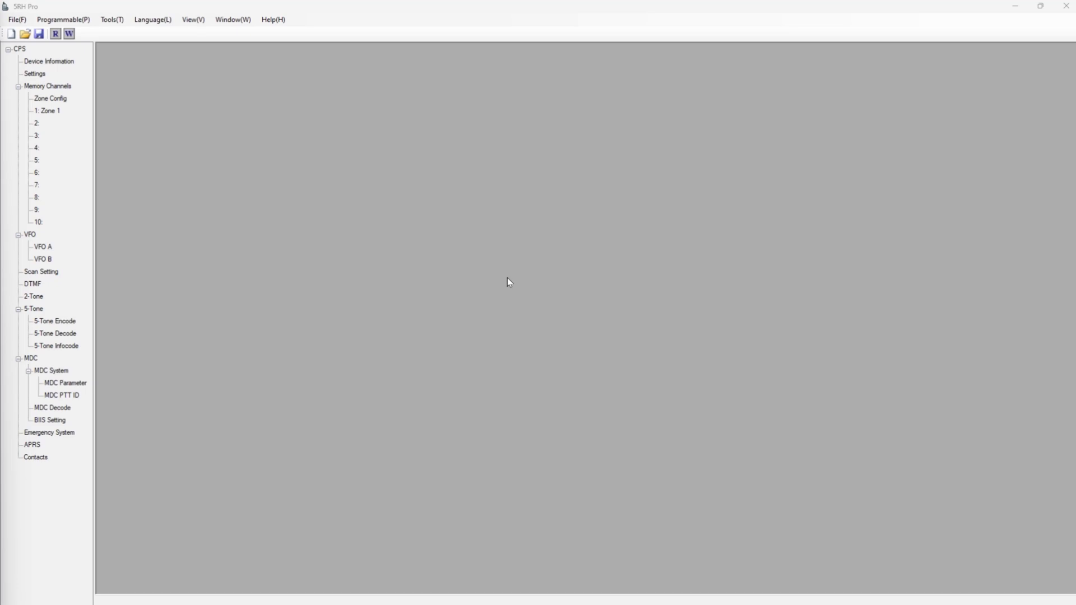
{"action": "mouse_move", "coordinate": [110, 34]}
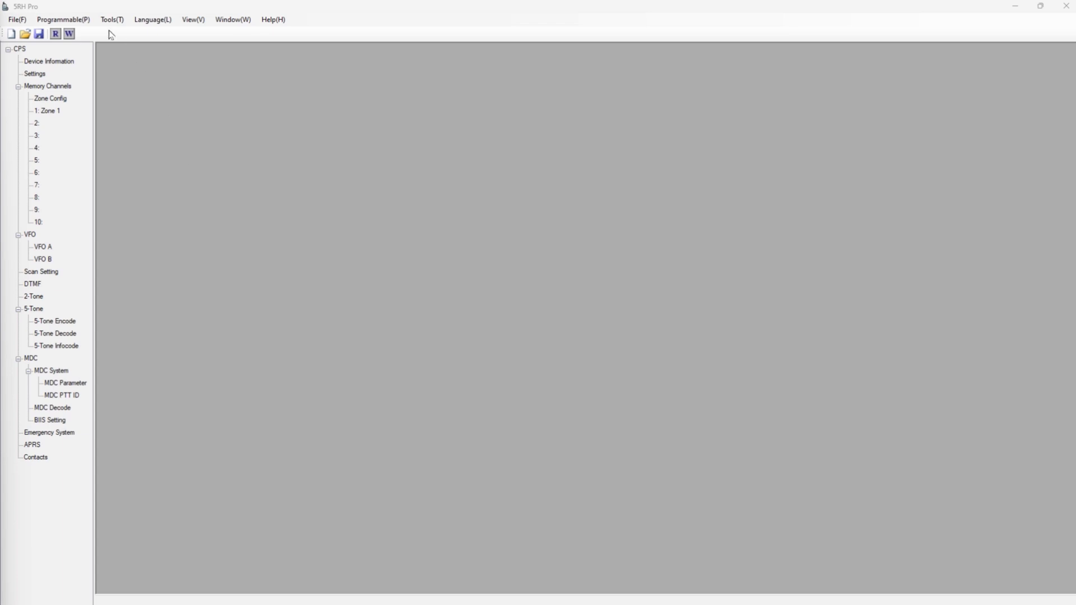
Step: Open Programmable > Read data from radio, with COM9 as the port
{"action": "left_click", "coordinate": [62, 19]}
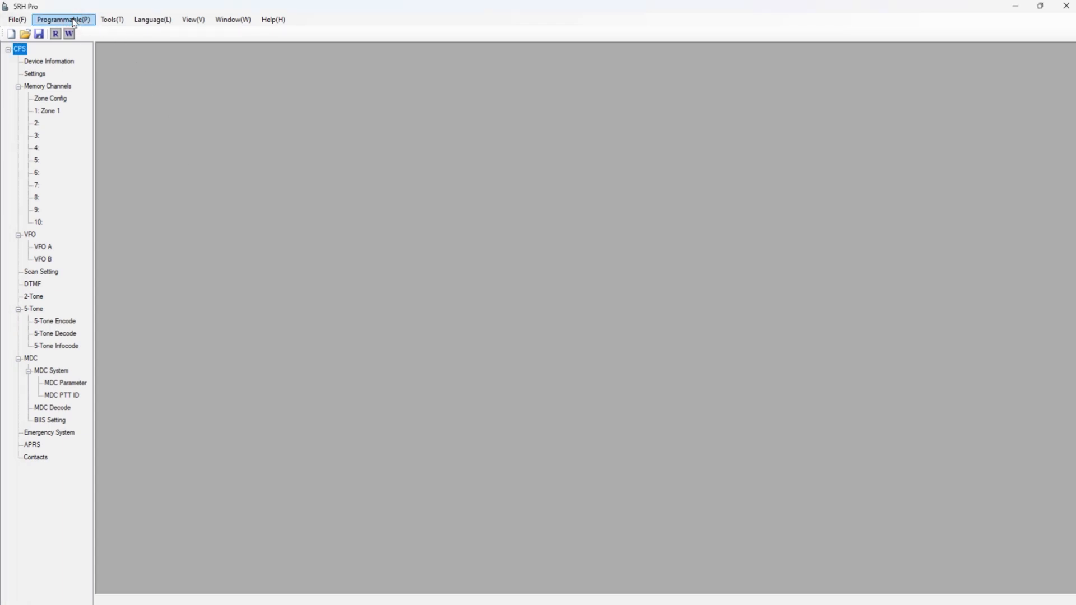
{"action": "left_click", "coordinate": [62, 19]}
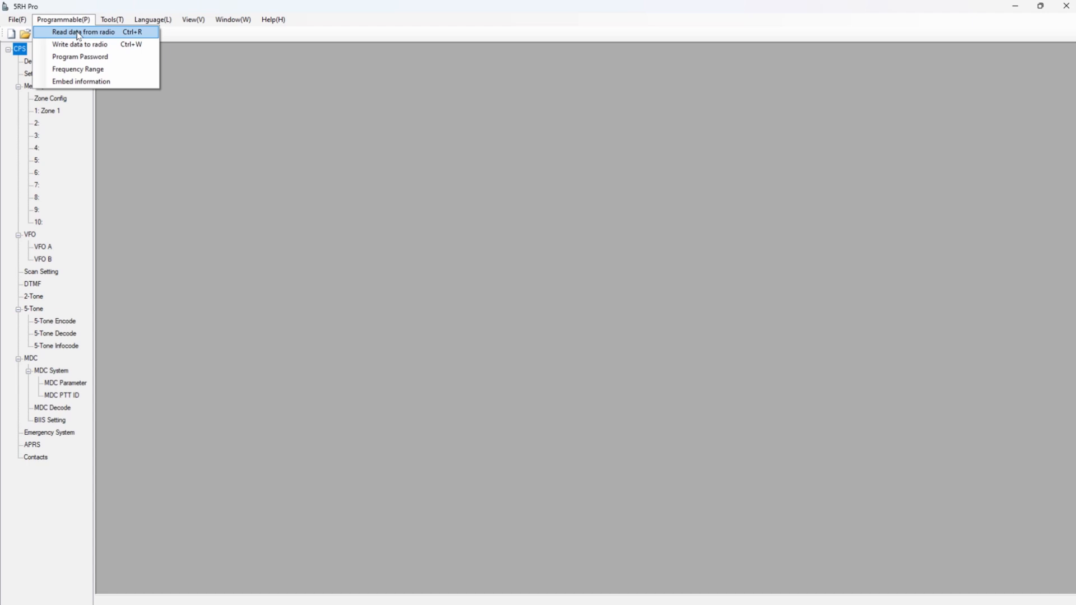
{"action": "left_click", "coordinate": [83, 31]}
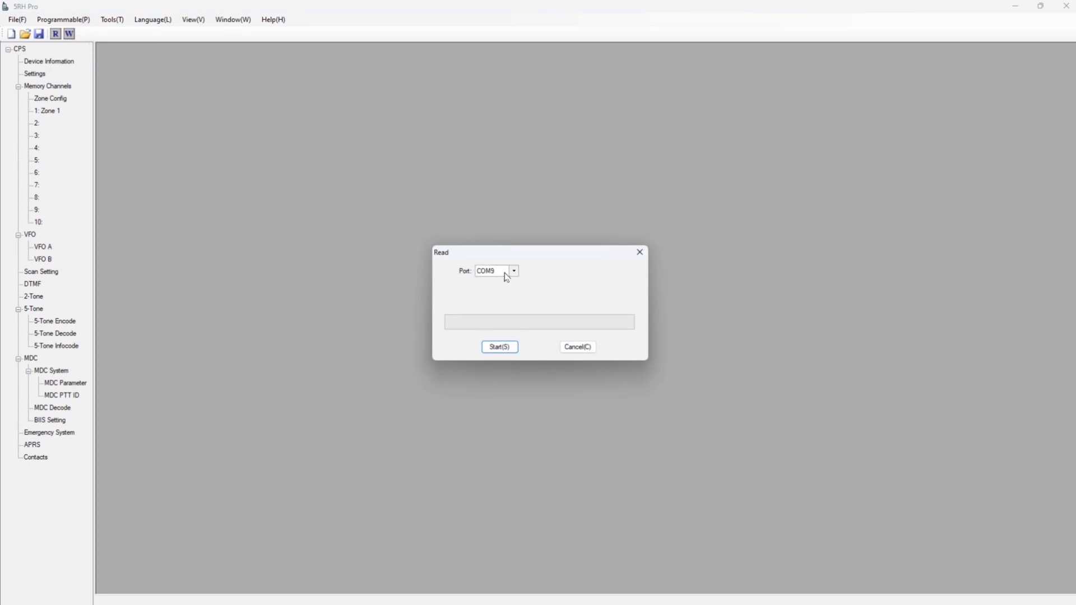
Step: Start the codeplug read and retry after the Failure message until it succeeds
{"action": "left_click", "coordinate": [514, 270]}
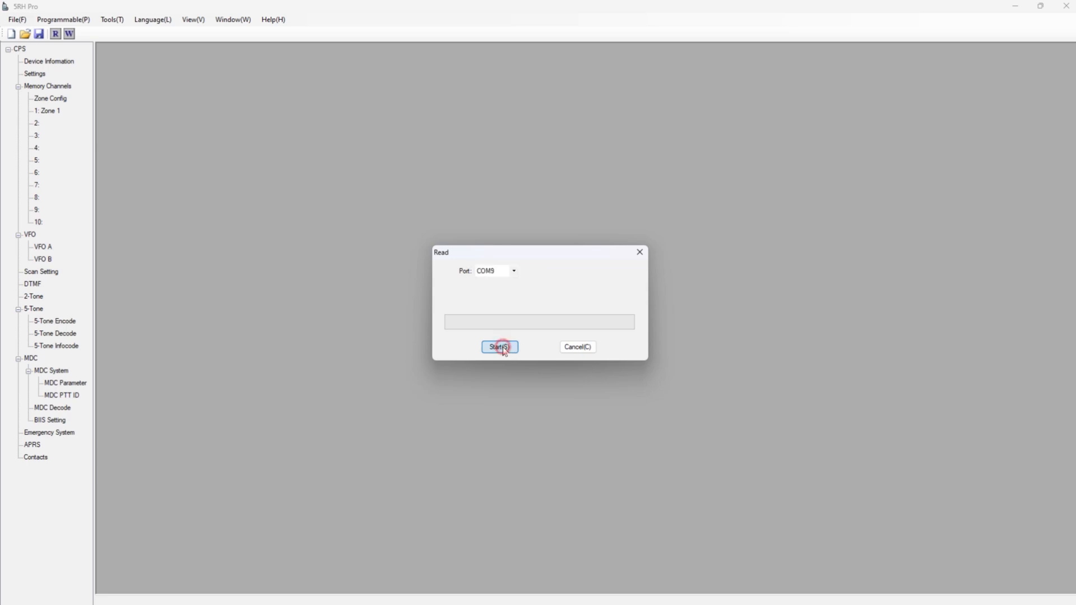
{"action": "left_click", "coordinate": [499, 346]}
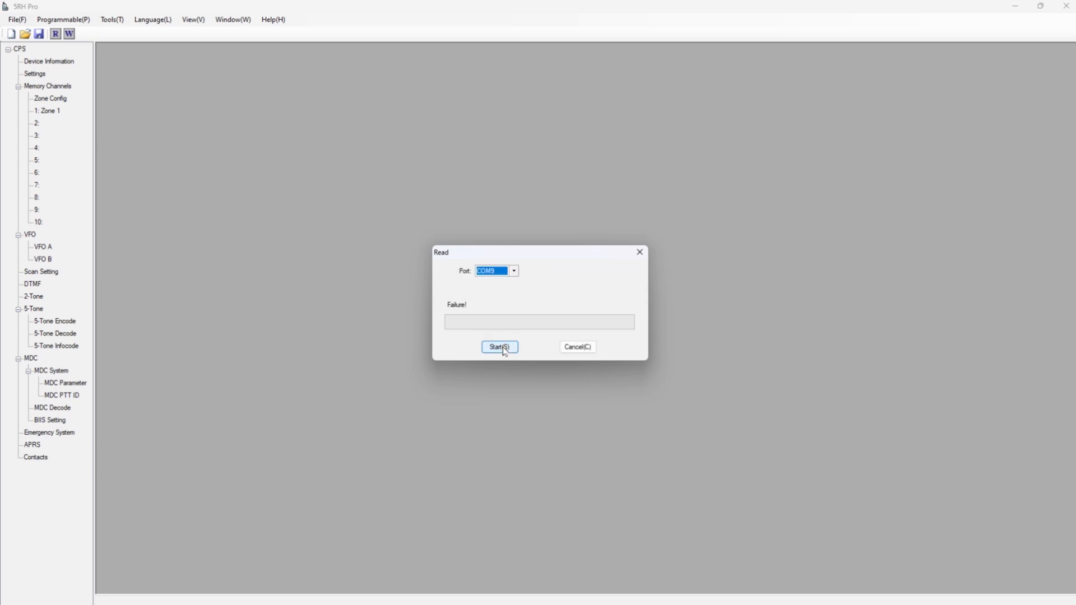
{"action": "left_click", "coordinate": [499, 346]}
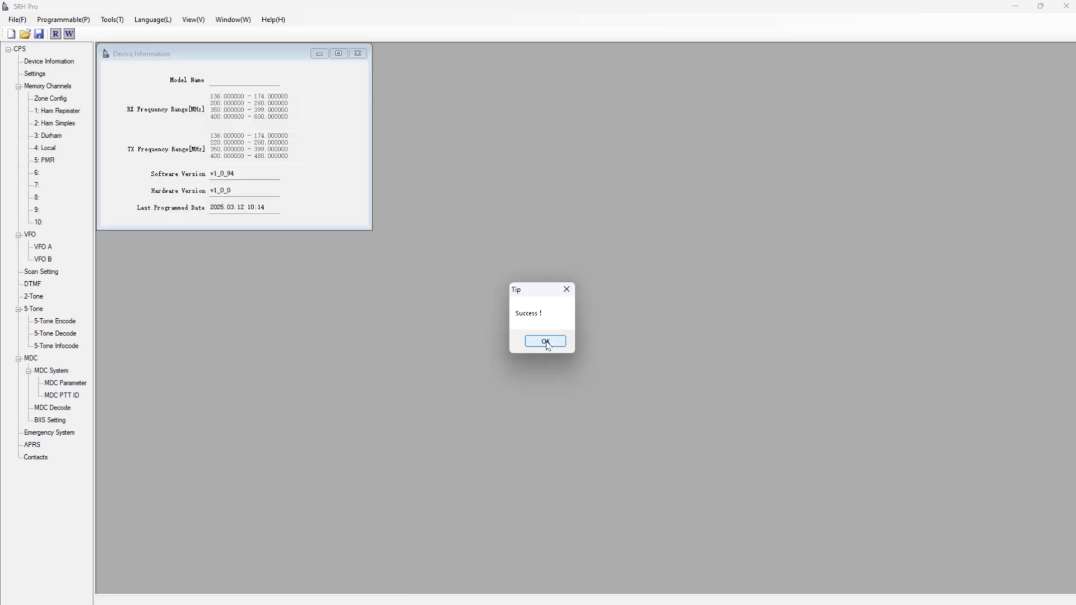
Step: Dismiss the Success tip and close the Device Information window (software v1_0_94)
{"action": "left_click", "coordinate": [544, 341]}
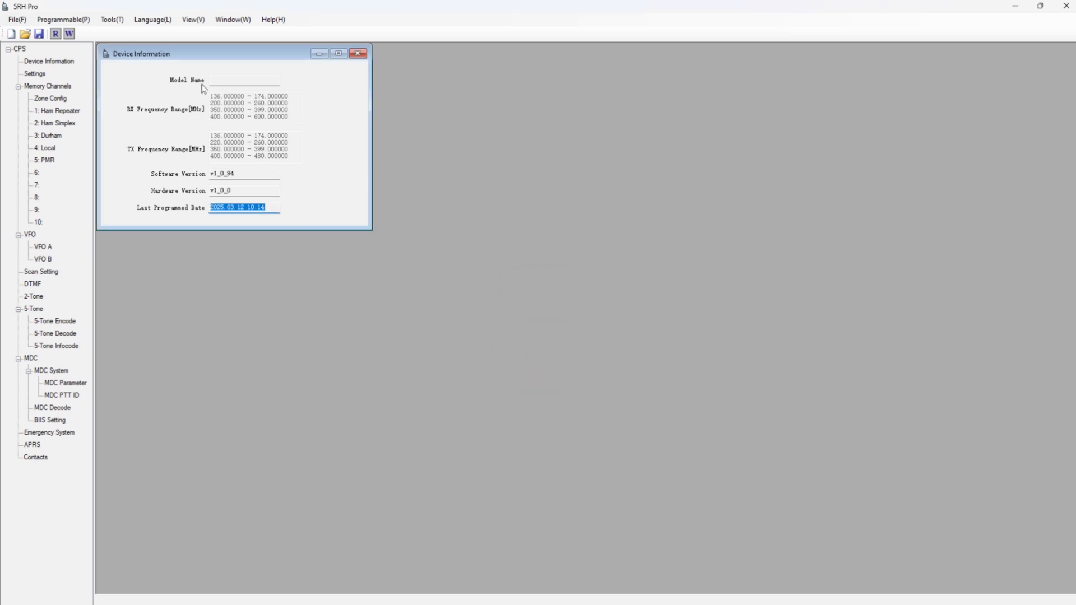
{"action": "mouse_move", "coordinate": [291, 167]}
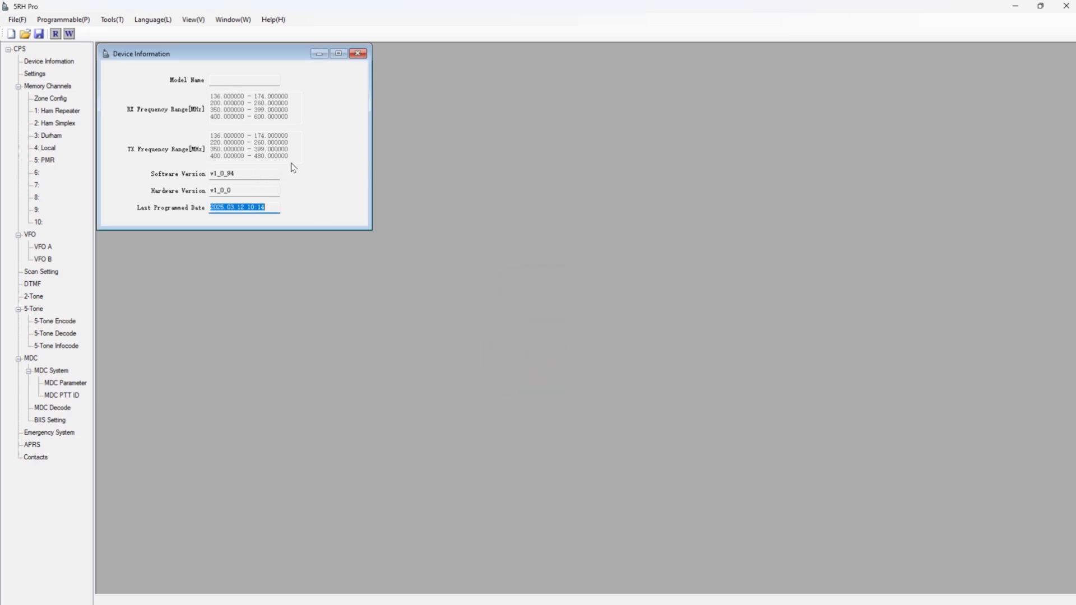
{"action": "mouse_move", "coordinate": [303, 197]}
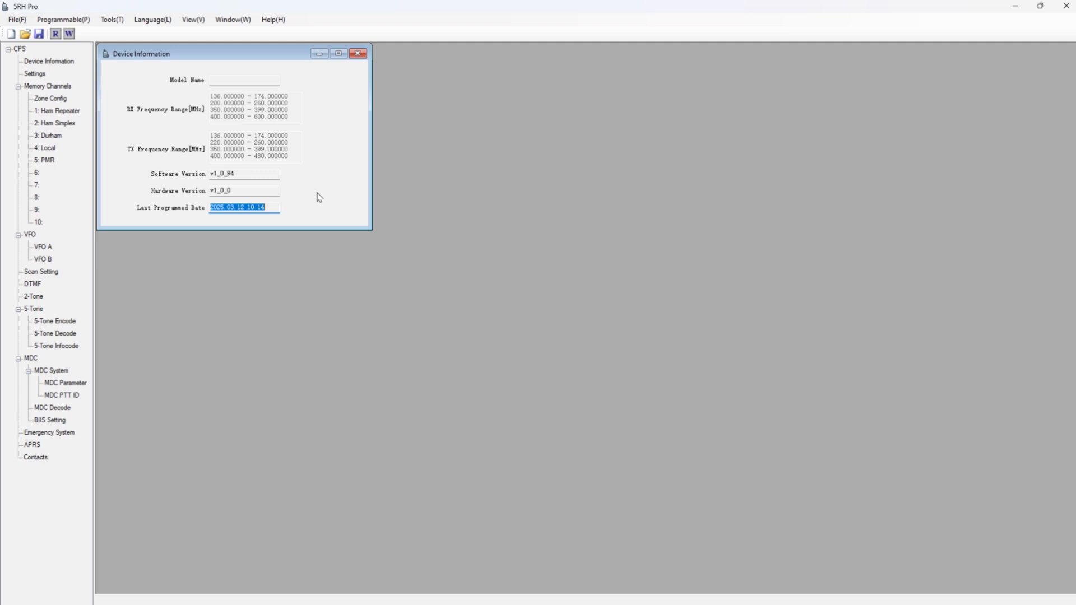
{"action": "mouse_move", "coordinate": [221, 218]}
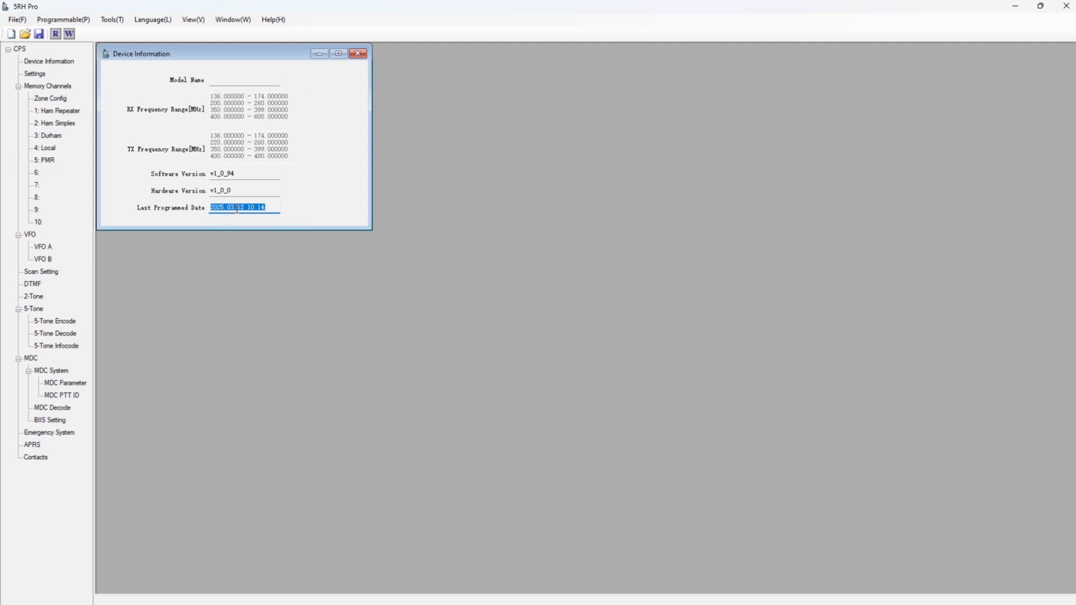
{"action": "mouse_move", "coordinate": [358, 54]}
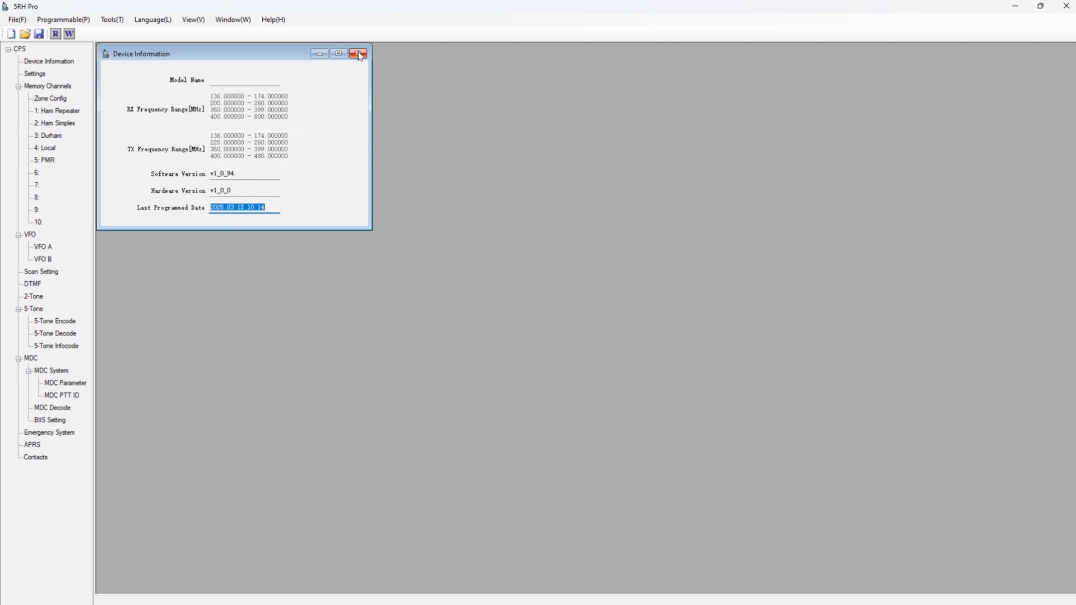
{"action": "left_click", "coordinate": [358, 54]}
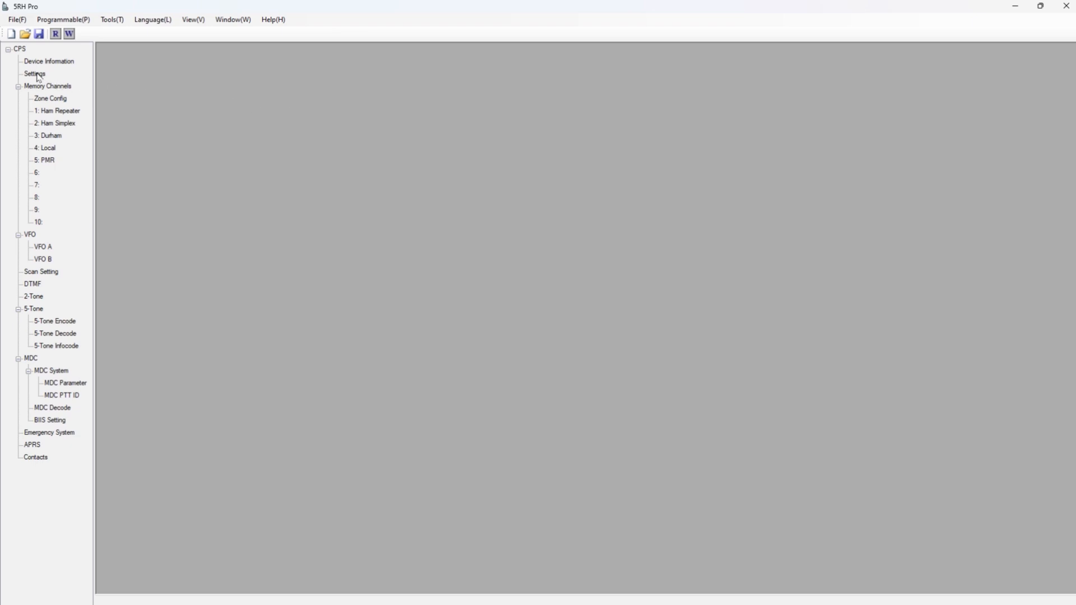
Step: Open Settings, keeping Band A channel display as Name and power-on face as Character
{"action": "left_click", "coordinate": [34, 74]}
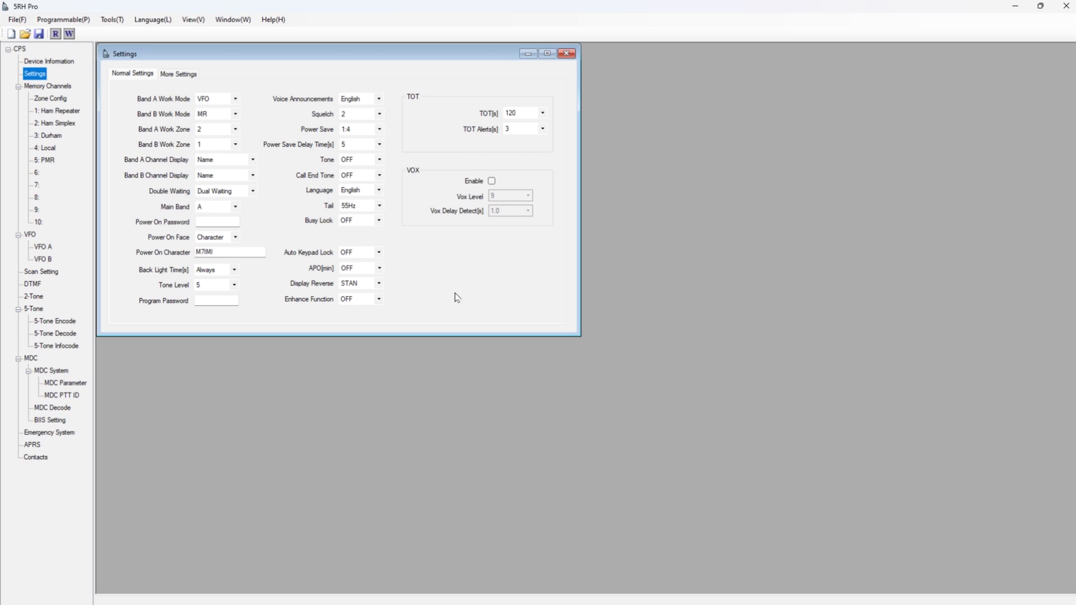
{"action": "mouse_move", "coordinate": [451, 294]}
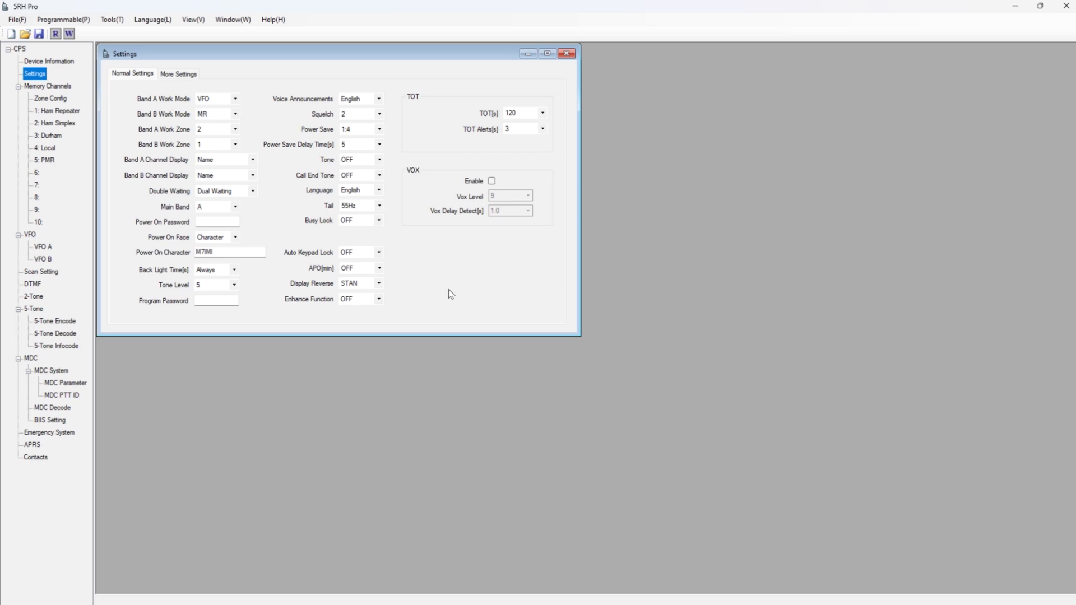
{"action": "mouse_move", "coordinate": [241, 97]}
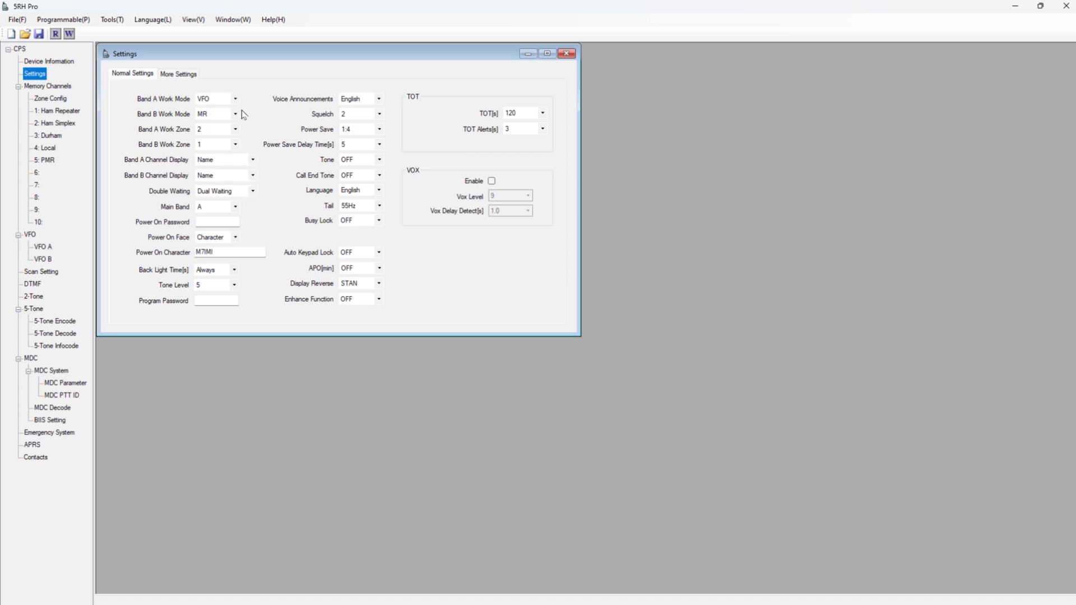
{"action": "mouse_move", "coordinate": [165, 169]}
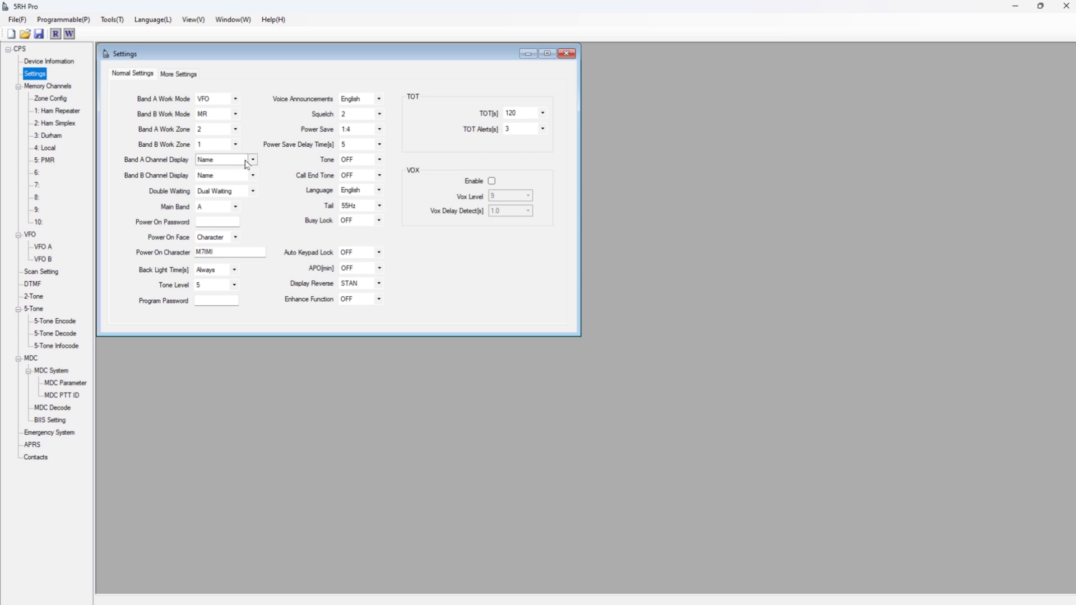
{"action": "left_click", "coordinate": [253, 159]}
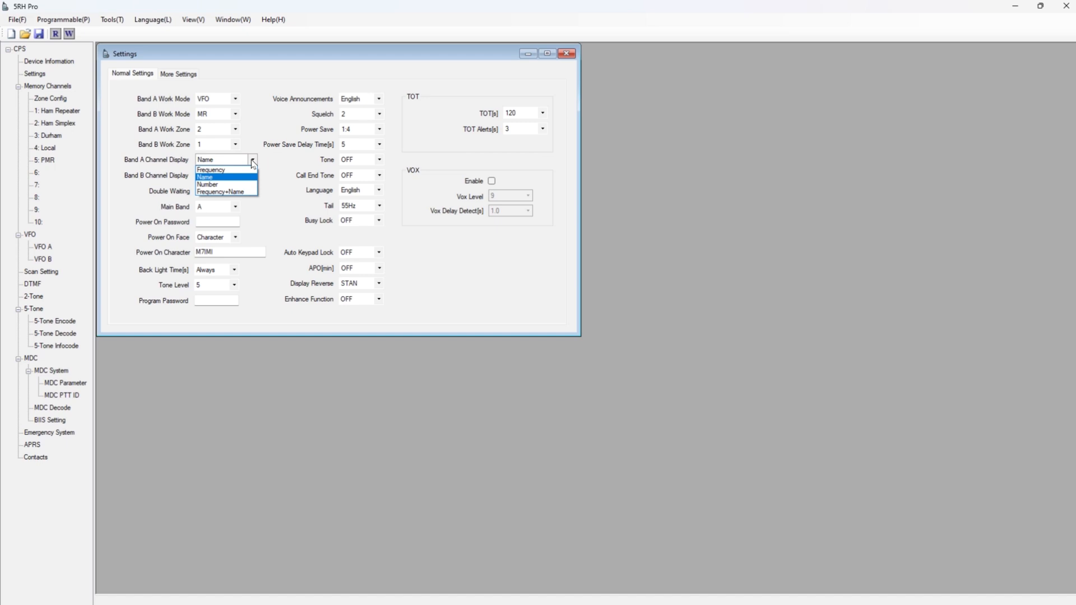
{"action": "left_click", "coordinate": [204, 176]}
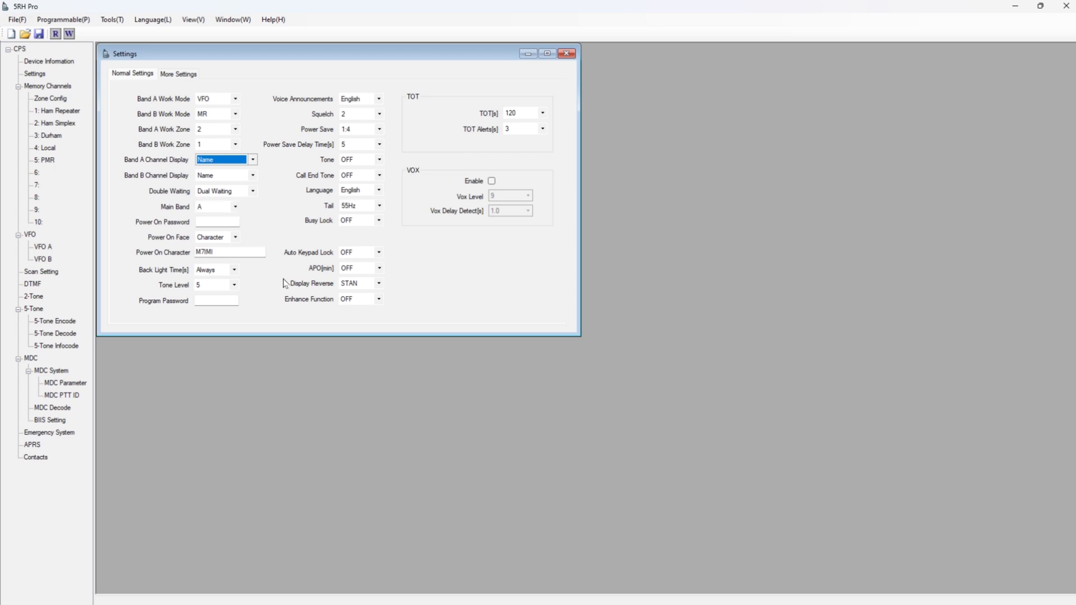
{"action": "mouse_move", "coordinate": [251, 306]}
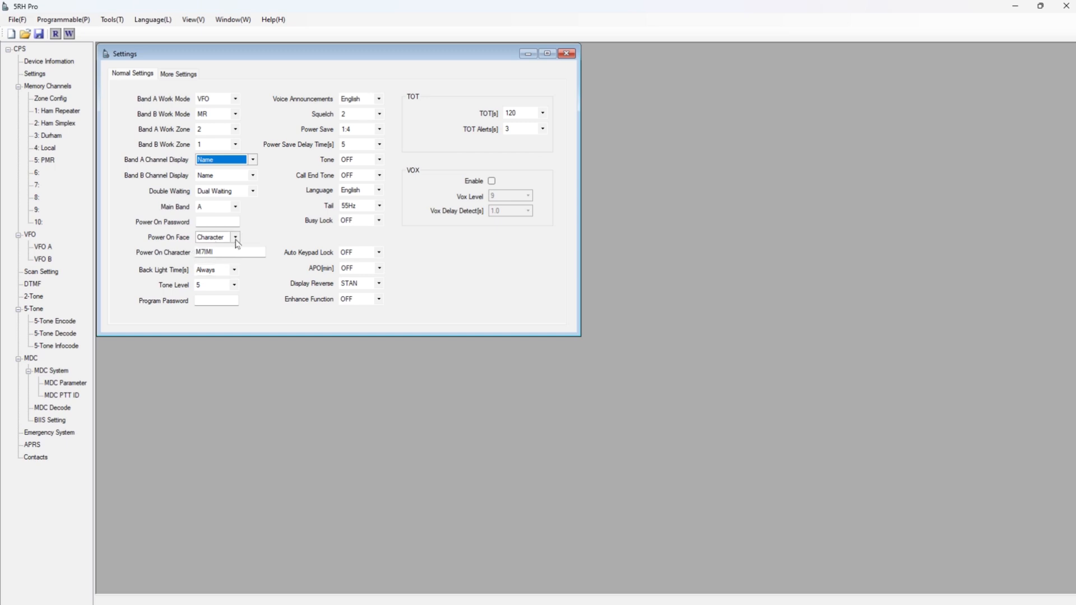
{"action": "left_click", "coordinate": [234, 238]}
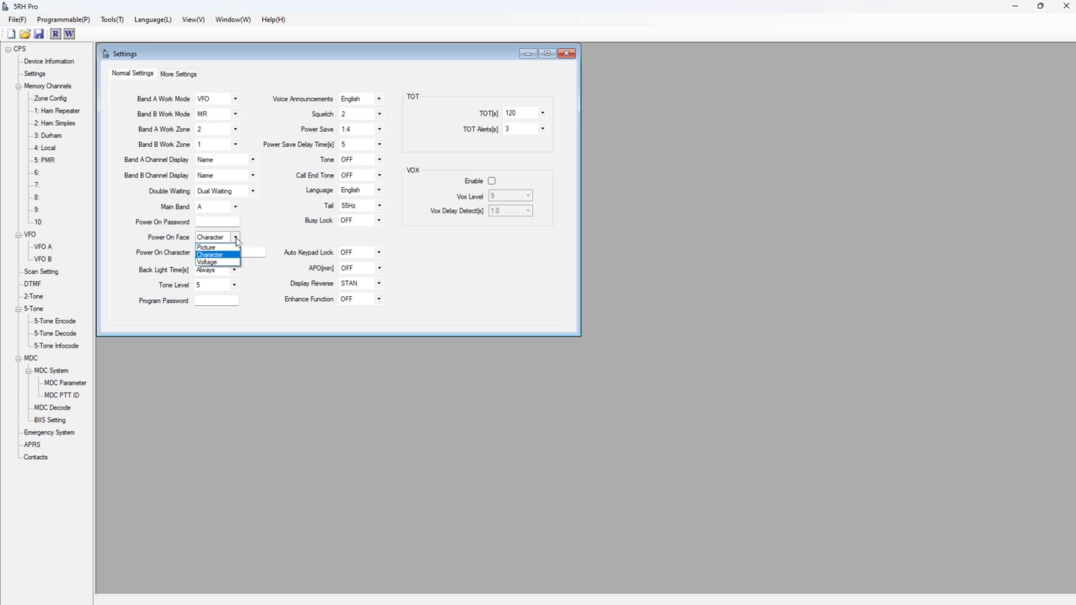
{"action": "left_click", "coordinate": [211, 254]}
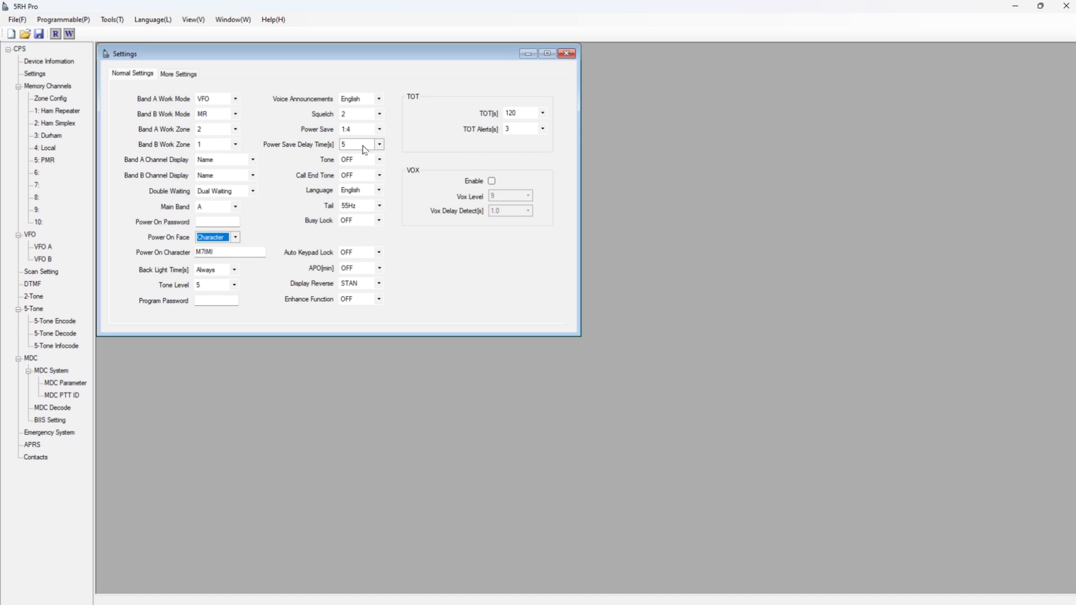
{"action": "mouse_move", "coordinate": [361, 164]}
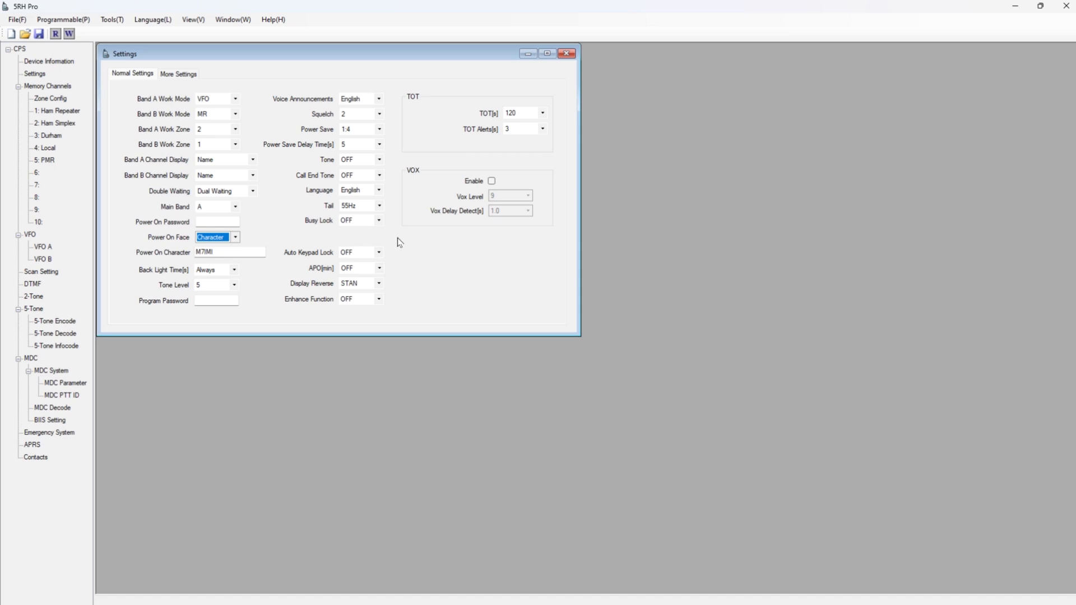
{"action": "mouse_move", "coordinate": [487, 187]}
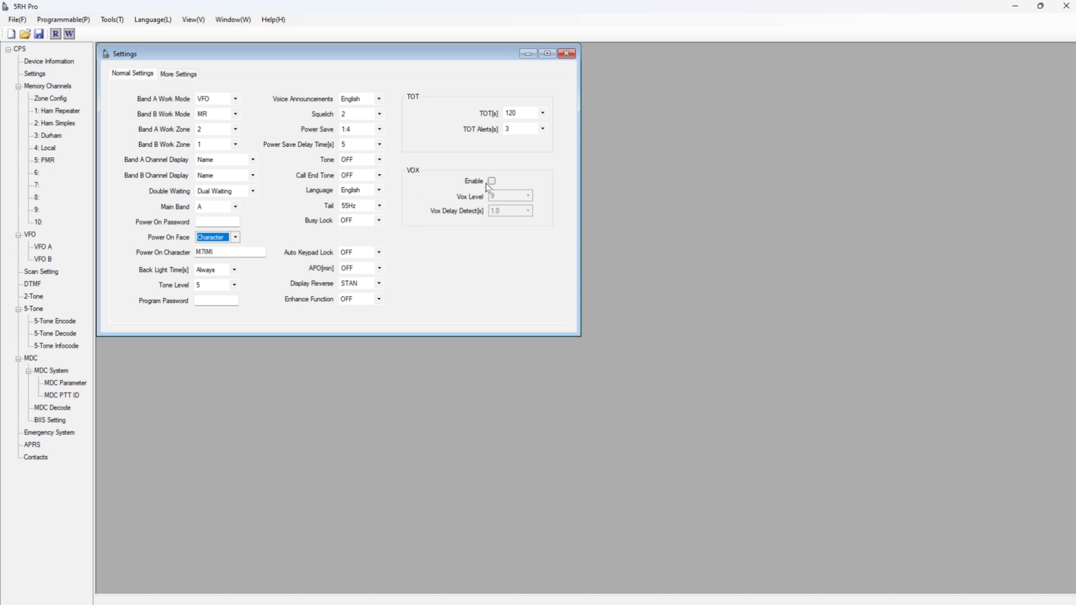
{"action": "mouse_move", "coordinate": [427, 238]}
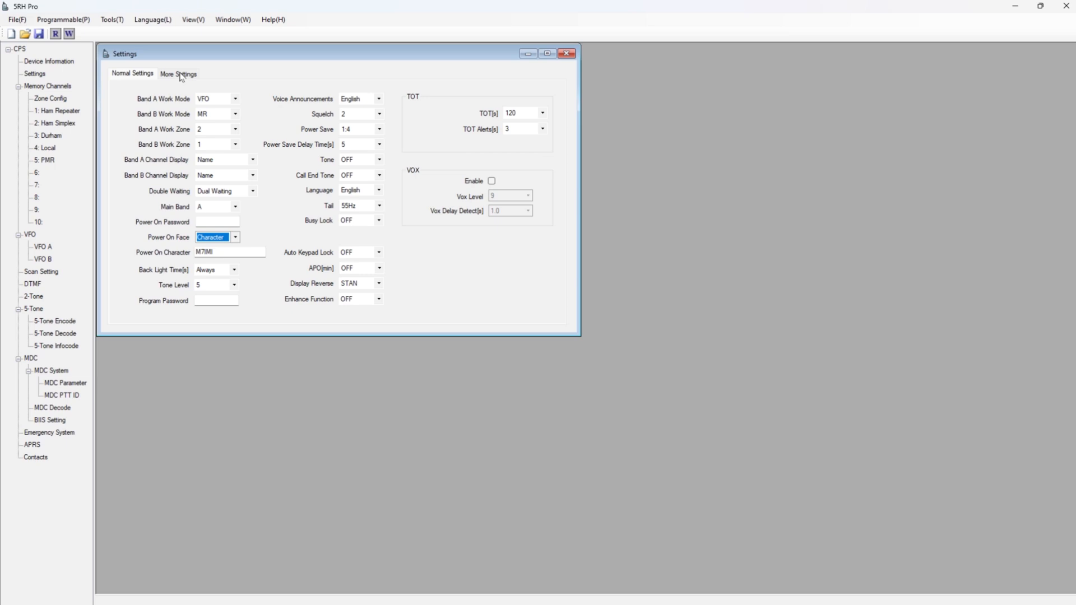
Step: Review More Settings (program keys, GPS) unchanged, then close the settings window
{"action": "left_click", "coordinate": [178, 74]}
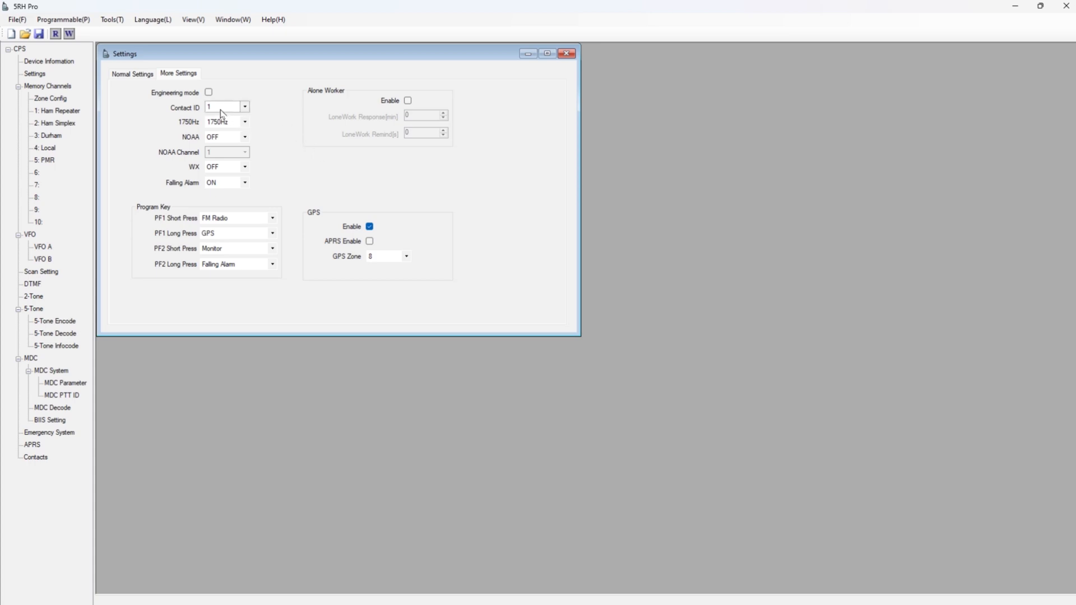
{"action": "mouse_move", "coordinate": [247, 116]}
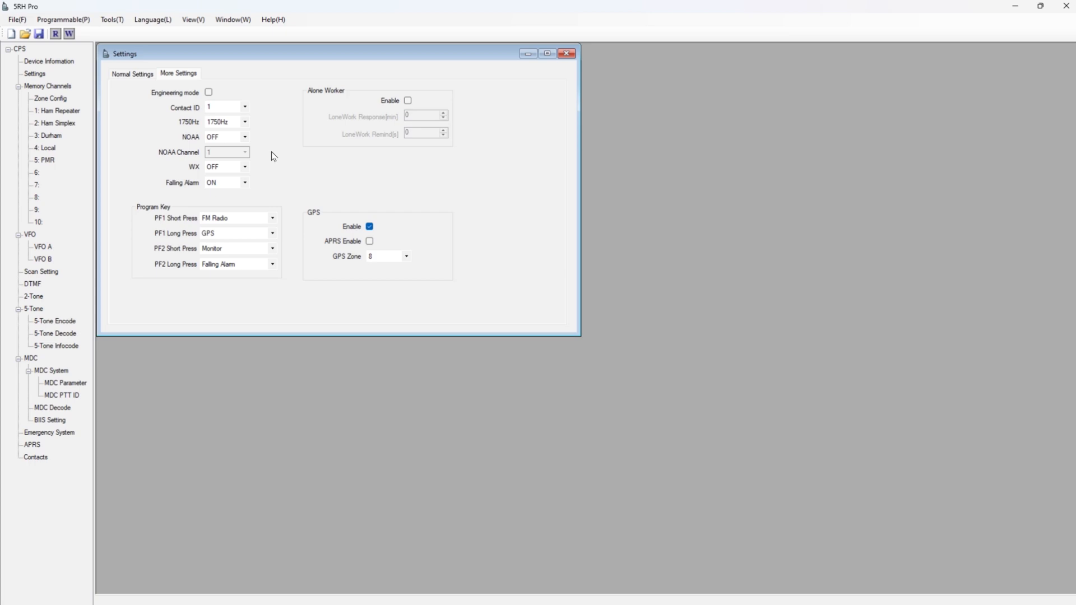
{"action": "mouse_move", "coordinate": [305, 199]}
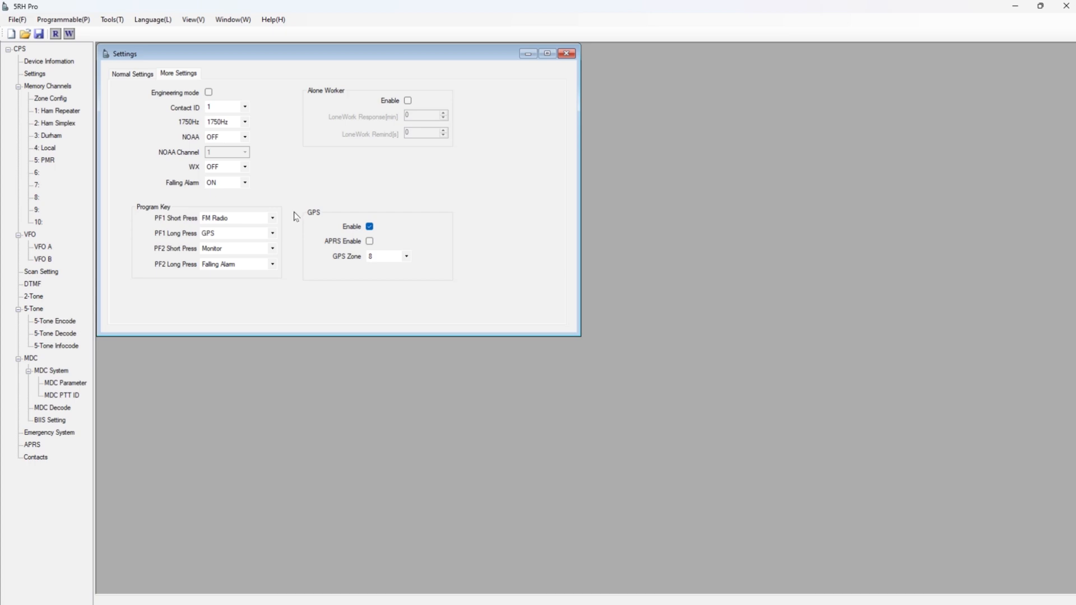
{"action": "mouse_move", "coordinate": [295, 260]}
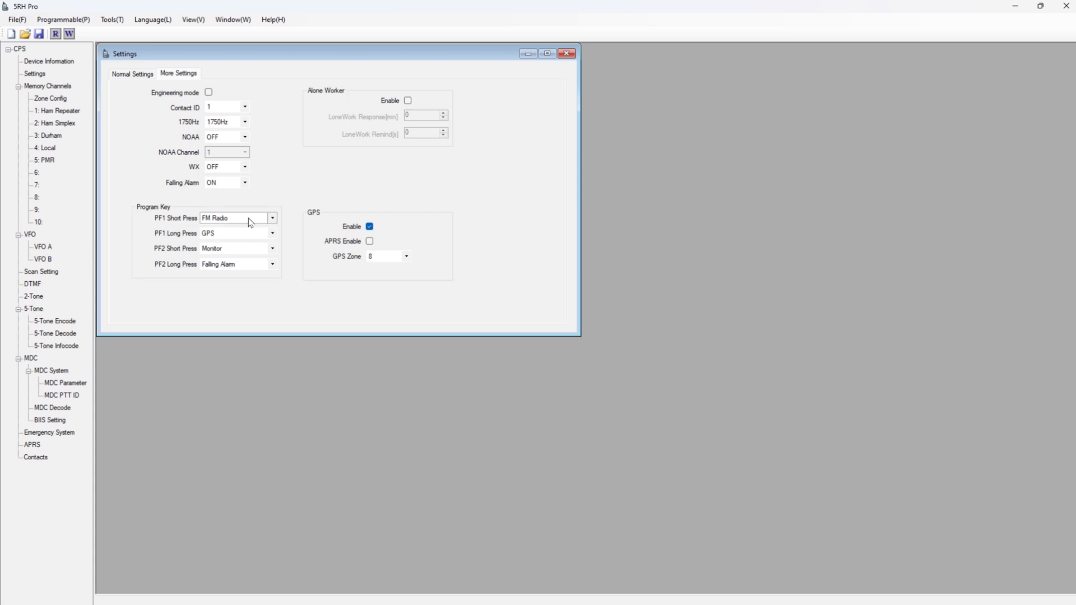
{"action": "mouse_move", "coordinate": [252, 223]}
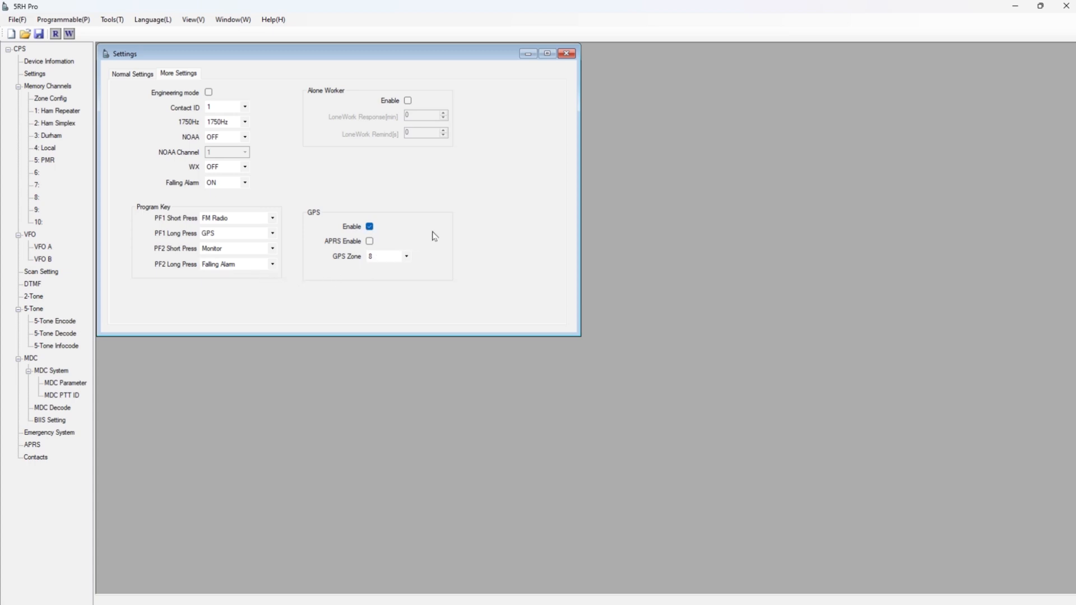
{"action": "mouse_move", "coordinate": [470, 223]}
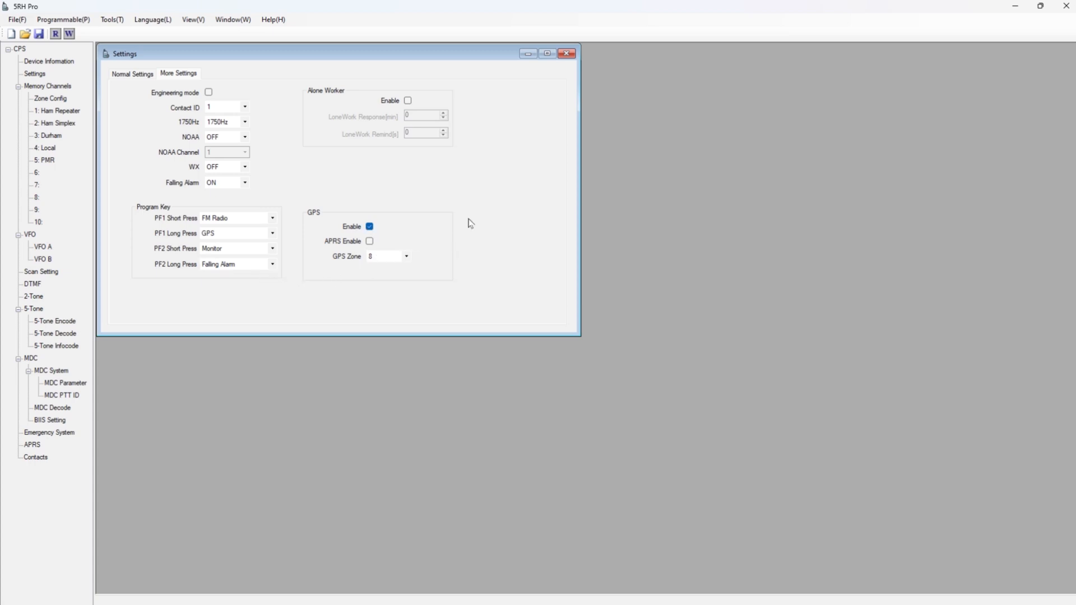
{"action": "left_click", "coordinate": [566, 53]}
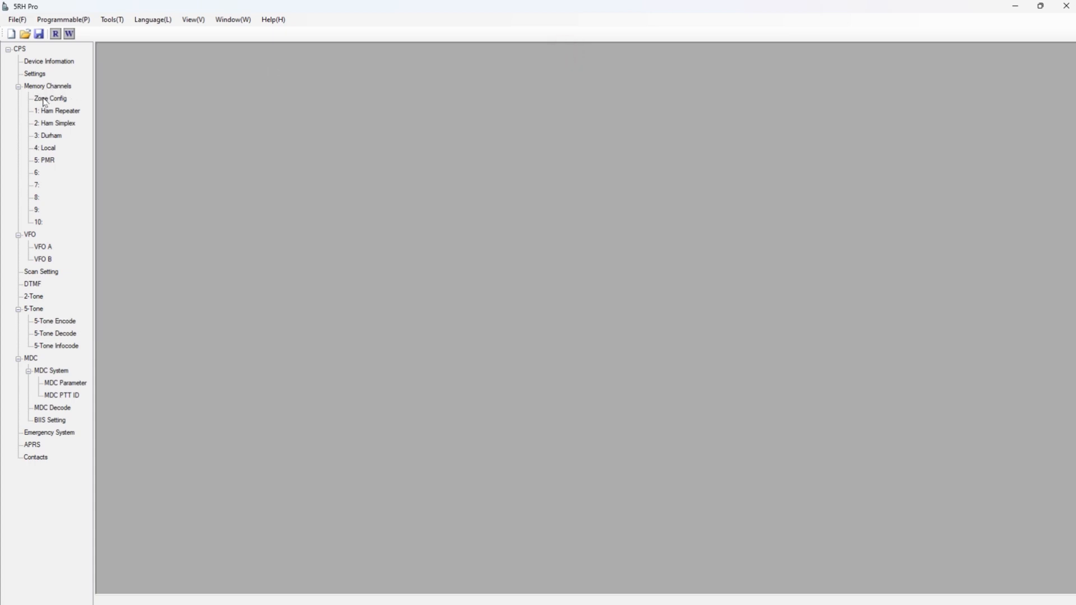
{"action": "left_click", "coordinate": [50, 99]}
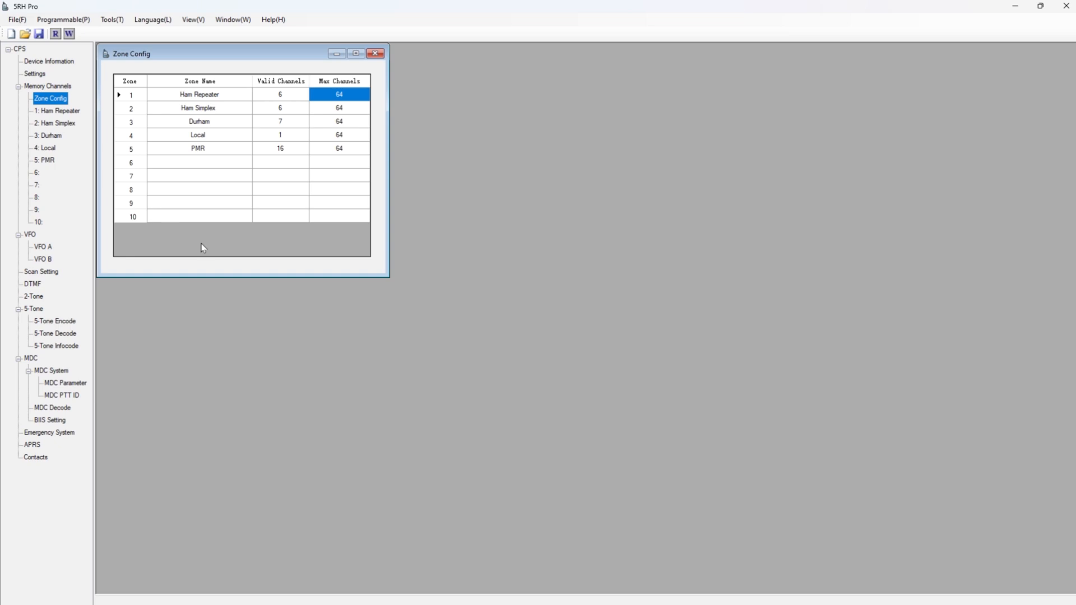
{"action": "mouse_move", "coordinate": [197, 244]}
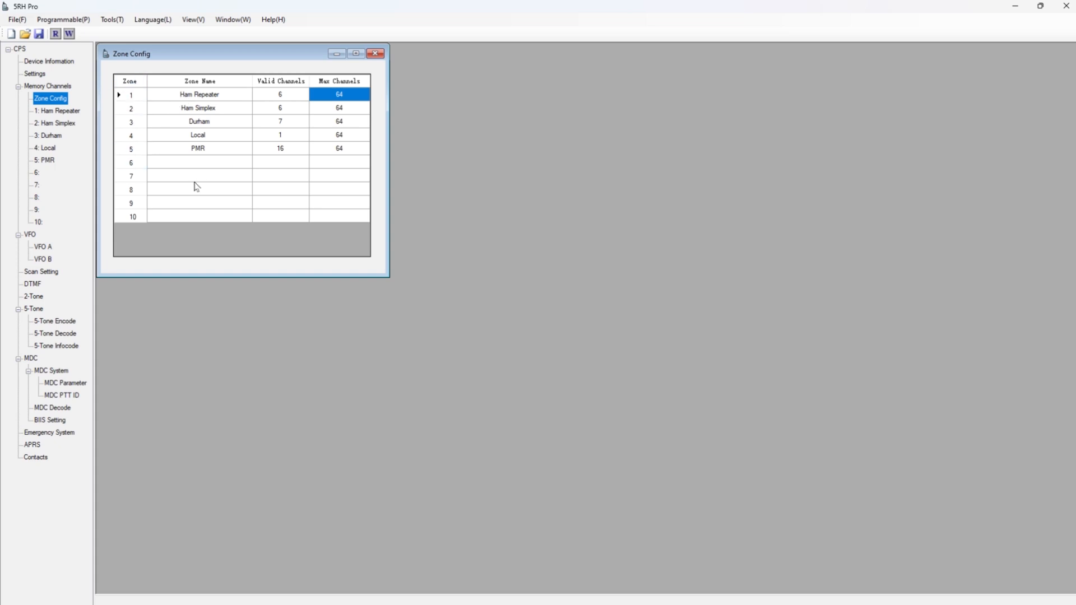
{"action": "mouse_move", "coordinate": [200, 169]}
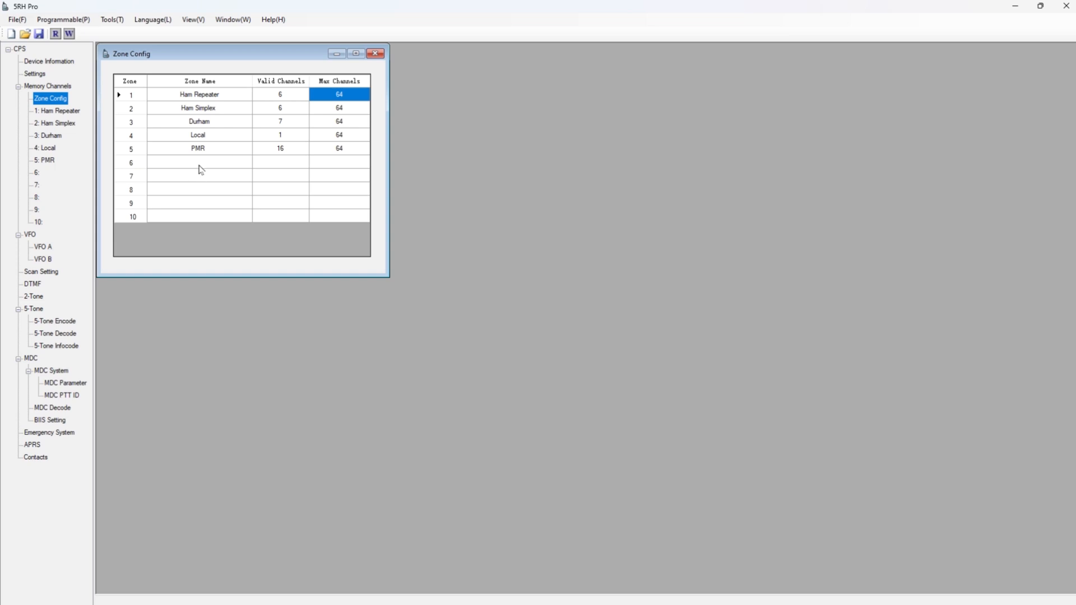
{"action": "mouse_move", "coordinate": [215, 100]}
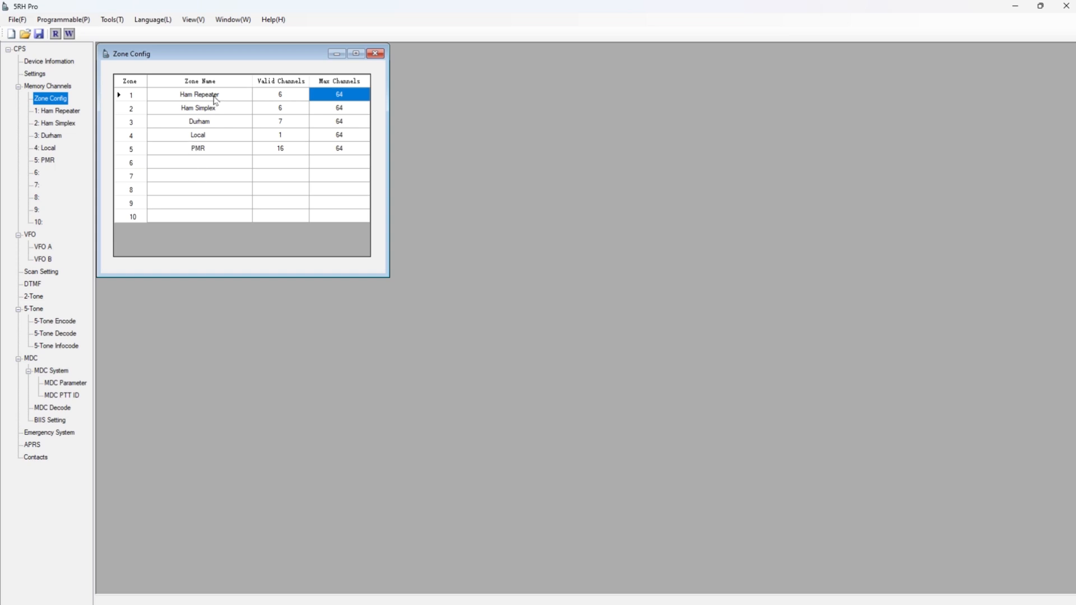
{"action": "mouse_move", "coordinate": [211, 155]}
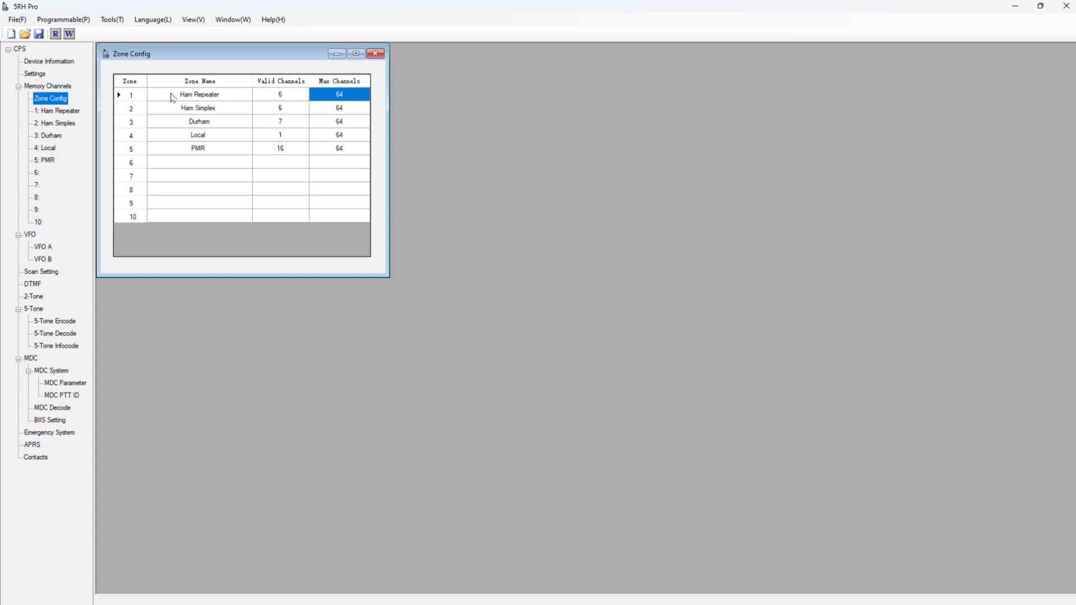
{"action": "mouse_move", "coordinate": [199, 121]}
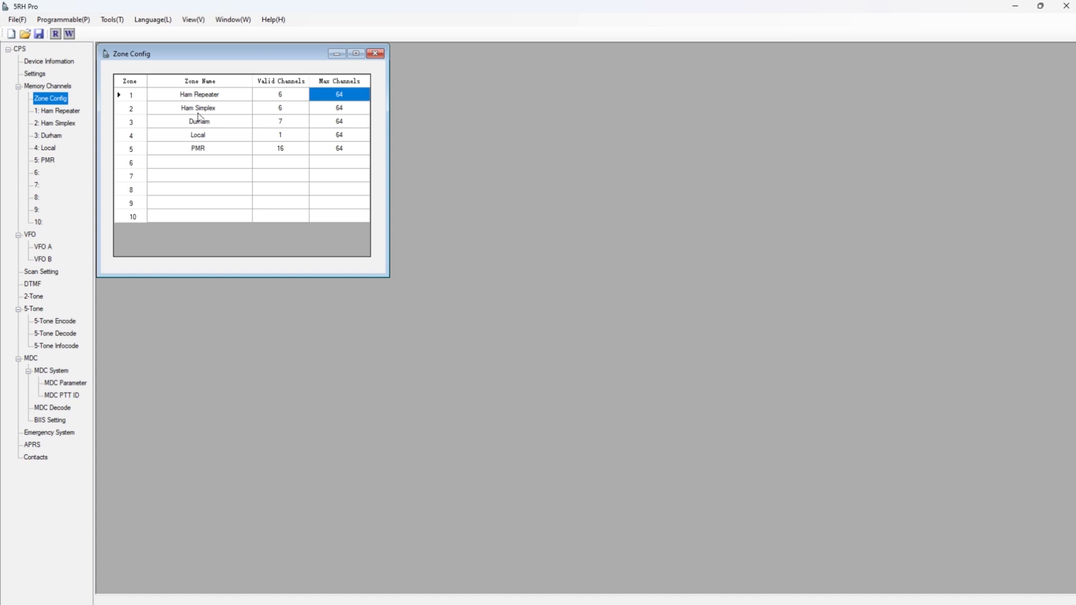
{"action": "mouse_move", "coordinate": [203, 130]}
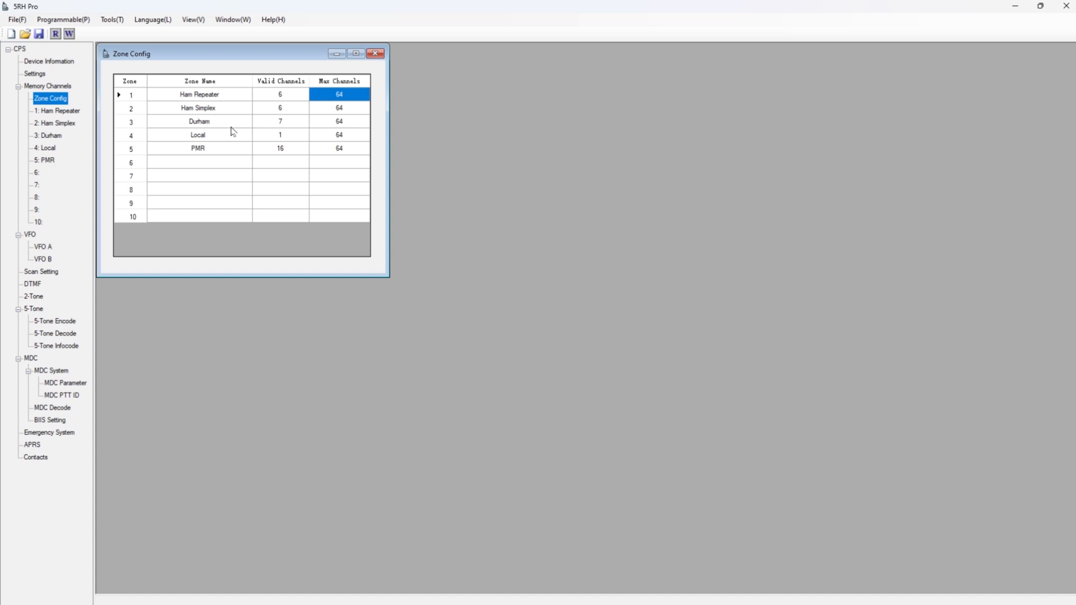
{"action": "mouse_move", "coordinate": [201, 141]}
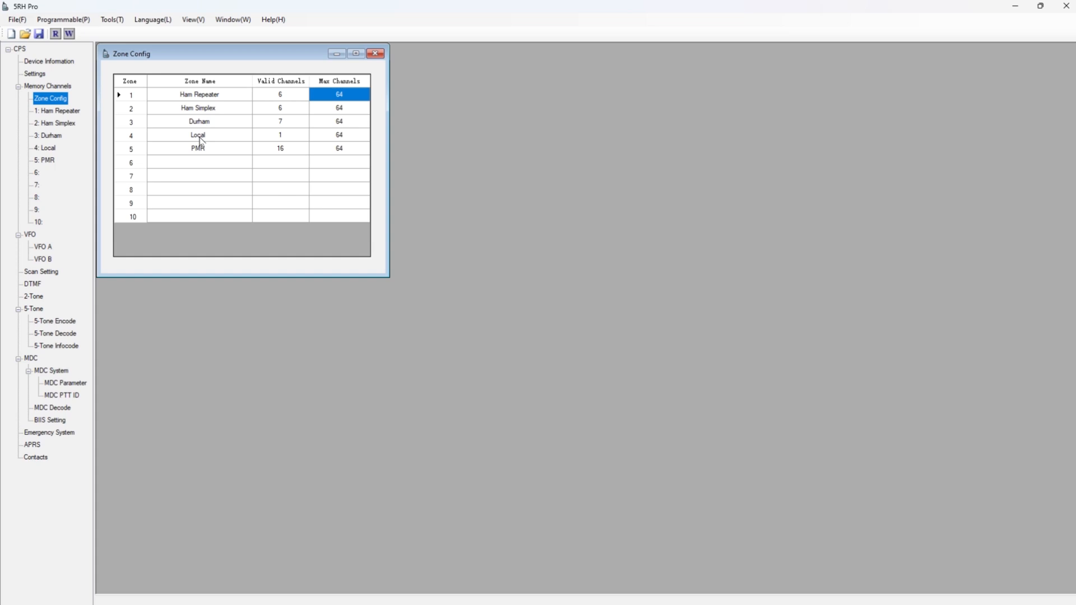
{"action": "mouse_move", "coordinate": [206, 149]}
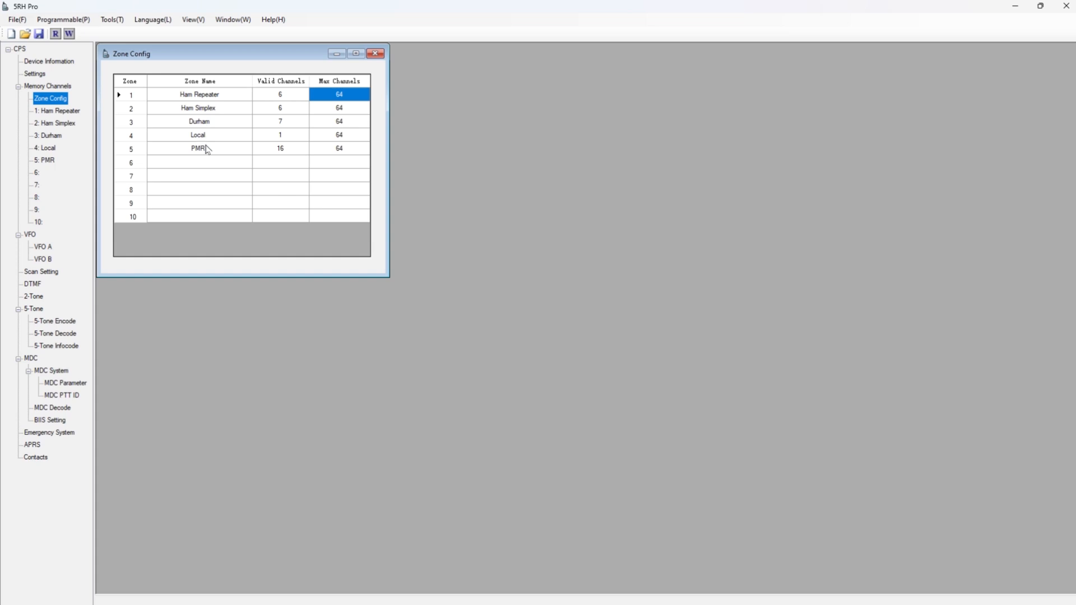
{"action": "mouse_move", "coordinate": [308, 129]}
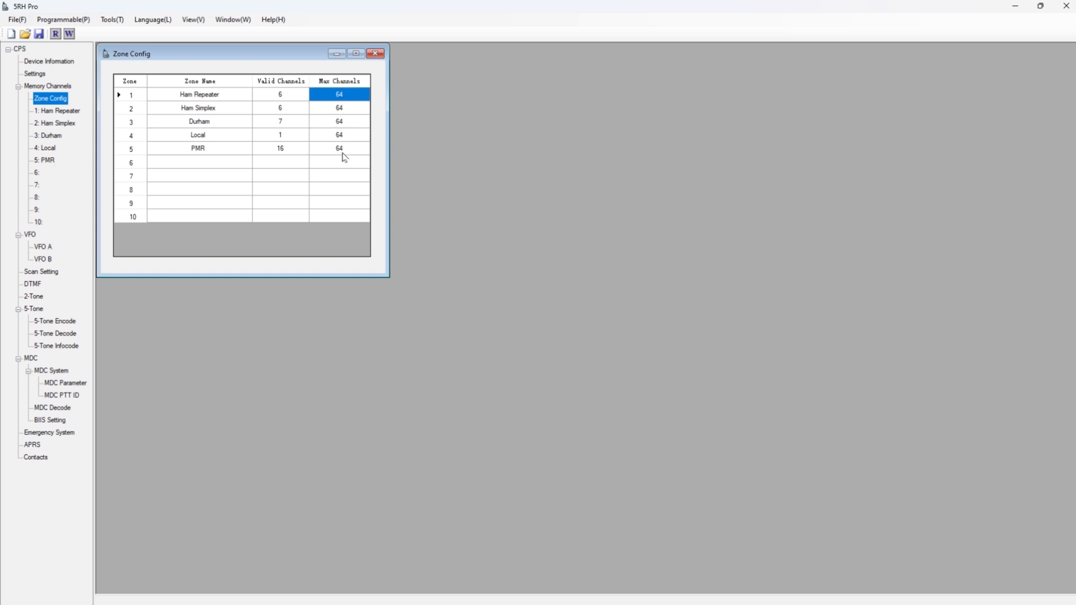
{"action": "mouse_move", "coordinate": [337, 203]}
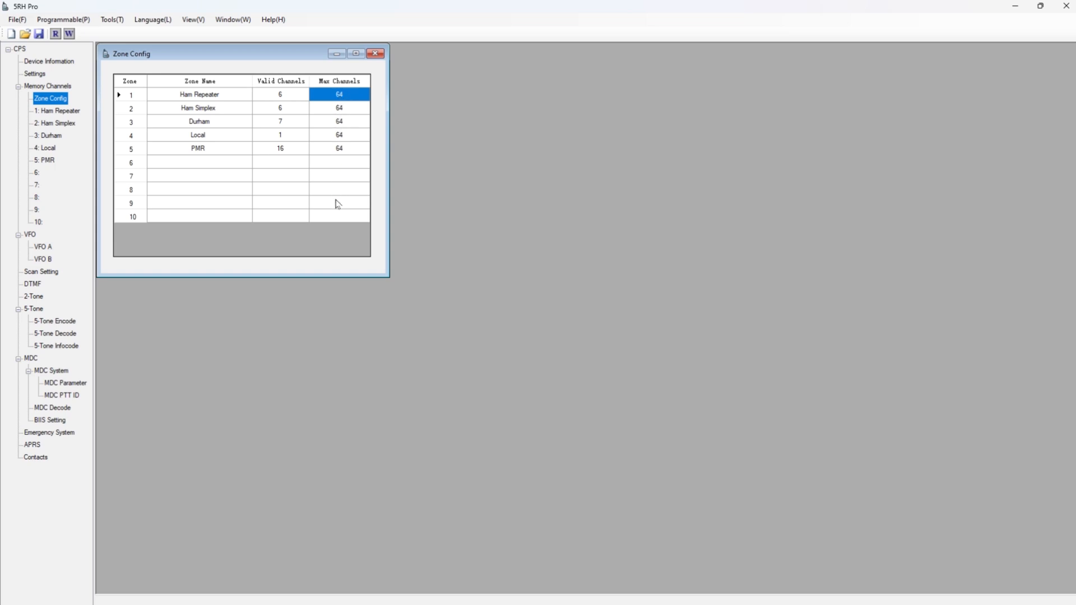
{"action": "left_click", "coordinate": [198, 162]}
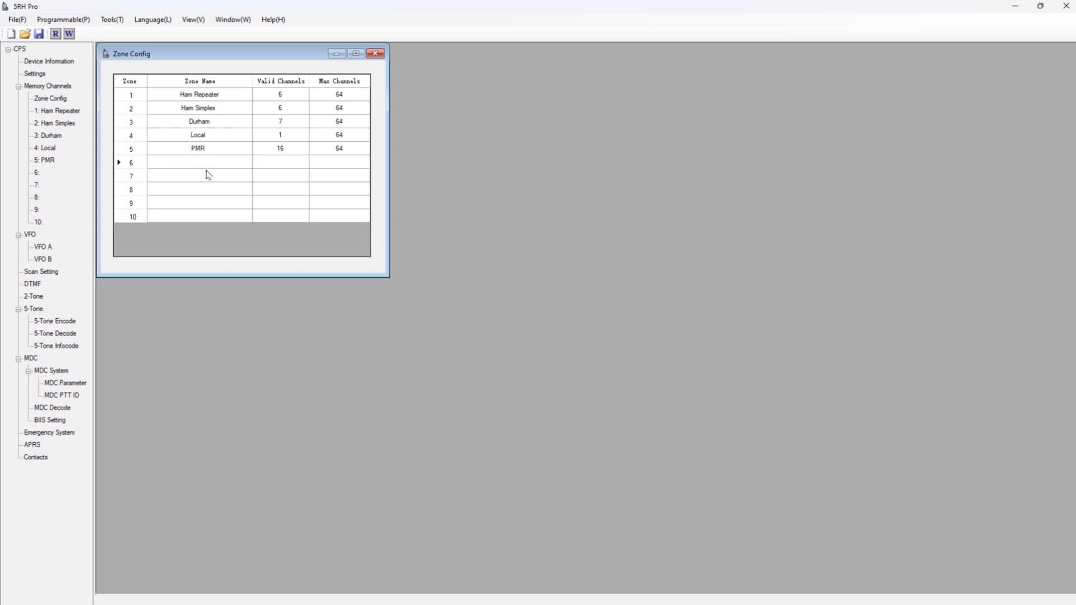
{"action": "type", "text": "sssss"}
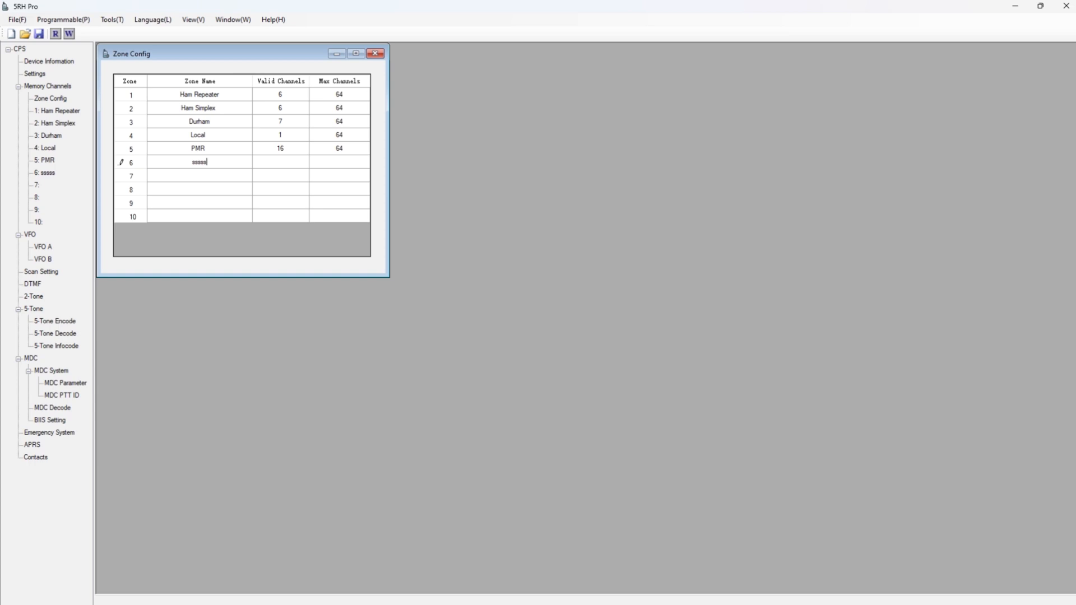
{"action": "key", "text": "BackSpace"}
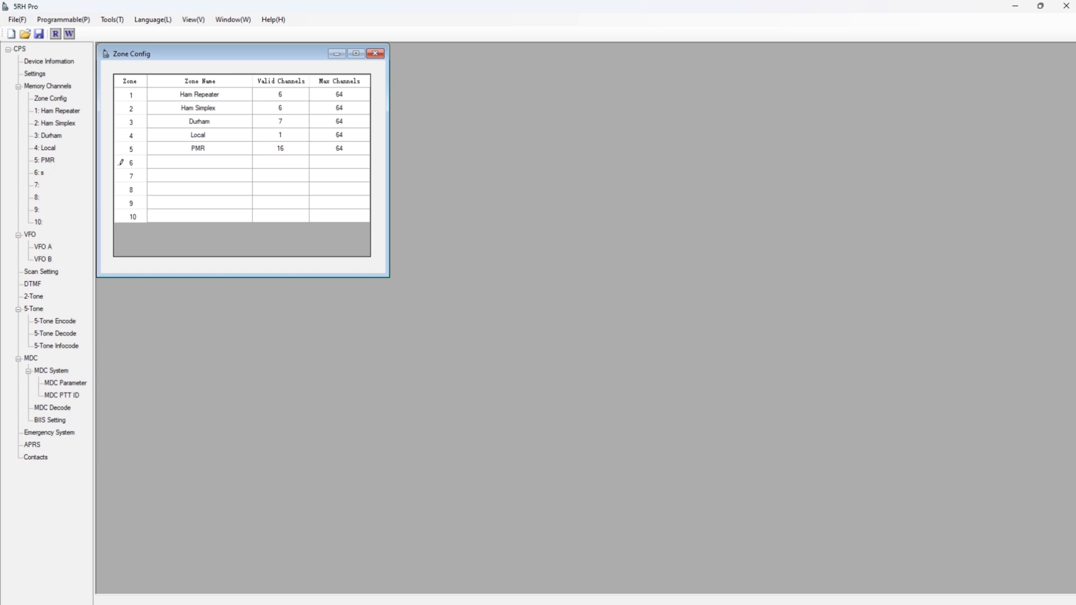
{"action": "mouse_move", "coordinate": [358, 66]}
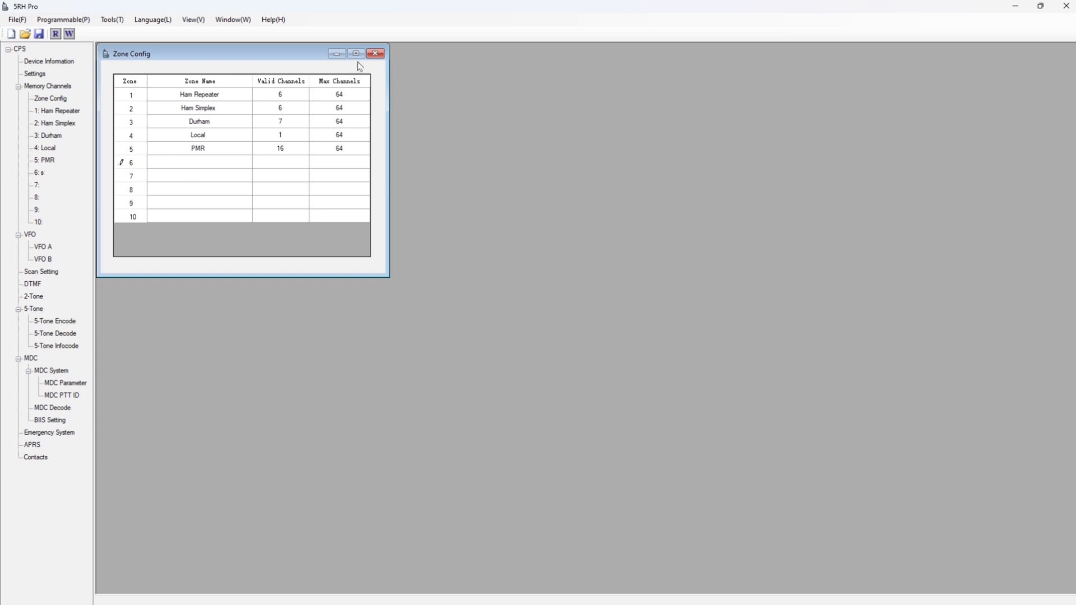
{"action": "left_click", "coordinate": [375, 53]}
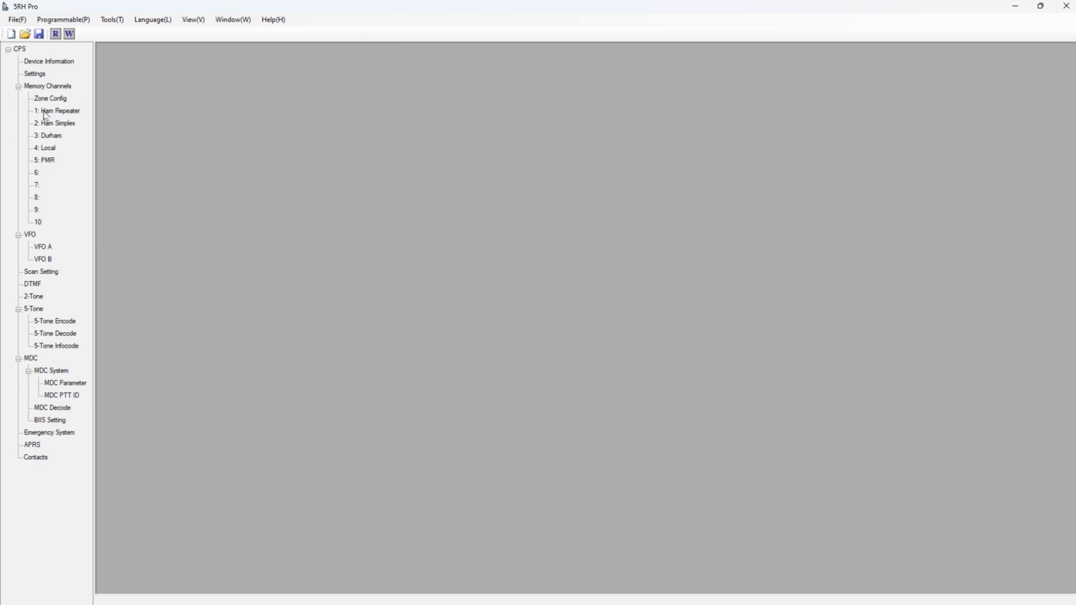
Step: Browse the Ham Repeater, Ham Simplex, Durham, Local and PMR zones, returning to Ham Repeater
{"action": "left_click", "coordinate": [60, 111]}
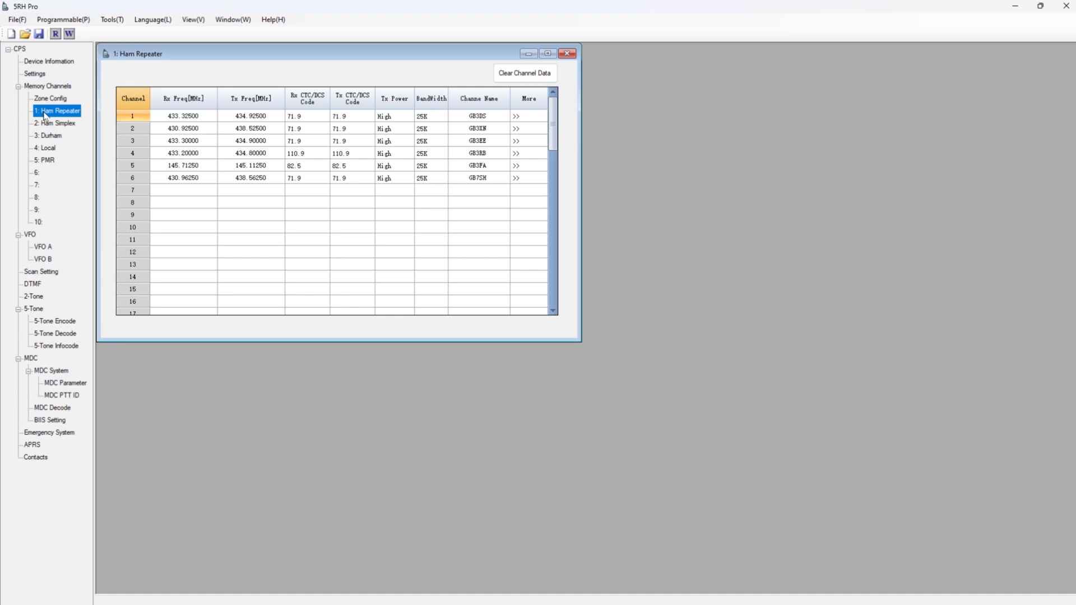
{"action": "mouse_move", "coordinate": [54, 127]}
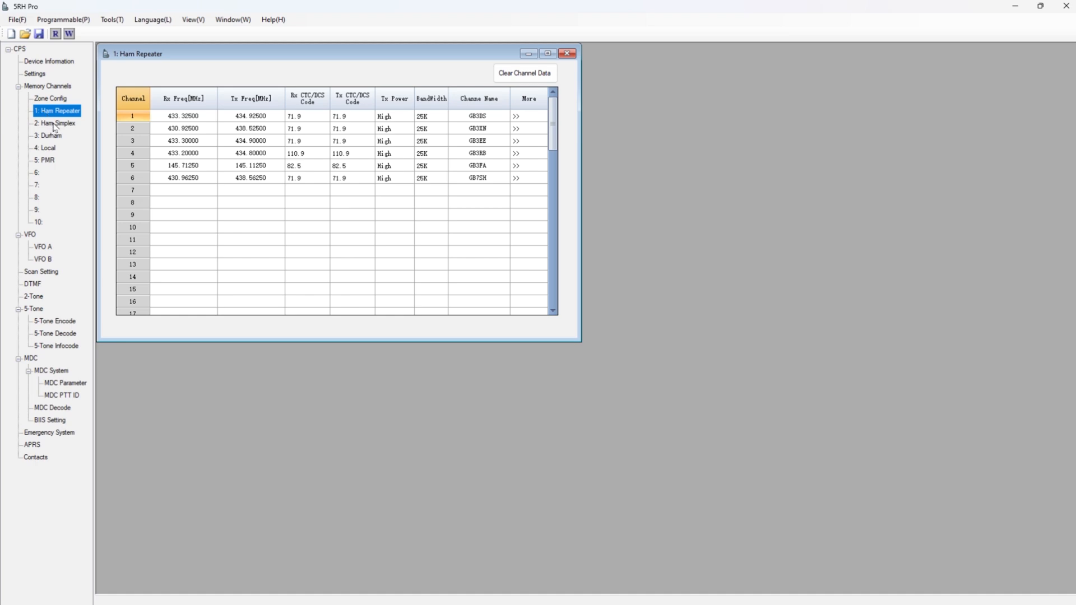
{"action": "left_click", "coordinate": [55, 123]}
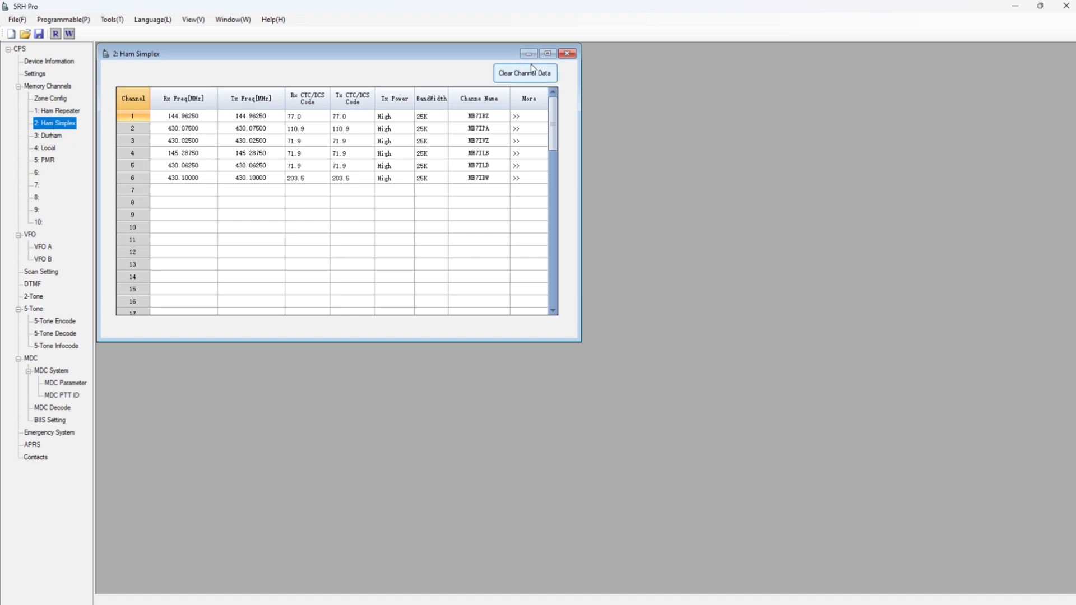
{"action": "mouse_move", "coordinate": [61, 139]}
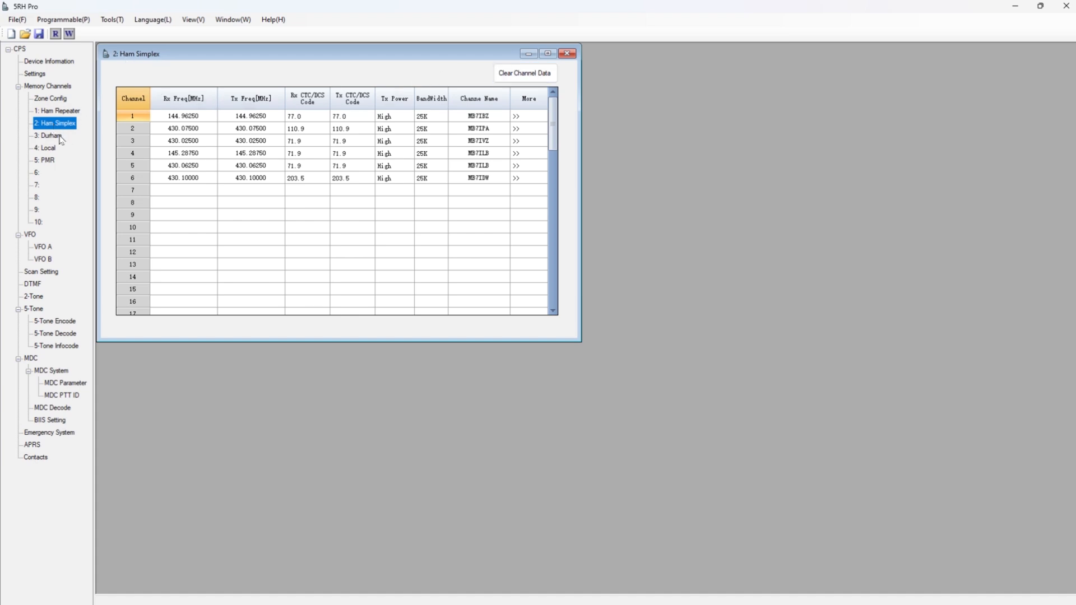
{"action": "left_click", "coordinate": [49, 136]}
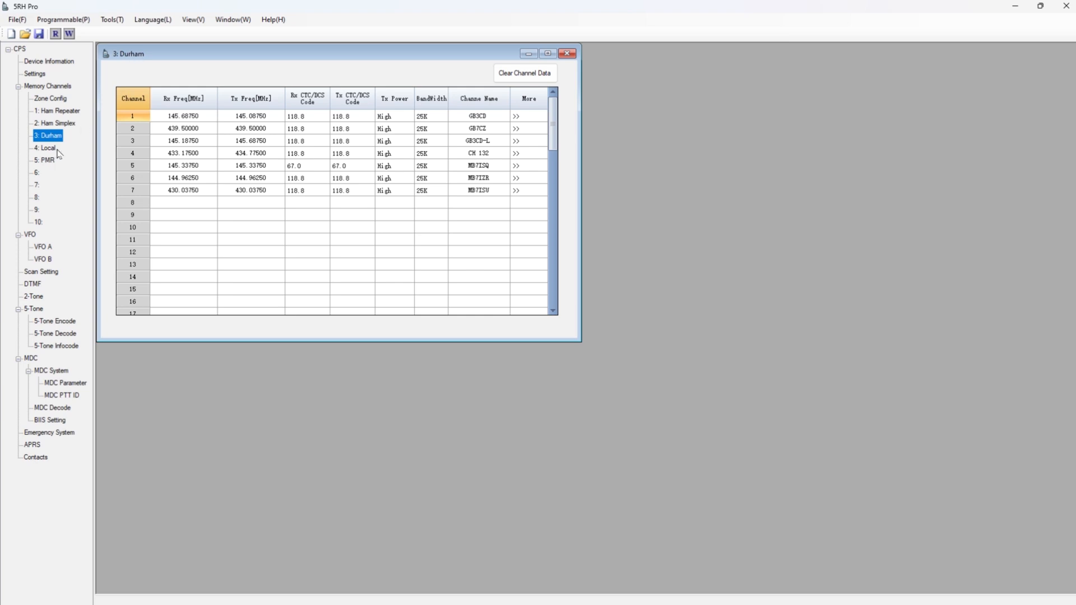
{"action": "left_click", "coordinate": [48, 147]}
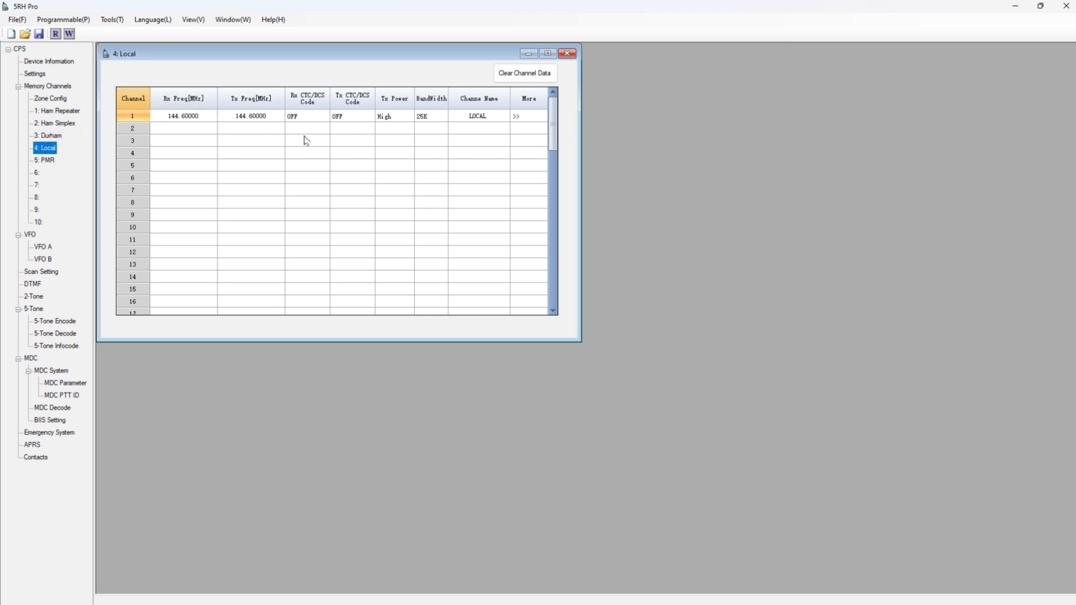
{"action": "left_click", "coordinate": [46, 159]}
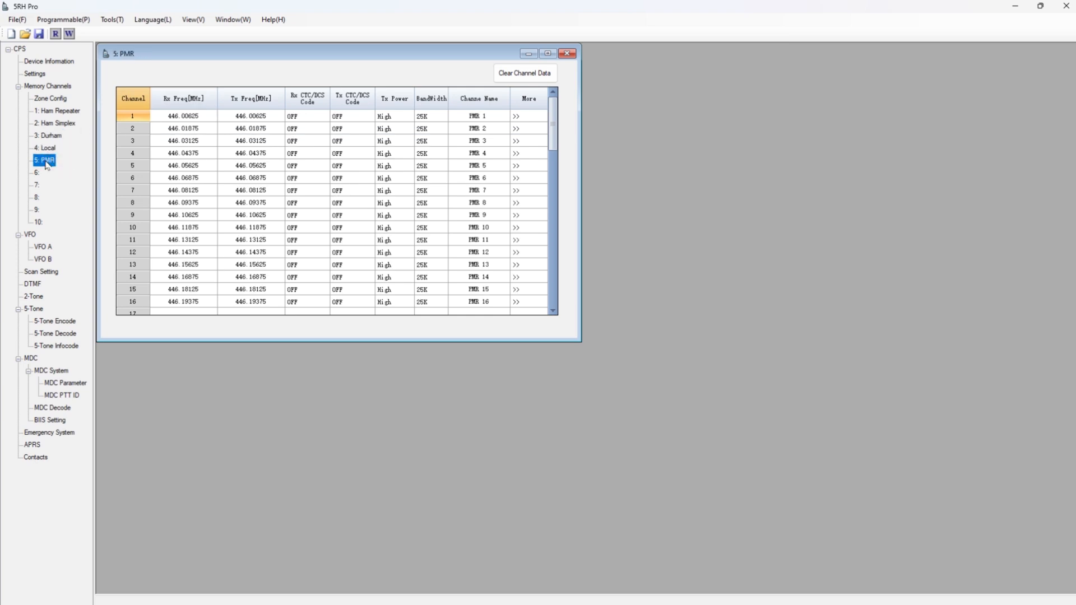
{"action": "mouse_move", "coordinate": [59, 113]}
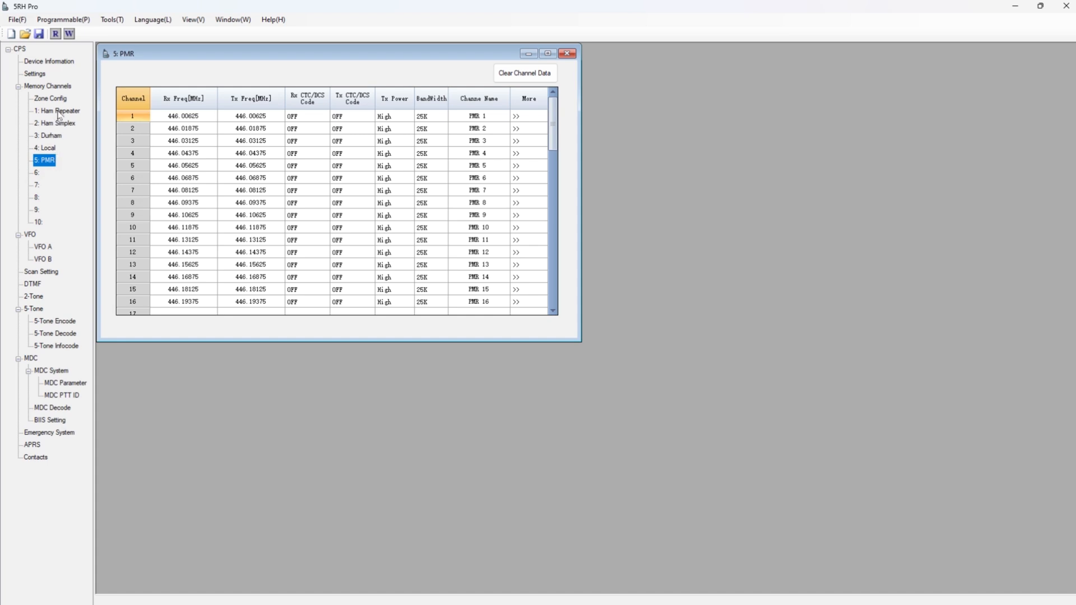
{"action": "left_click", "coordinate": [58, 111]}
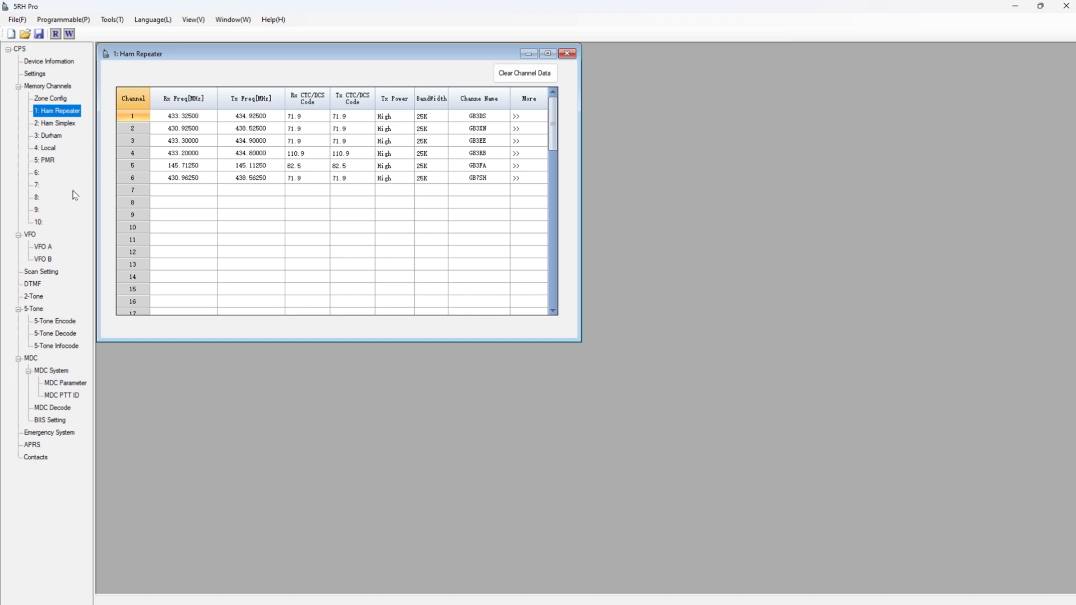
{"action": "mouse_move", "coordinate": [300, 197]}
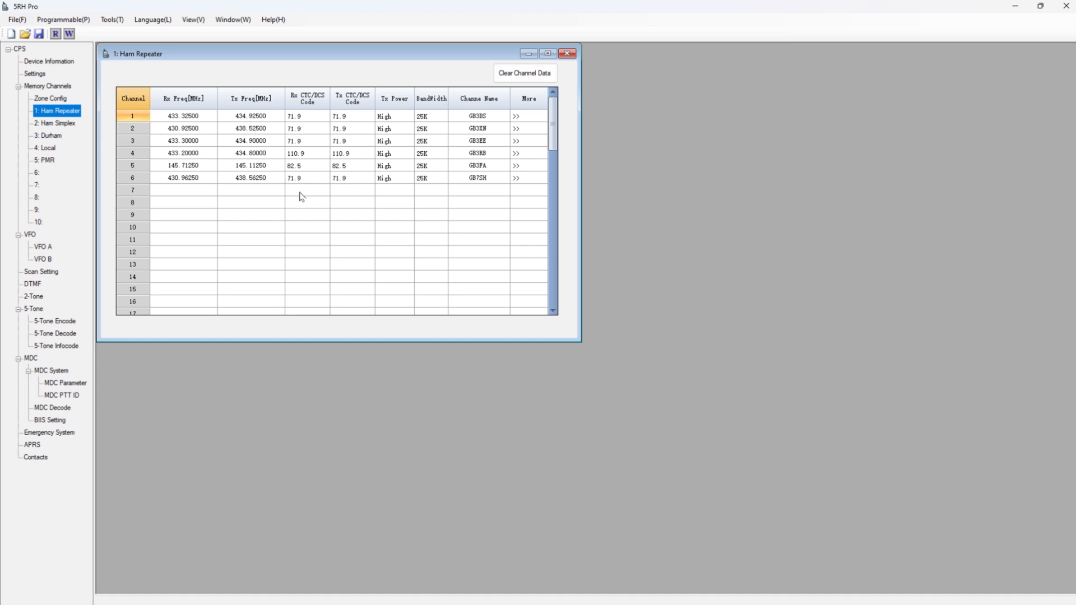
{"action": "mouse_move", "coordinate": [352, 217]}
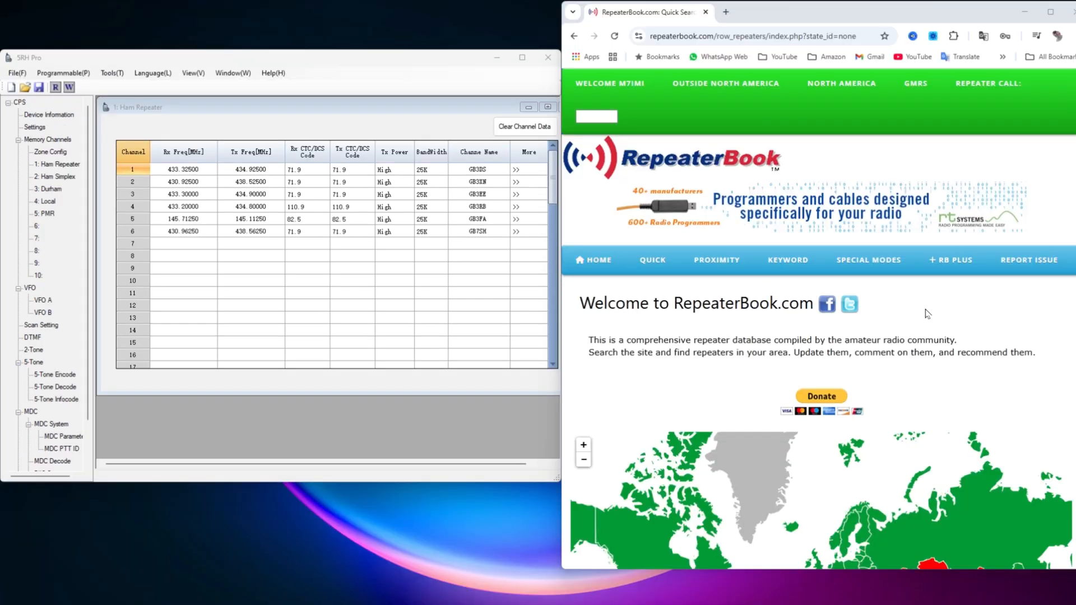
{"action": "mouse_move", "coordinate": [917, 284]}
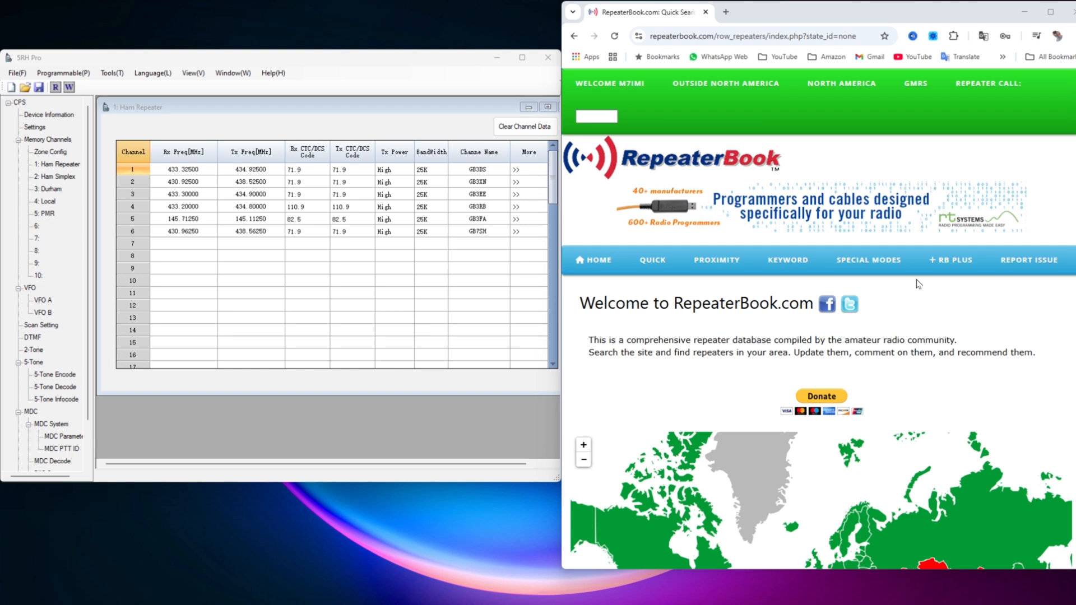
{"action": "mouse_move", "coordinate": [724, 83]}
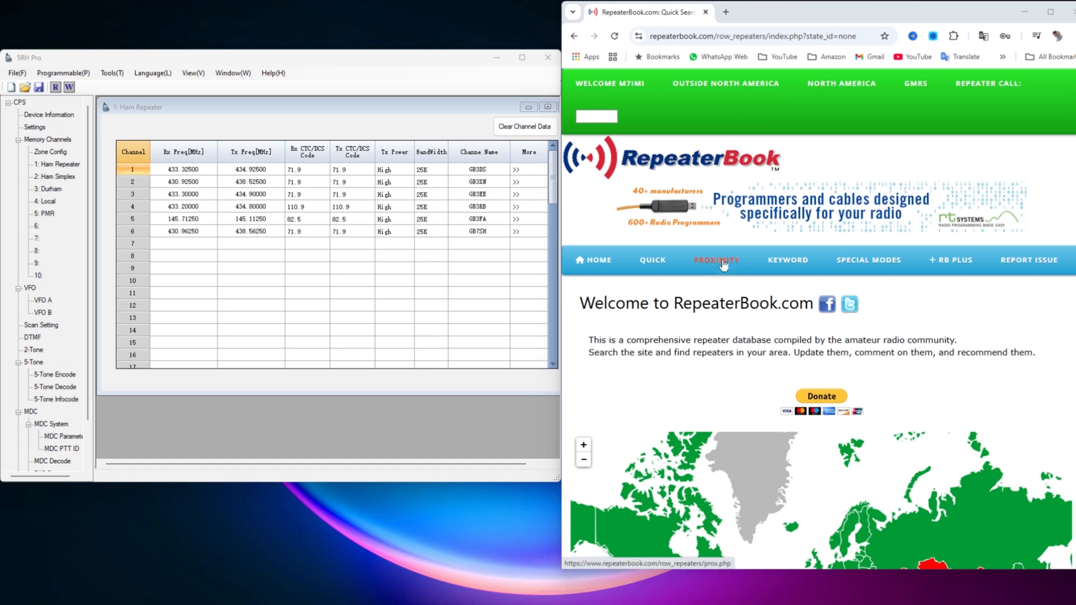
Step: Set up a RepeaterBook proximity search near Worksop: 50 km, 2m, 70cm, FM
{"action": "left_click", "coordinate": [715, 260]}
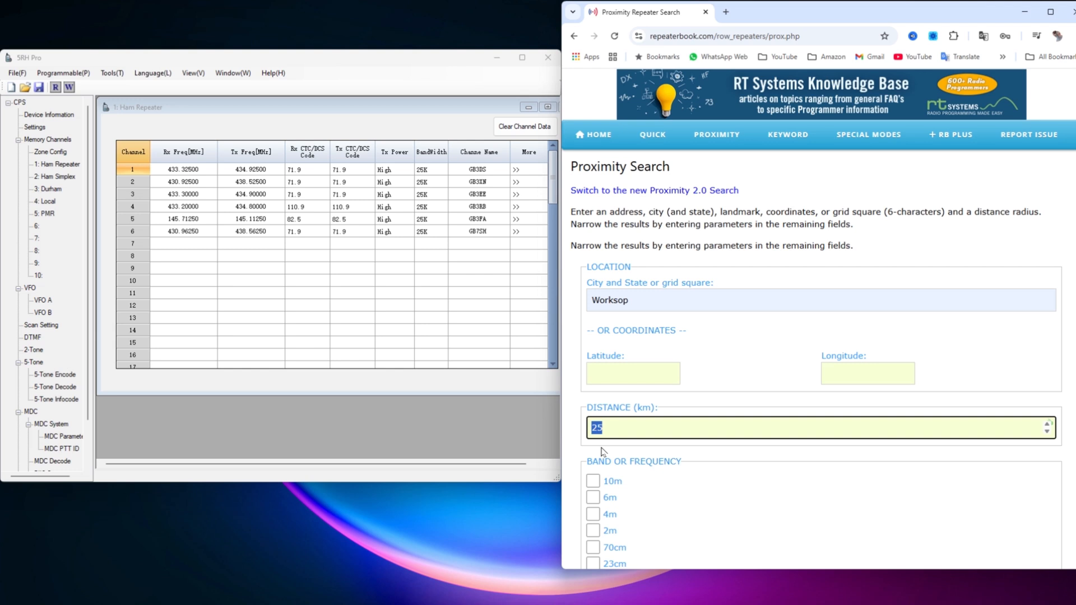
{"action": "type", "text": "50"}
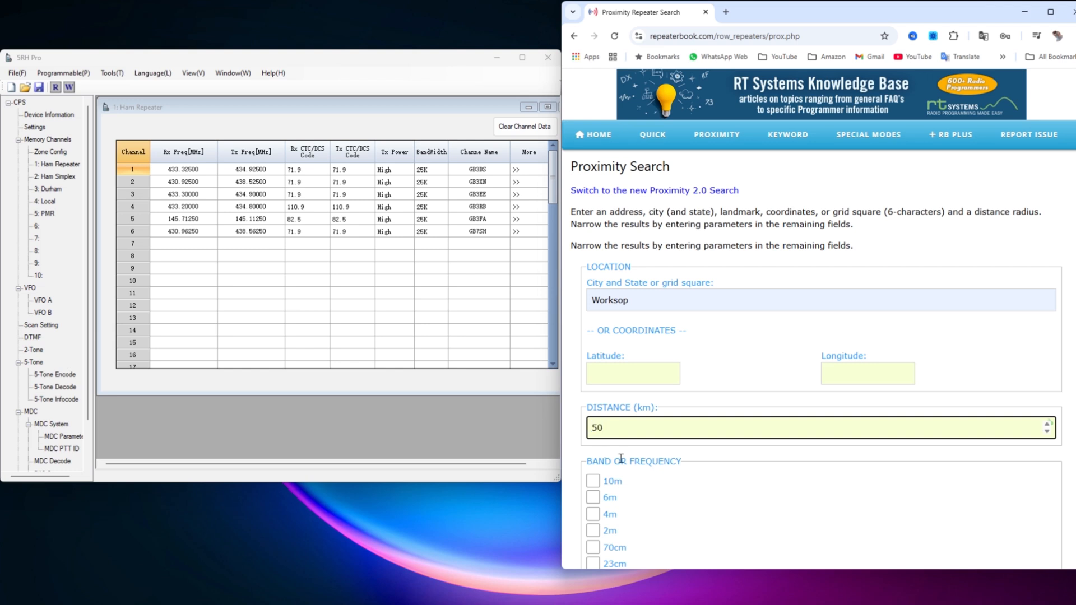
{"action": "scroll", "scroll_direction": "down", "scroll_amount": 3}
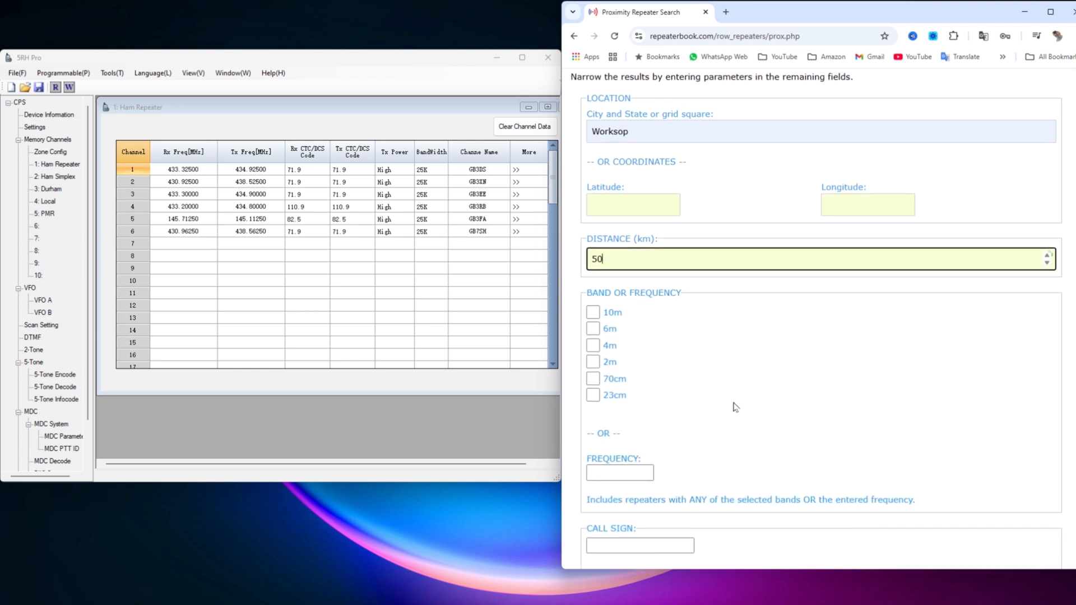
{"action": "mouse_move", "coordinate": [596, 368]}
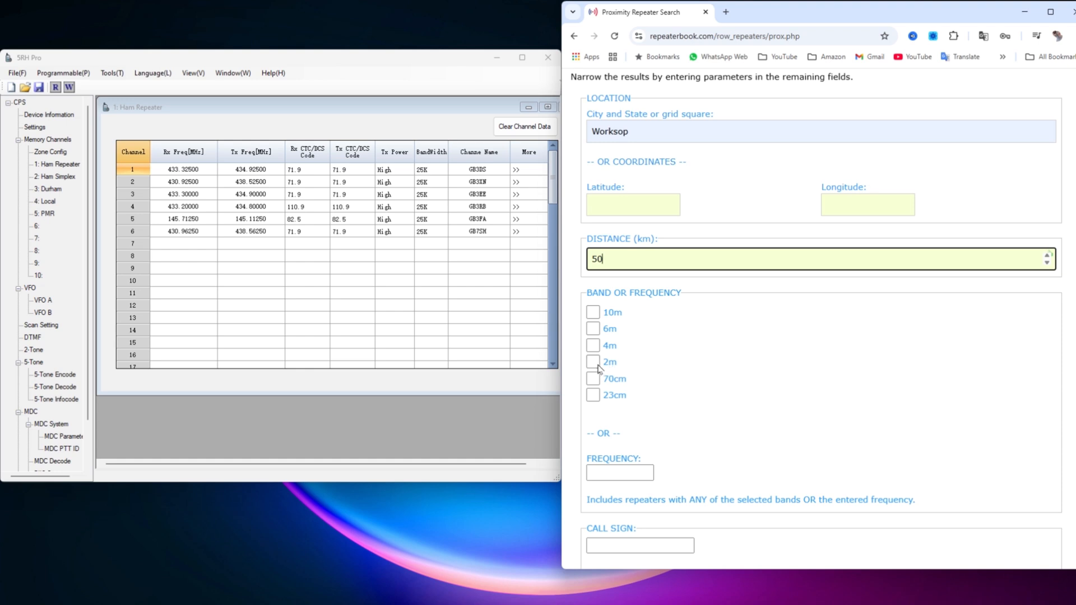
{"action": "left_click", "coordinate": [593, 379]}
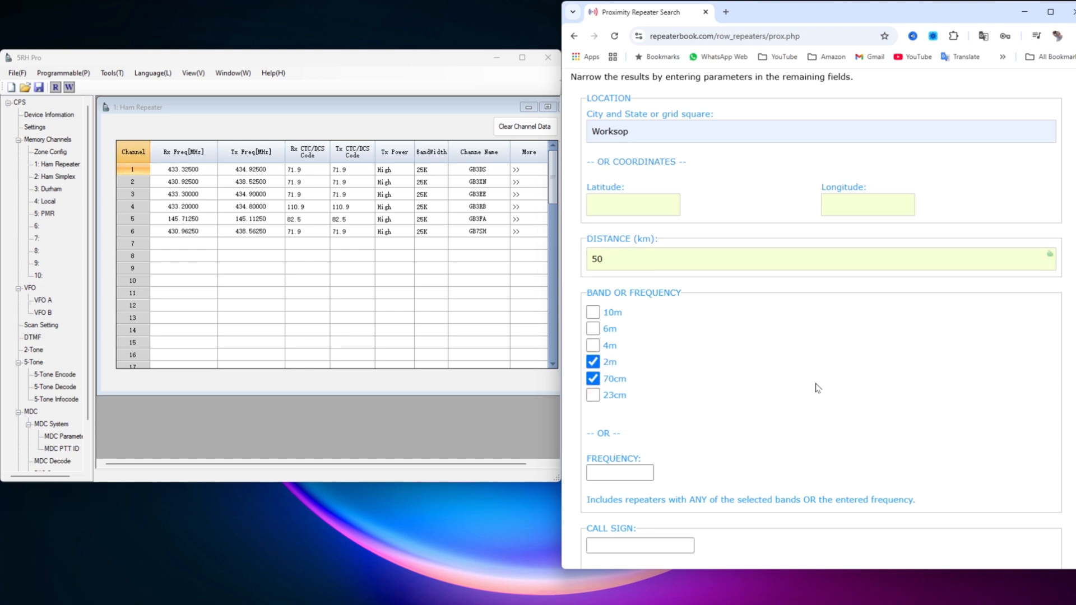
{"action": "scroll", "scroll_direction": "down", "scroll_amount": 3}
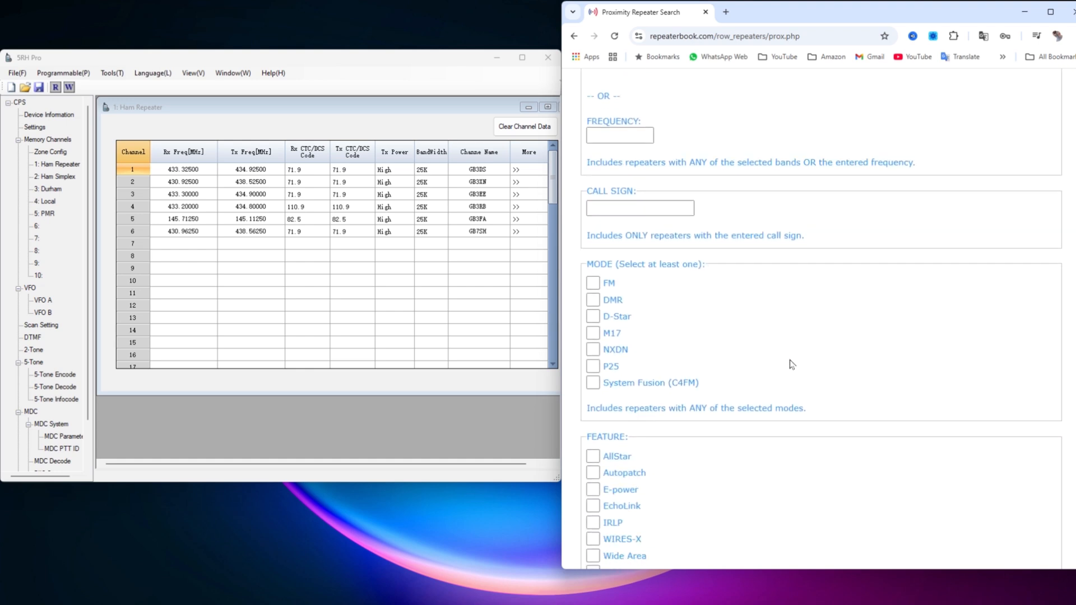
{"action": "left_click", "coordinate": [592, 283]}
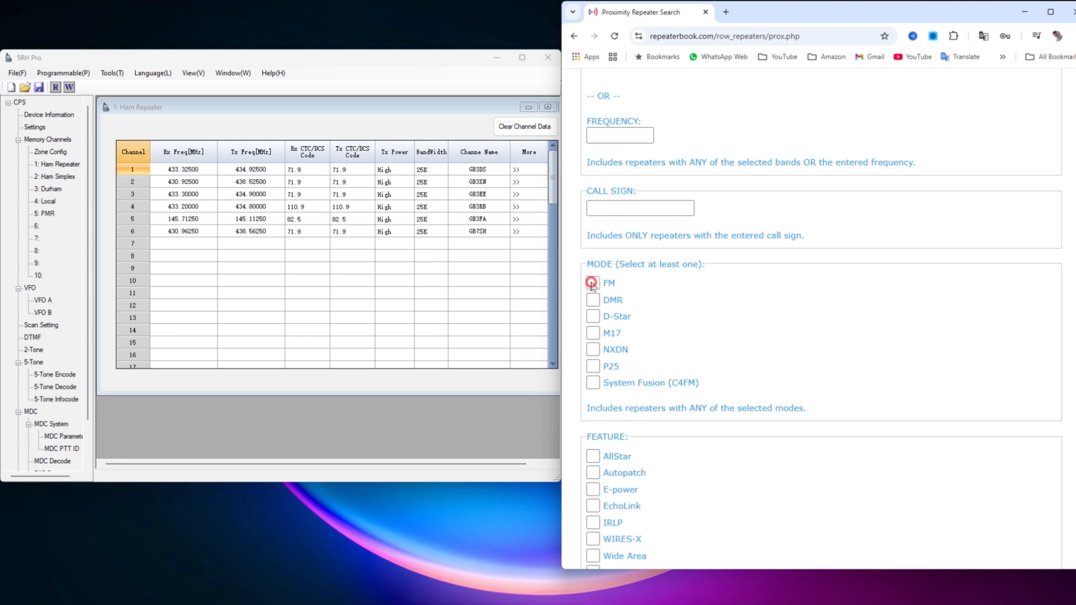
{"action": "left_click", "coordinate": [592, 282]}
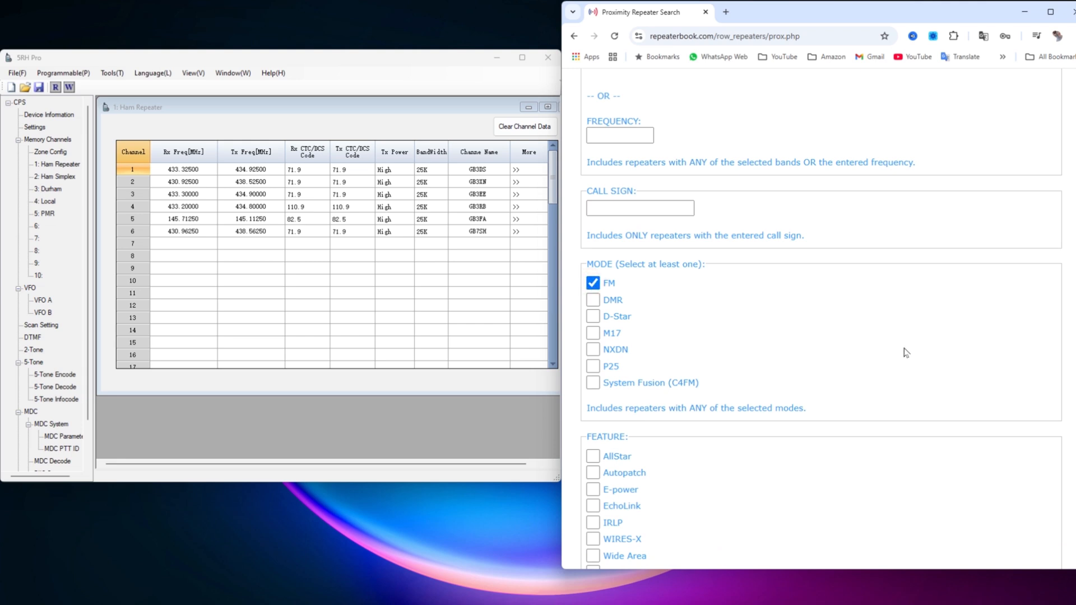
{"action": "scroll", "scroll_direction": "down", "scroll_amount": 3}
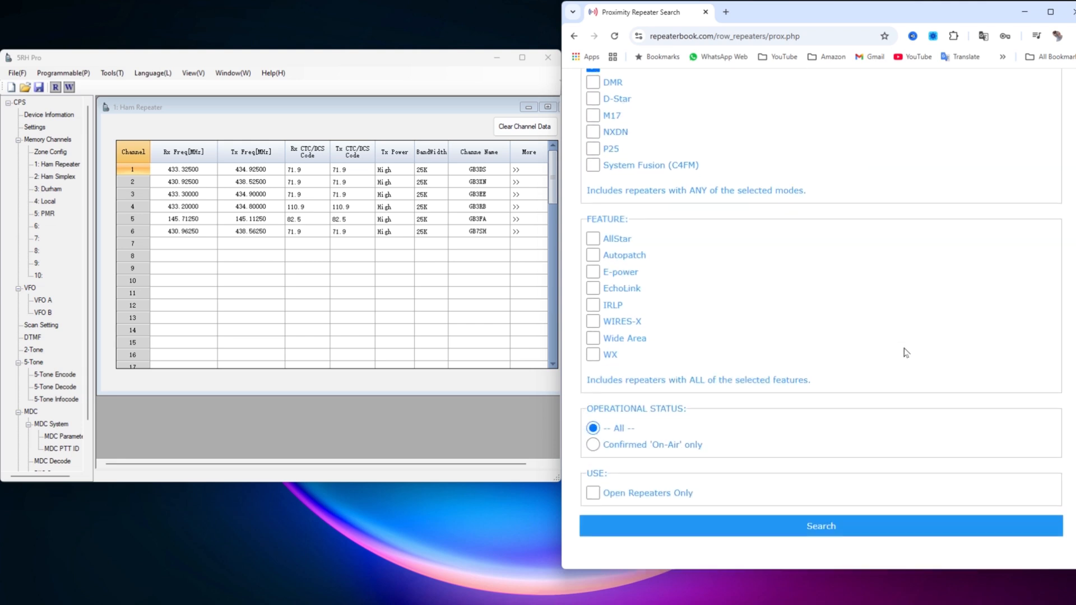
{"action": "scroll", "scroll_direction": "down", "scroll_amount": 3}
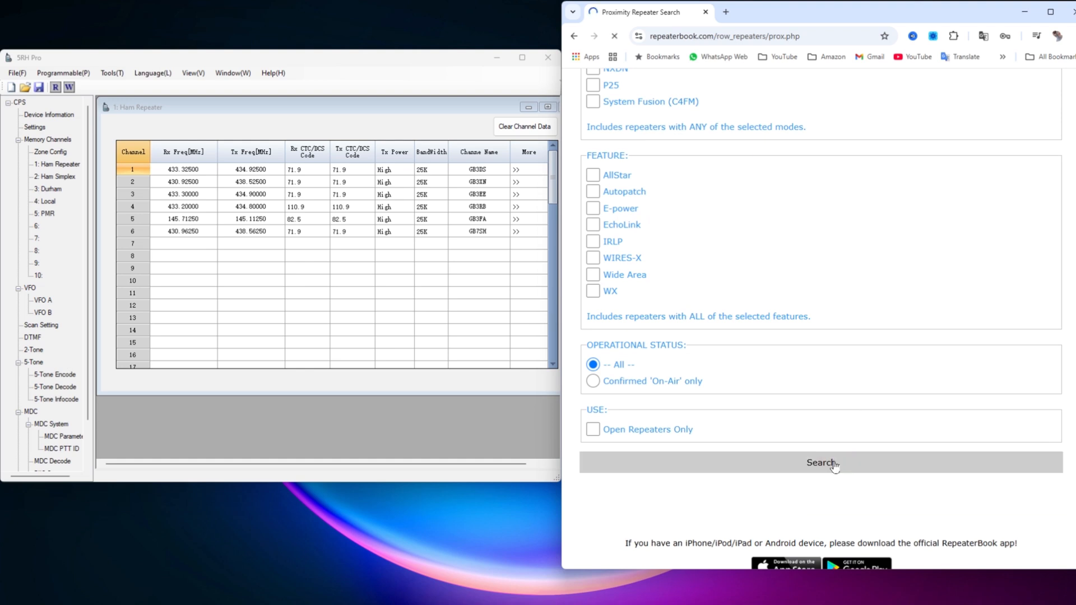
Step: Run the search and scroll the 48 results to find GB3US in Sheffield
{"action": "left_click", "coordinate": [821, 463]}
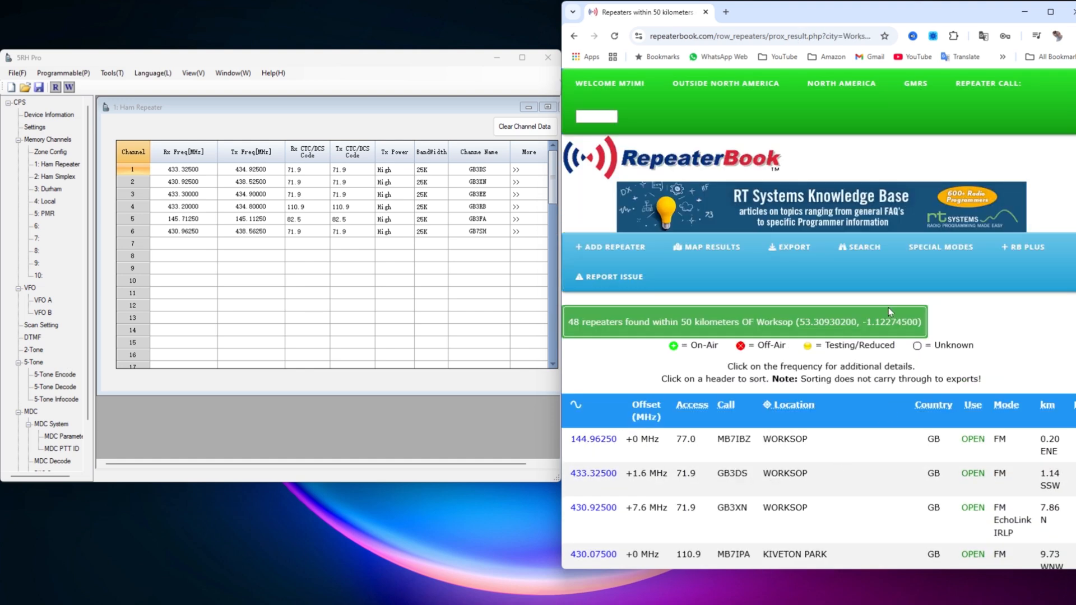
{"action": "scroll", "scroll_direction": "down", "scroll_amount": 3}
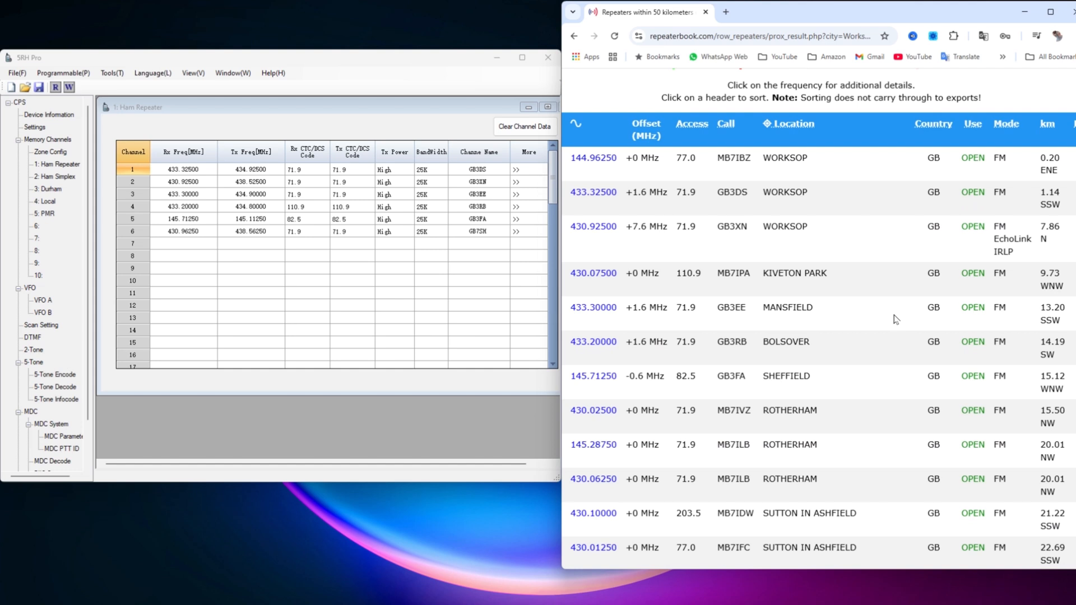
{"action": "scroll", "scroll_direction": "down", "scroll_amount": 3}
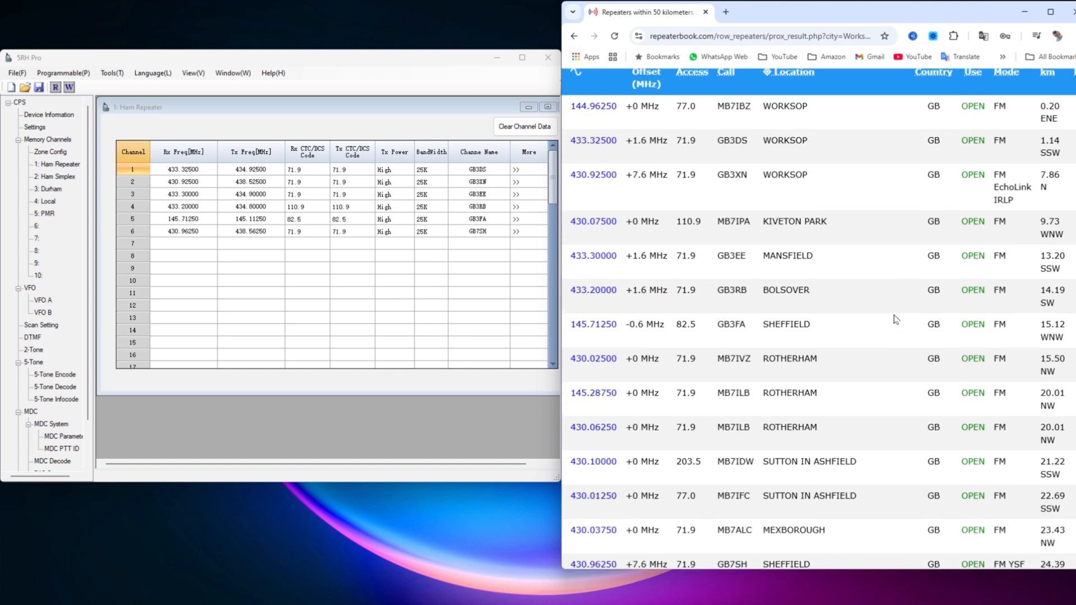
{"action": "scroll", "scroll_direction": "down", "scroll_amount": 3}
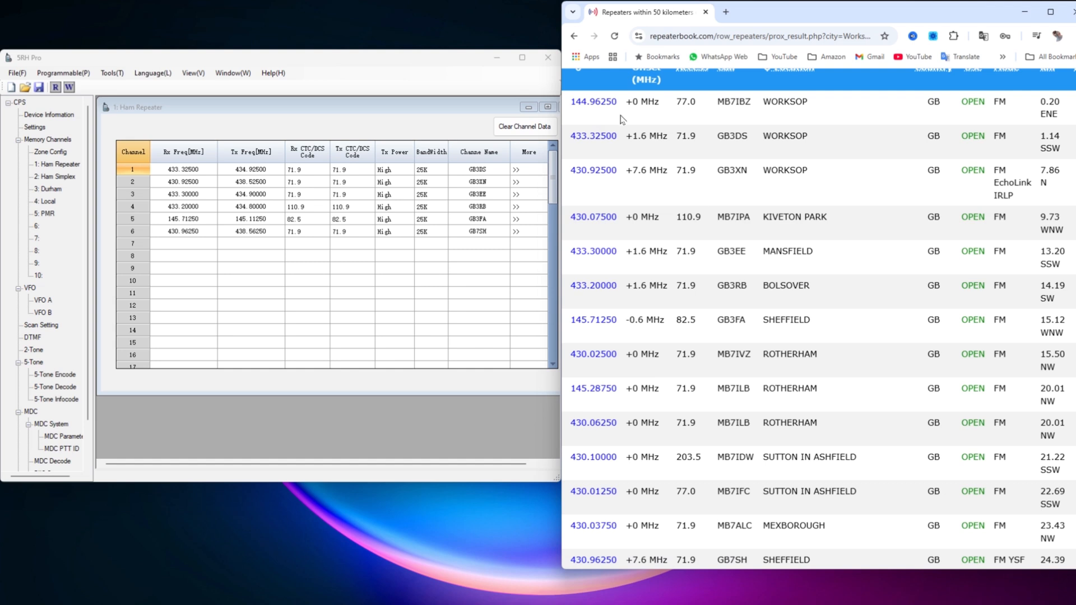
{"action": "mouse_move", "coordinate": [623, 116]}
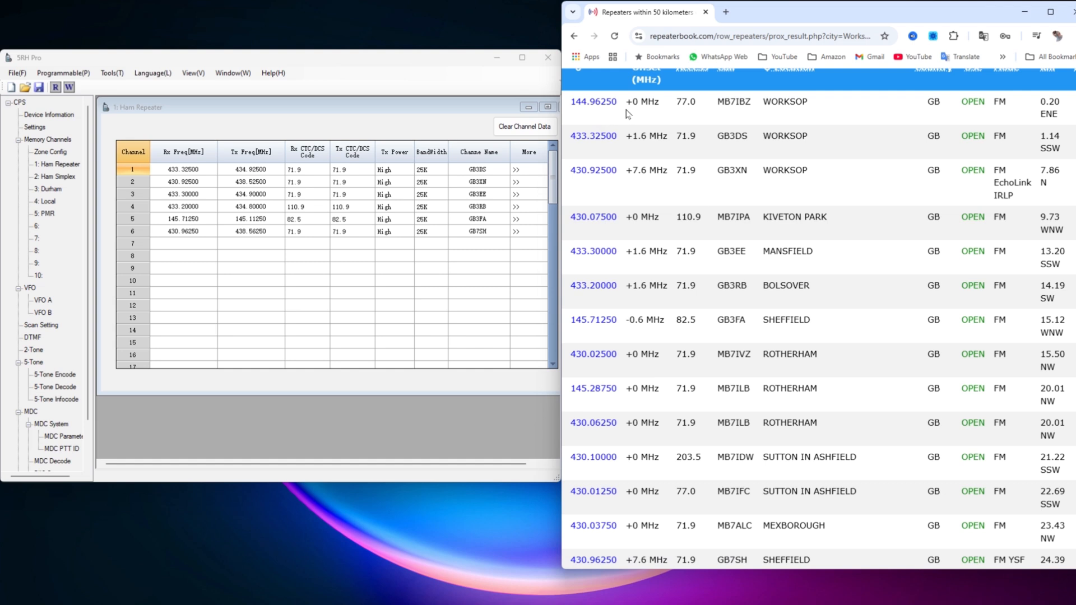
{"action": "mouse_move", "coordinate": [638, 227]}
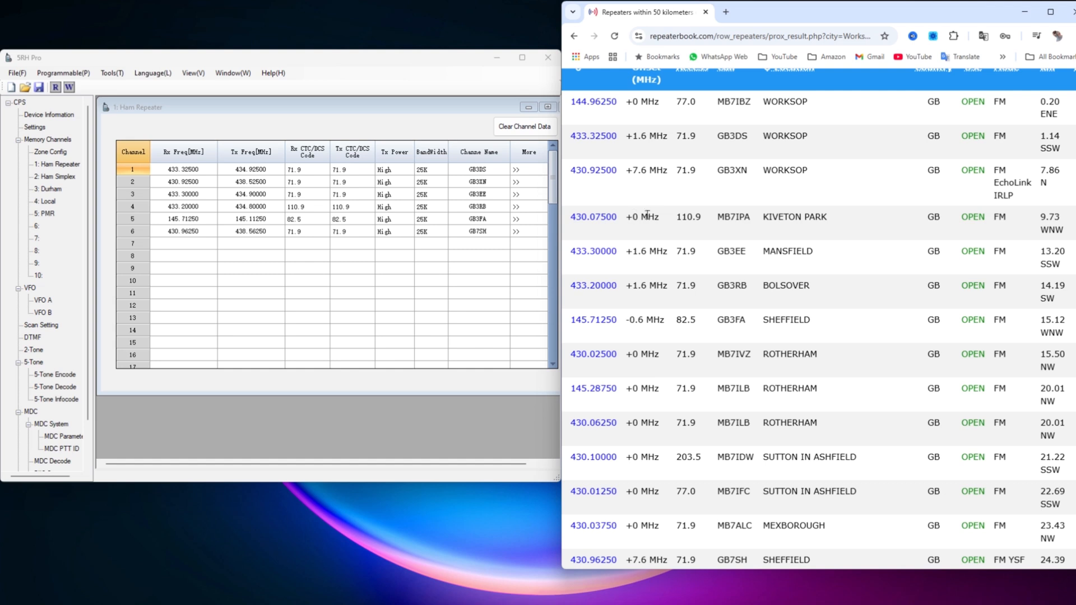
{"action": "mouse_move", "coordinate": [651, 364]}
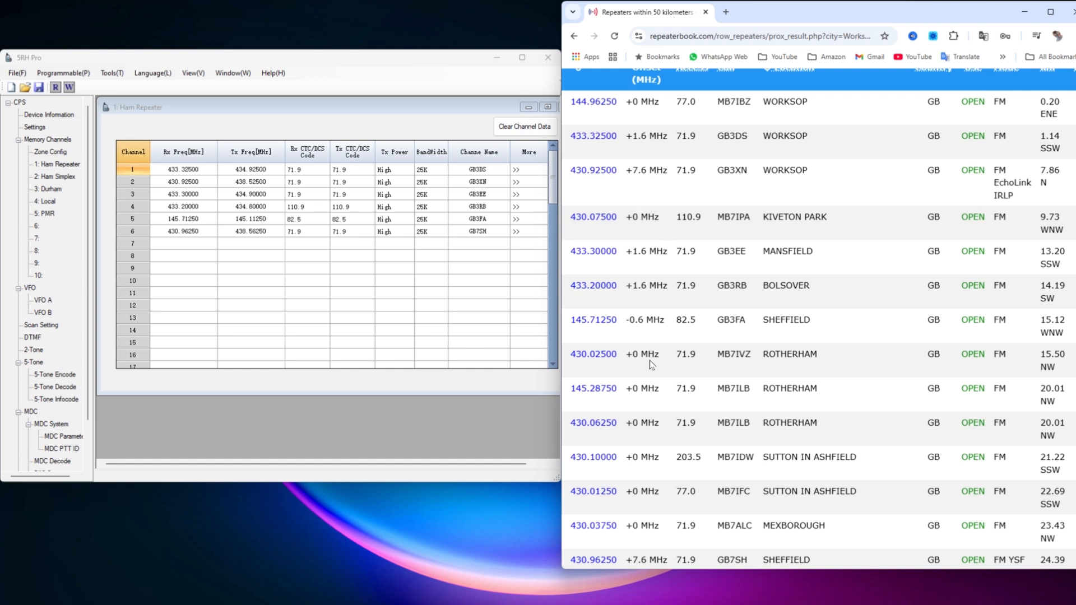
{"action": "mouse_move", "coordinate": [654, 367]}
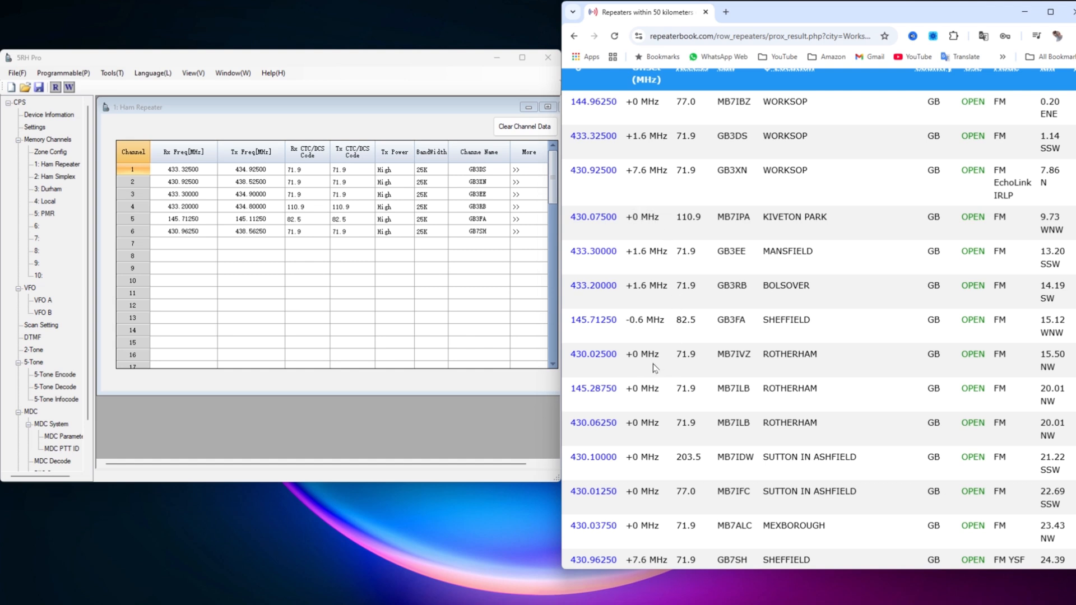
{"action": "mouse_move", "coordinate": [606, 261]}
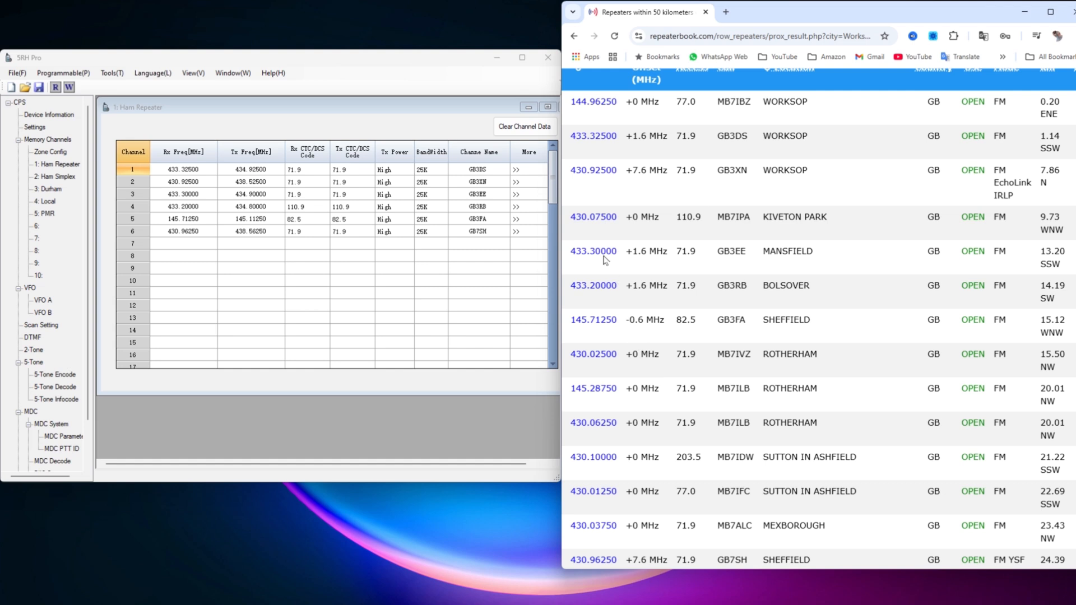
{"action": "scroll", "scroll_direction": "down", "scroll_amount": 3}
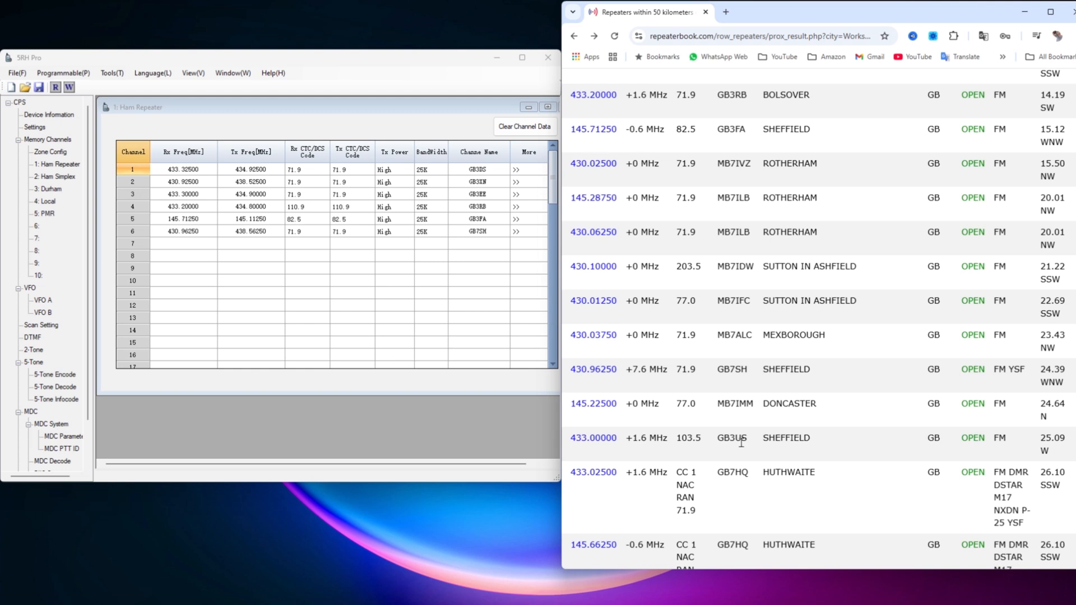
{"action": "mouse_move", "coordinate": [736, 450]}
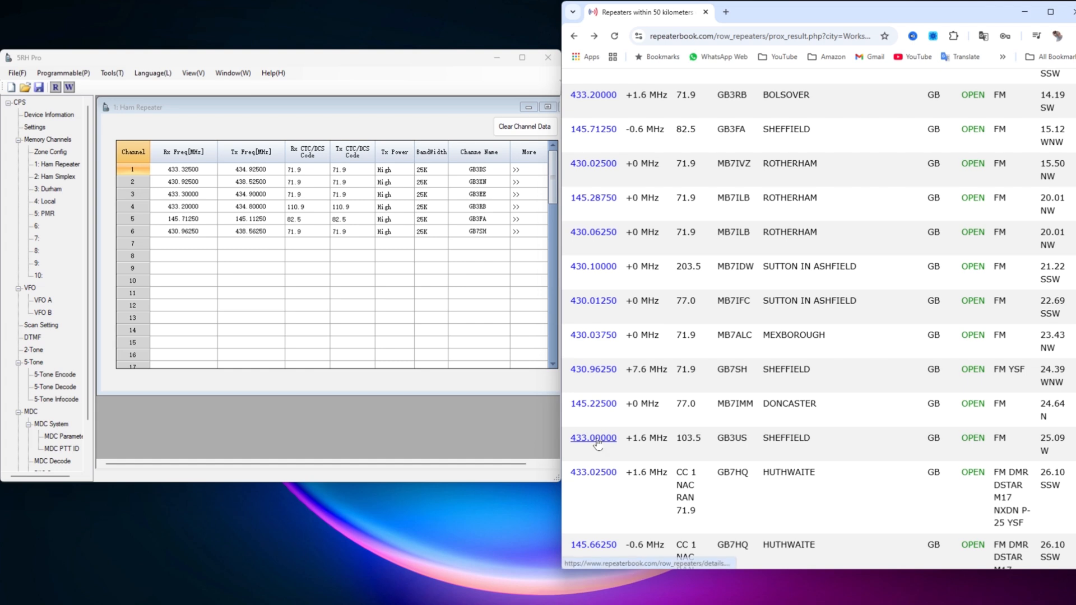
{"action": "mouse_move", "coordinate": [592, 437]}
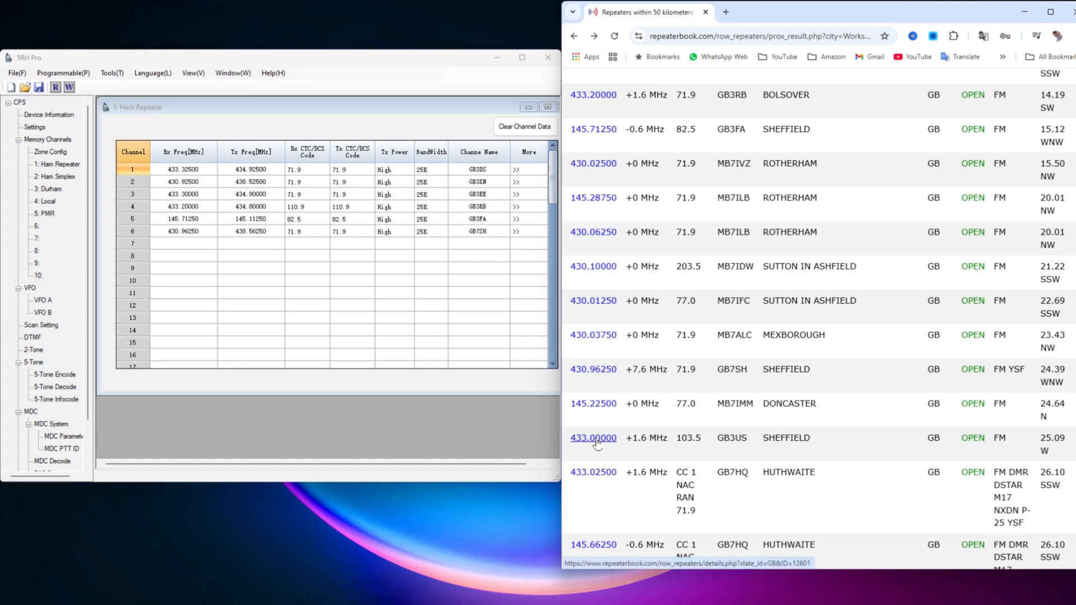
Step: Open GB3US's details and copy its 433.000000 downlink into SRH Pro channel 7
{"action": "left_click", "coordinate": [593, 437]}
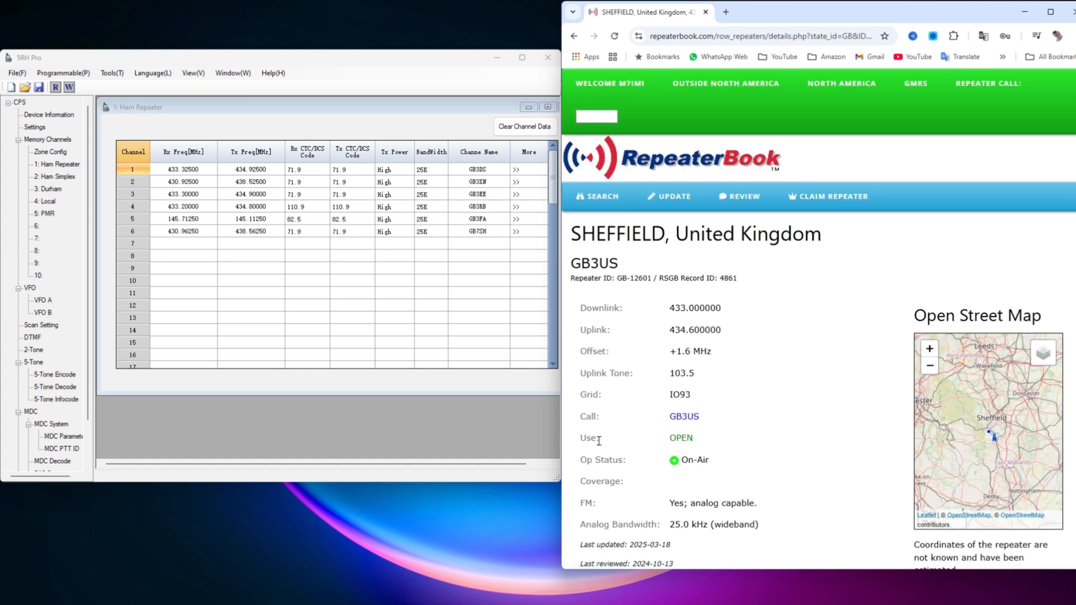
{"action": "scroll", "scroll_direction": "down", "scroll_amount": 3}
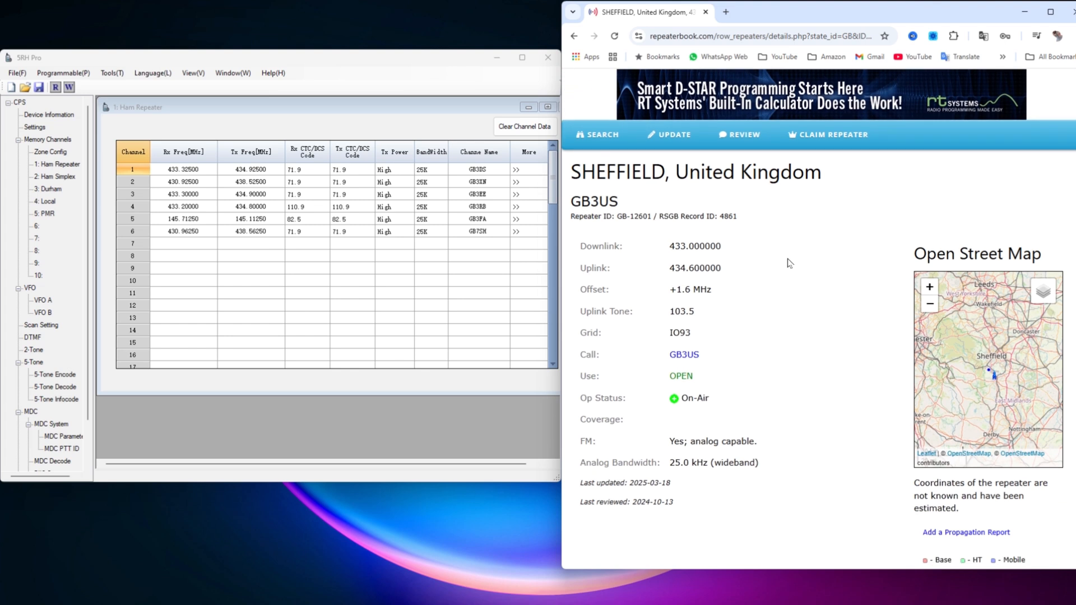
{"action": "double_click", "coordinate": [694, 246]}
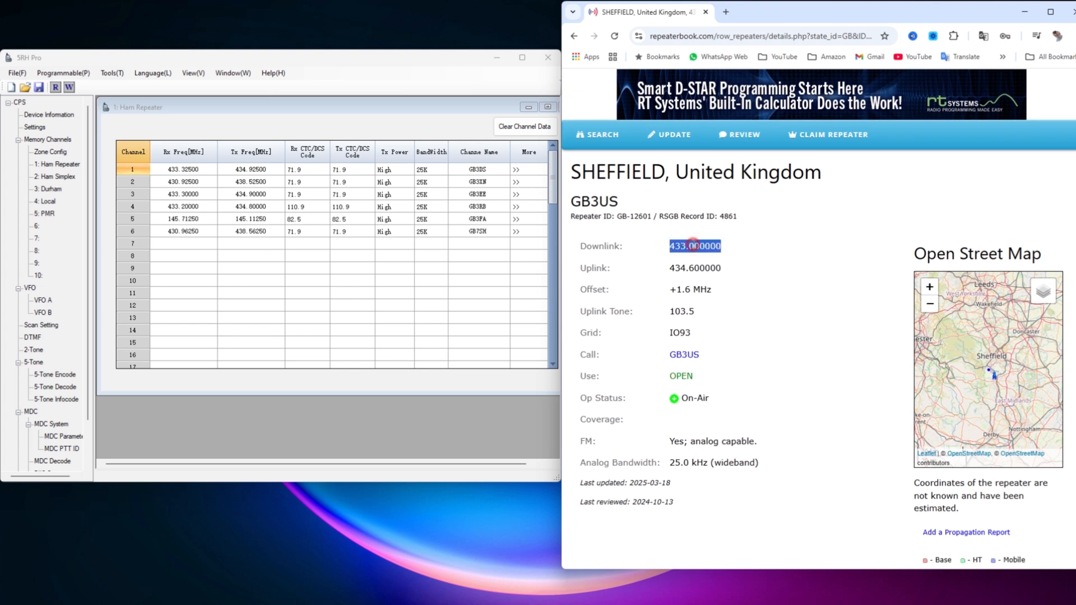
{"action": "right_click", "coordinate": [694, 245]}
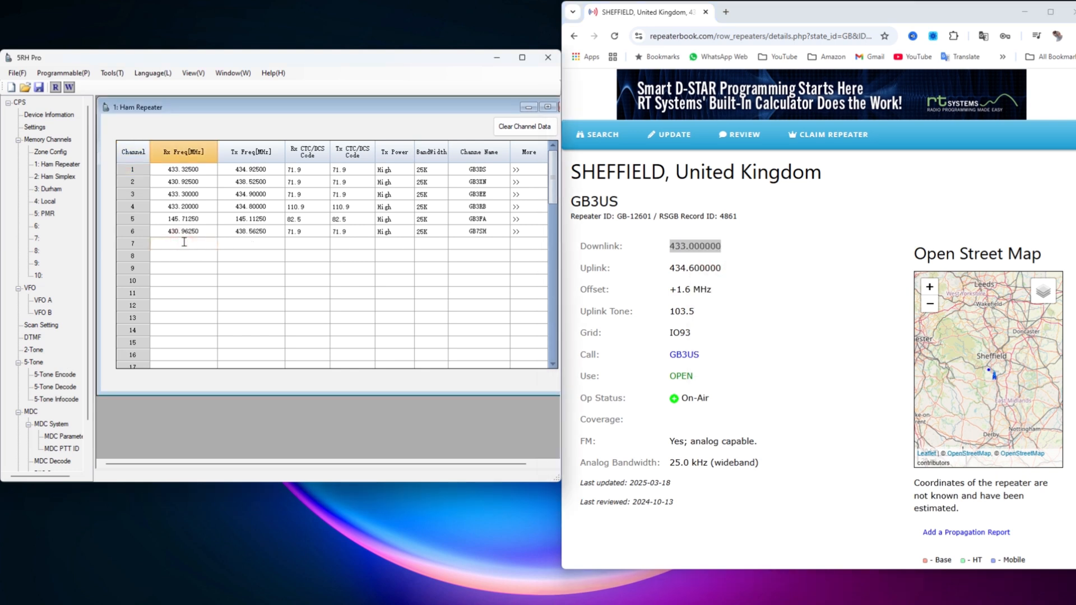
{"action": "right_click", "coordinate": [182, 244]}
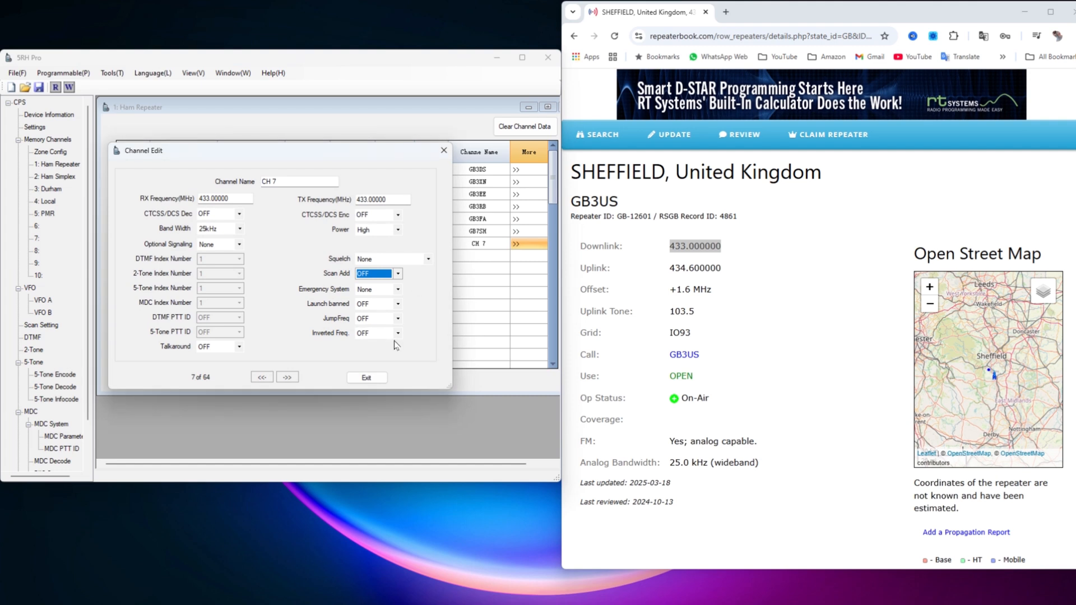
{"action": "mouse_move", "coordinate": [712, 281]}
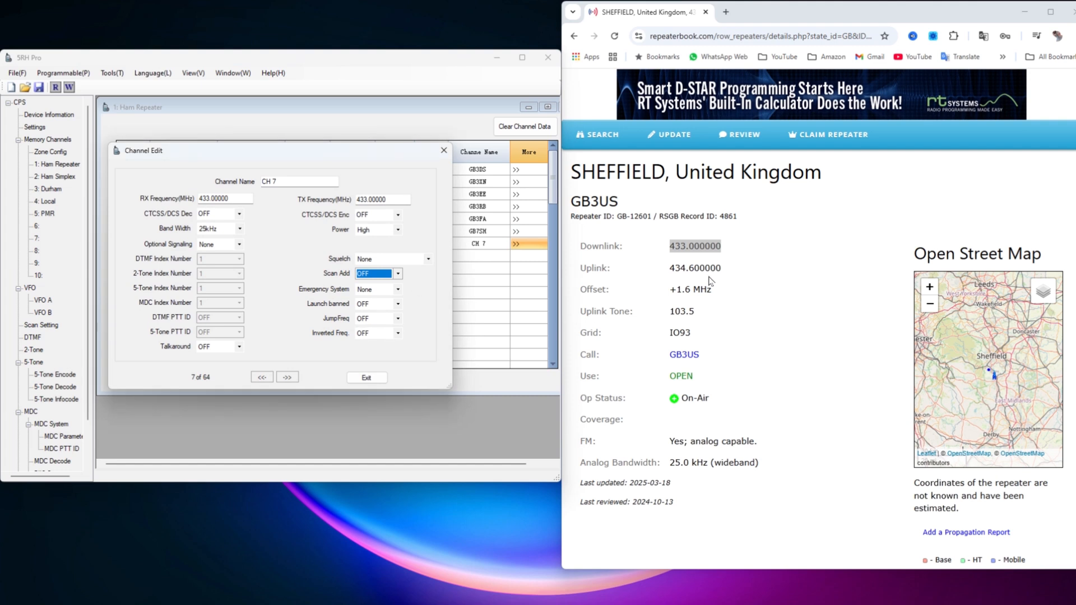
{"action": "mouse_move", "coordinate": [225, 208]}
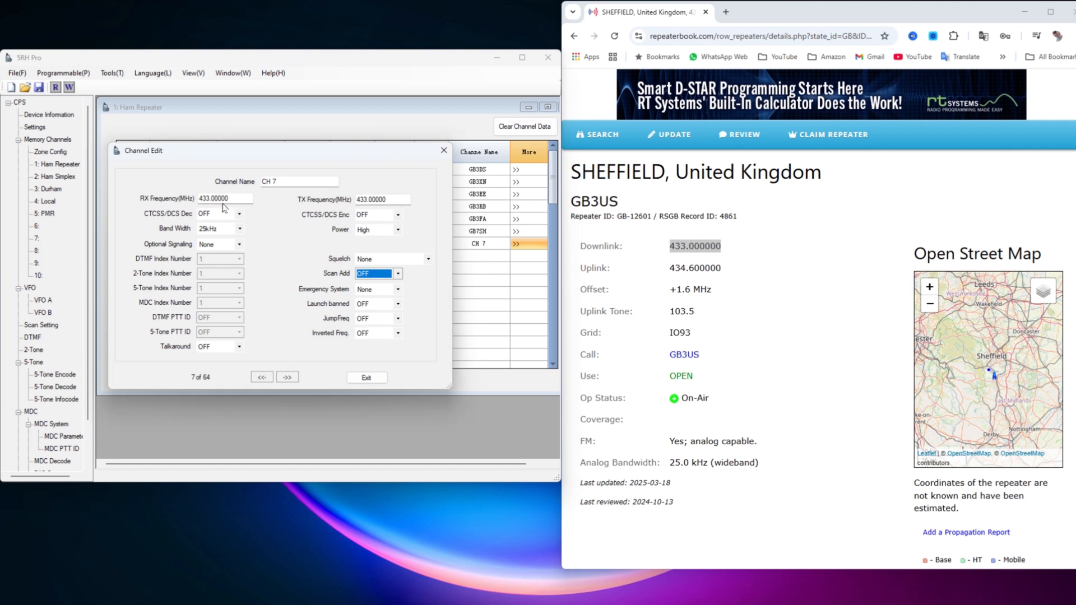
{"action": "mouse_move", "coordinate": [378, 213]}
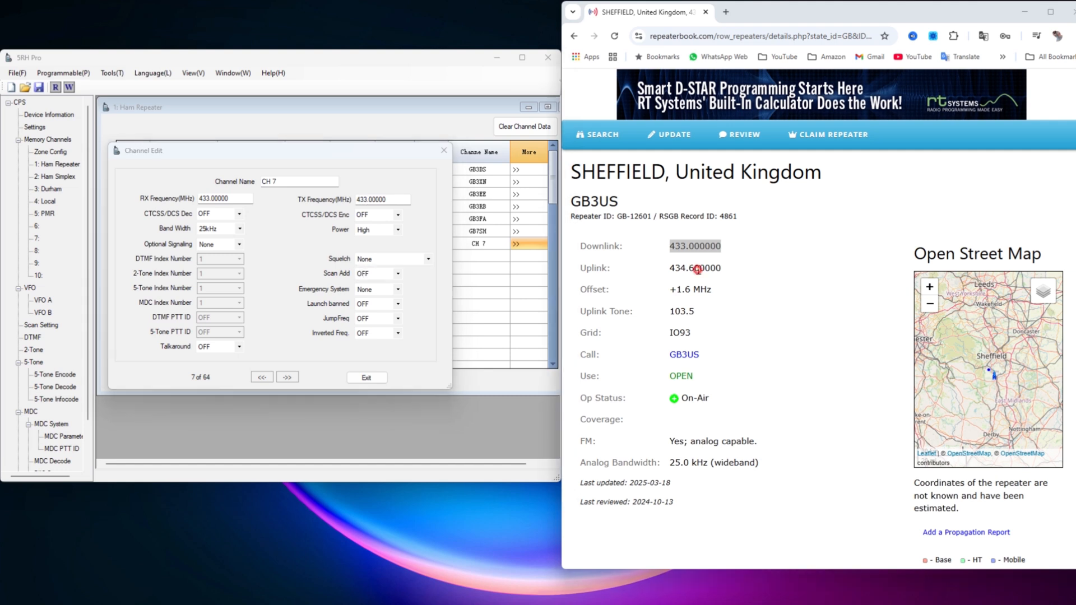
Step: Paste the 434.60000 uplink as channel 7's transmit frequency and set 103.5 CTCSS tones
{"action": "right_click", "coordinate": [694, 268]}
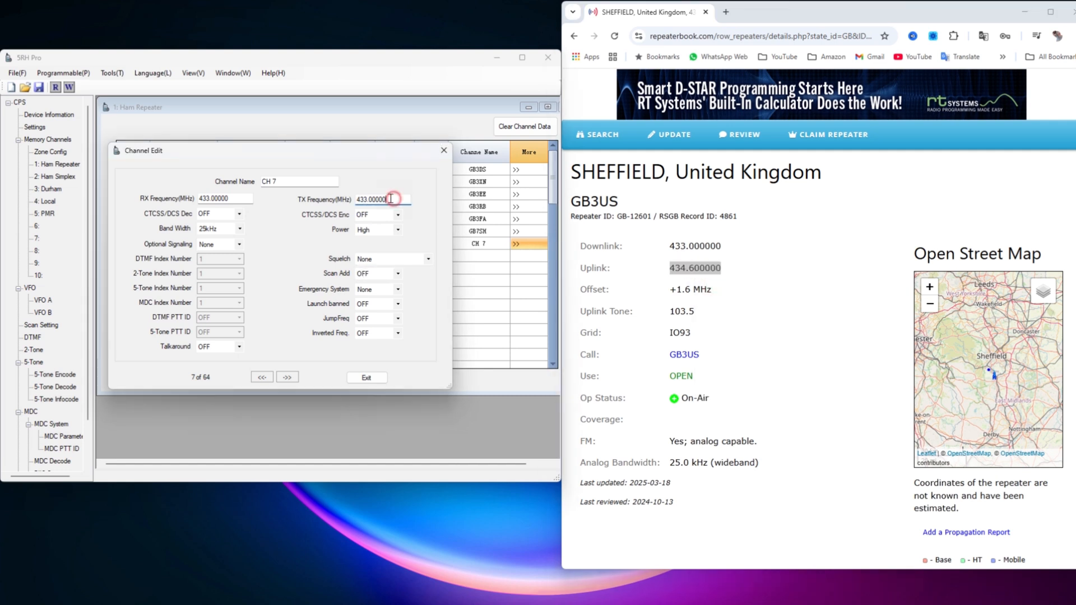
{"action": "right_click", "coordinate": [383, 199]}
{"action": "type", "text": "434.60000"}
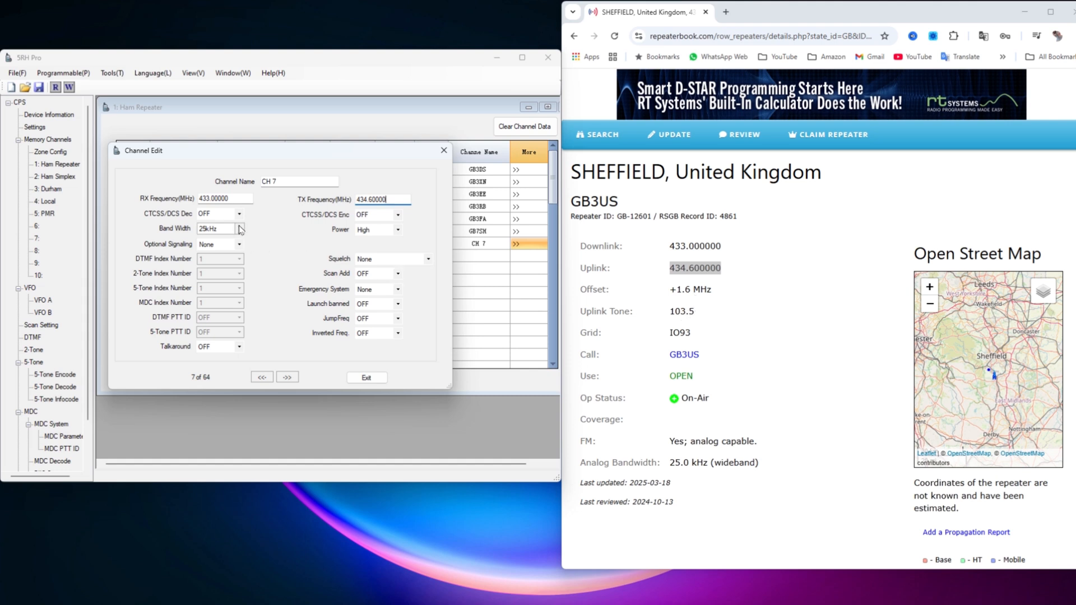
{"action": "left_click", "coordinate": [238, 213]}
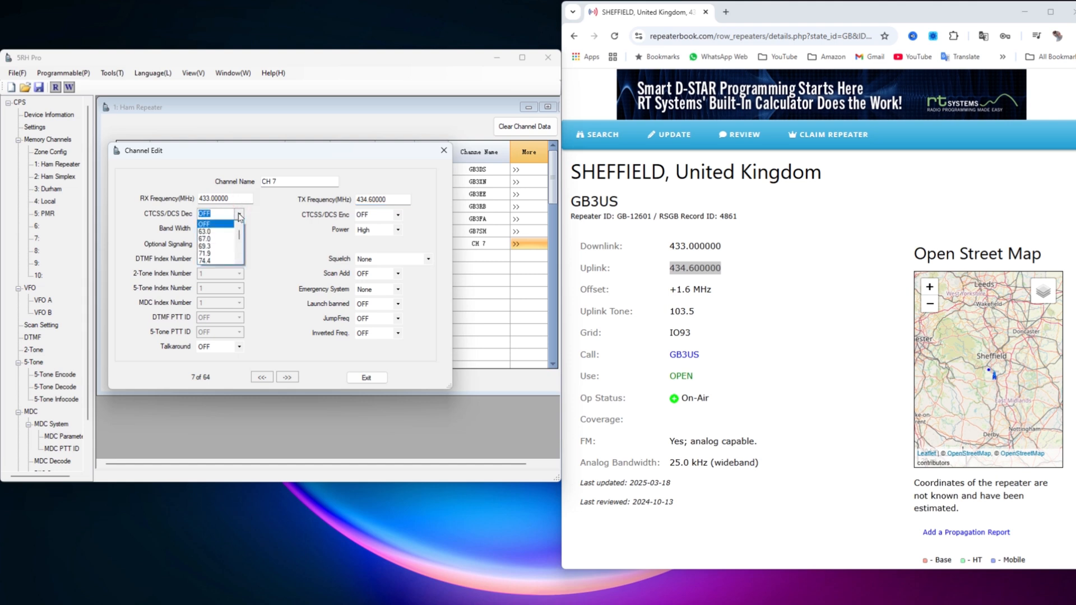
{"action": "mouse_move", "coordinate": [222, 238]}
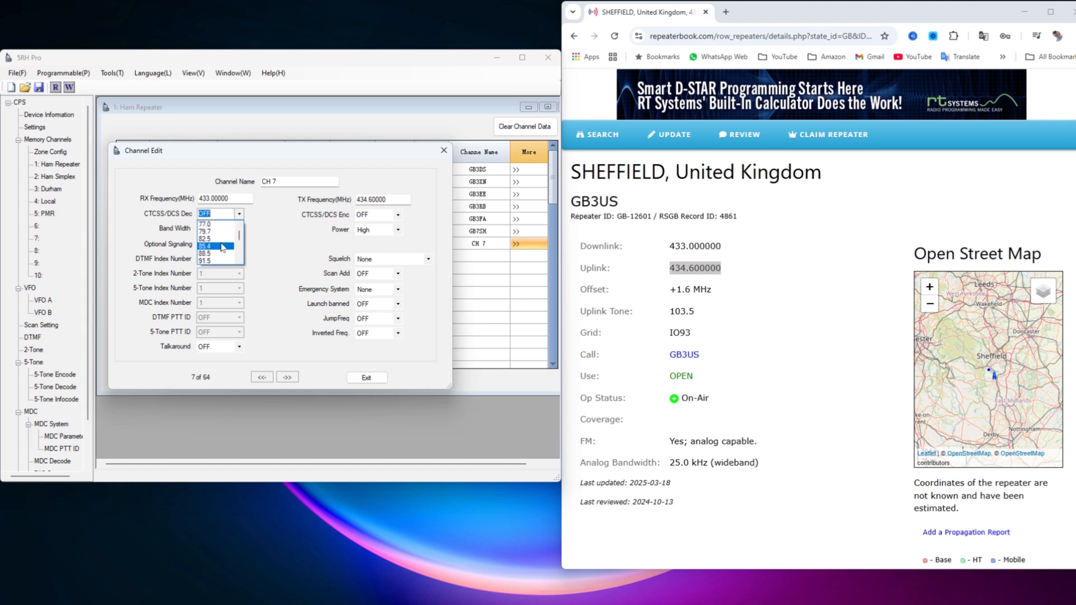
{"action": "scroll", "scroll_direction": "down", "scroll_amount": 3}
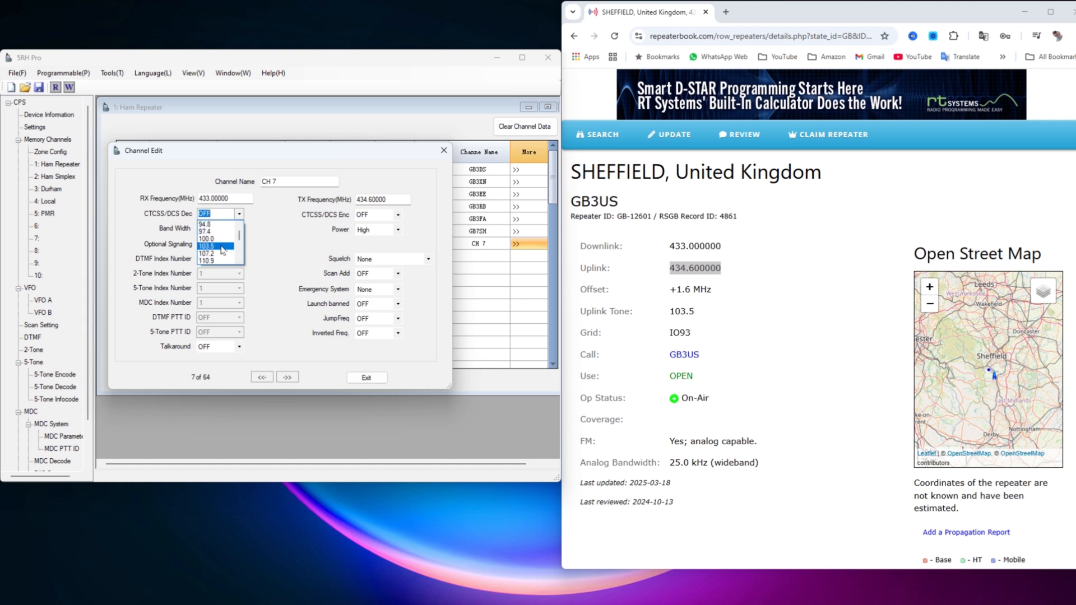
{"action": "left_click", "coordinate": [207, 246]}
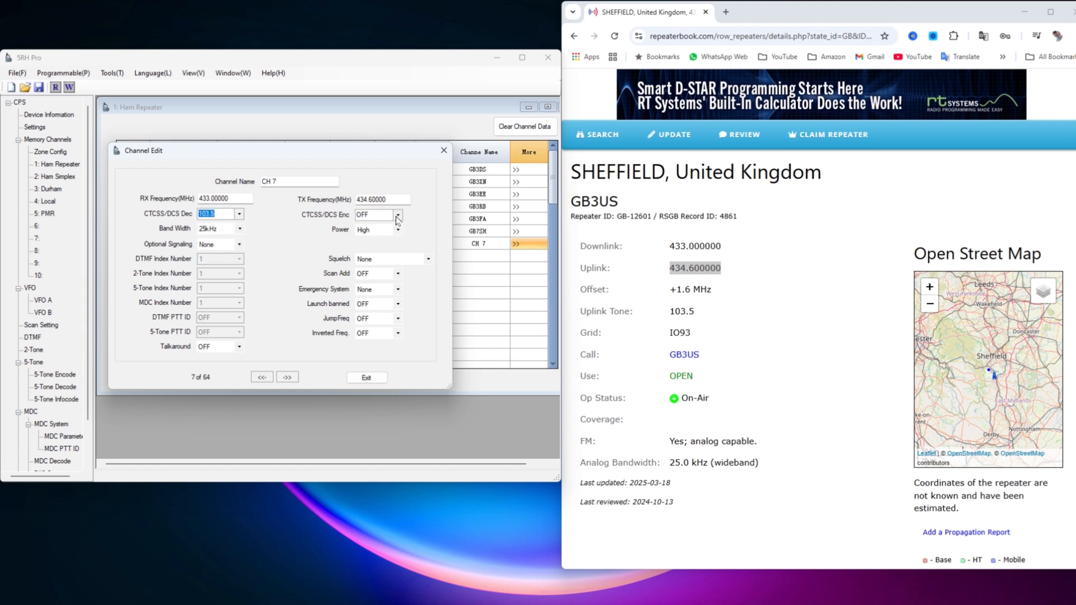
{"action": "left_click", "coordinate": [398, 215]}
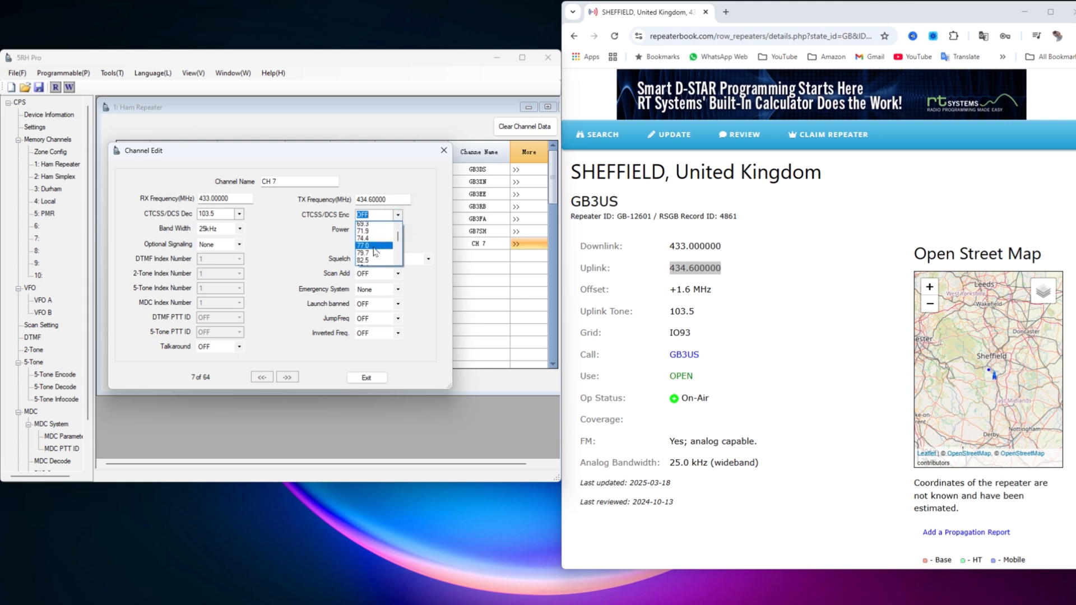
{"action": "scroll", "scroll_direction": "down", "scroll_amount": 3}
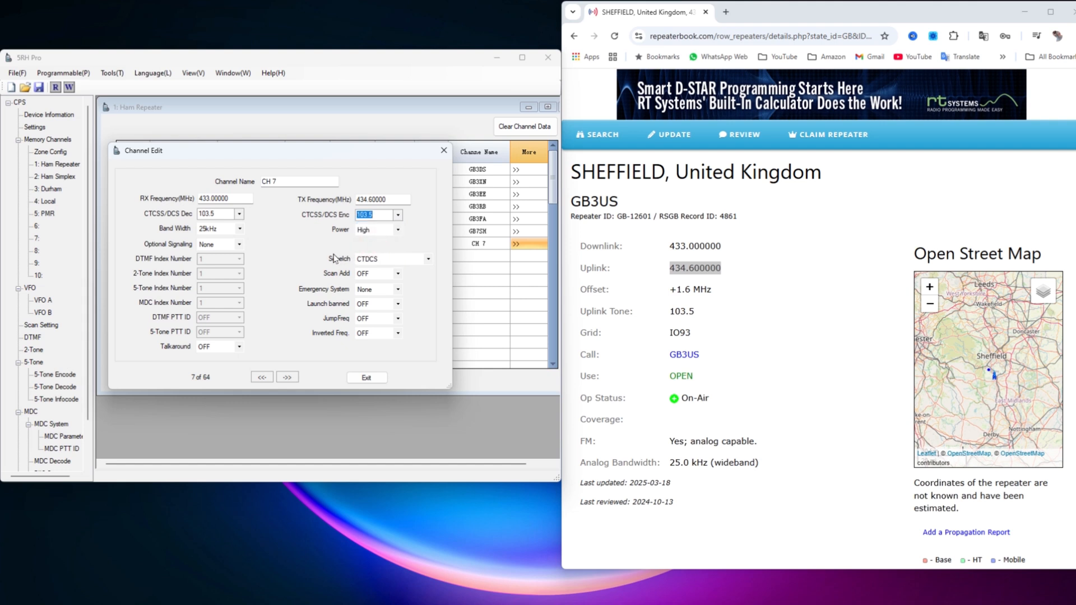
{"action": "mouse_move", "coordinate": [406, 236]}
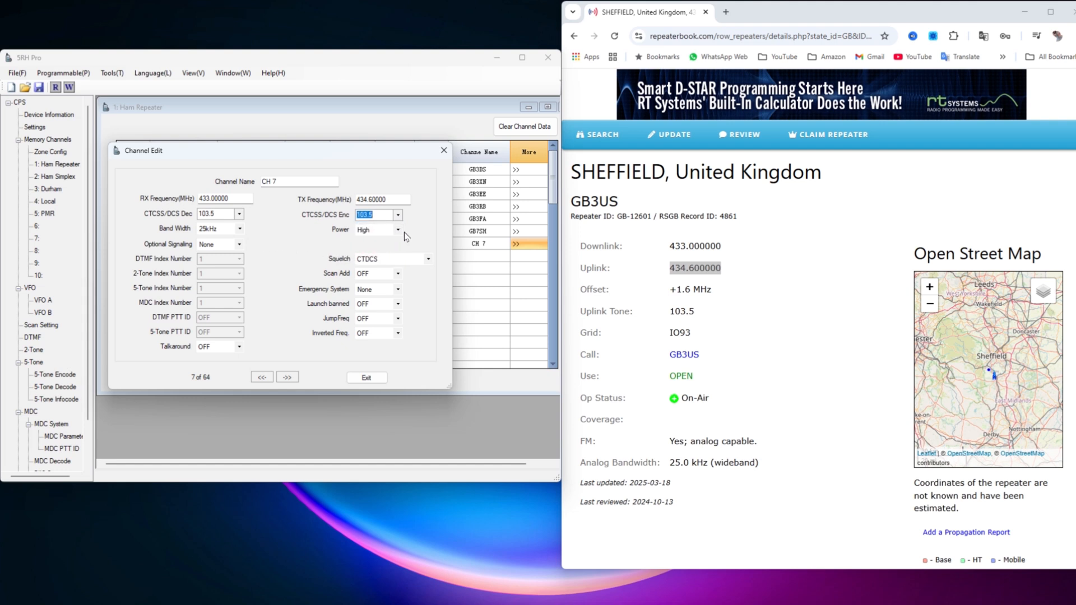
{"action": "mouse_move", "coordinate": [398, 232]}
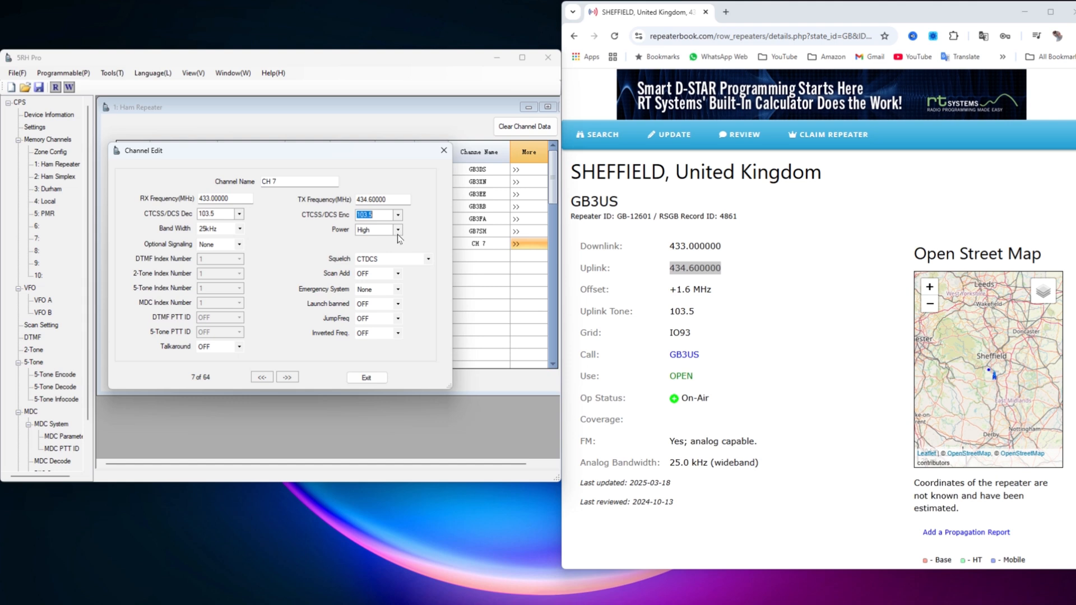
{"action": "mouse_move", "coordinate": [260, 256]}
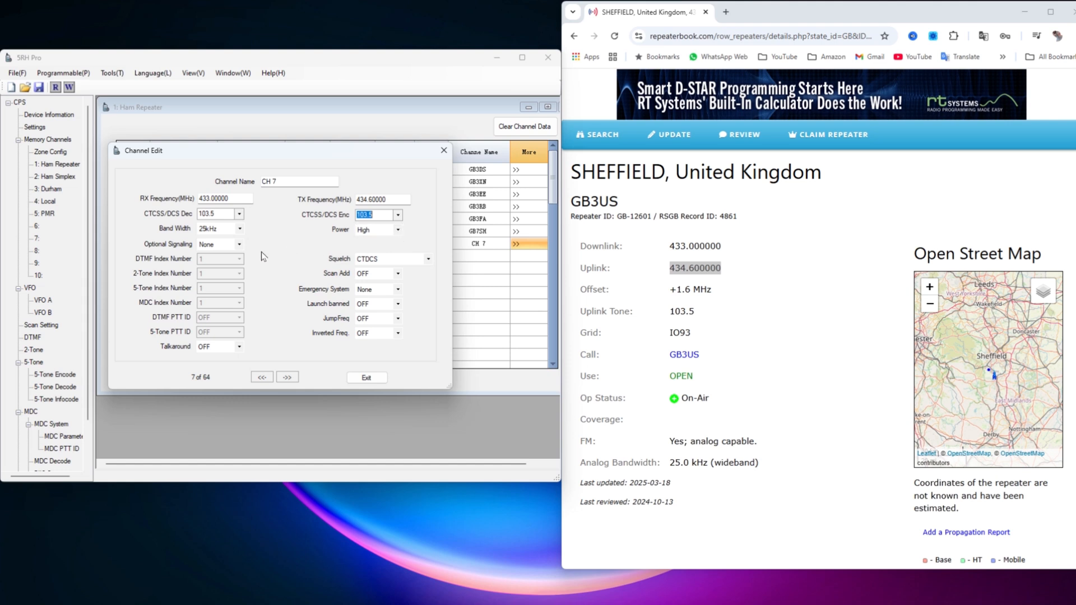
{"action": "mouse_move", "coordinate": [248, 338]}
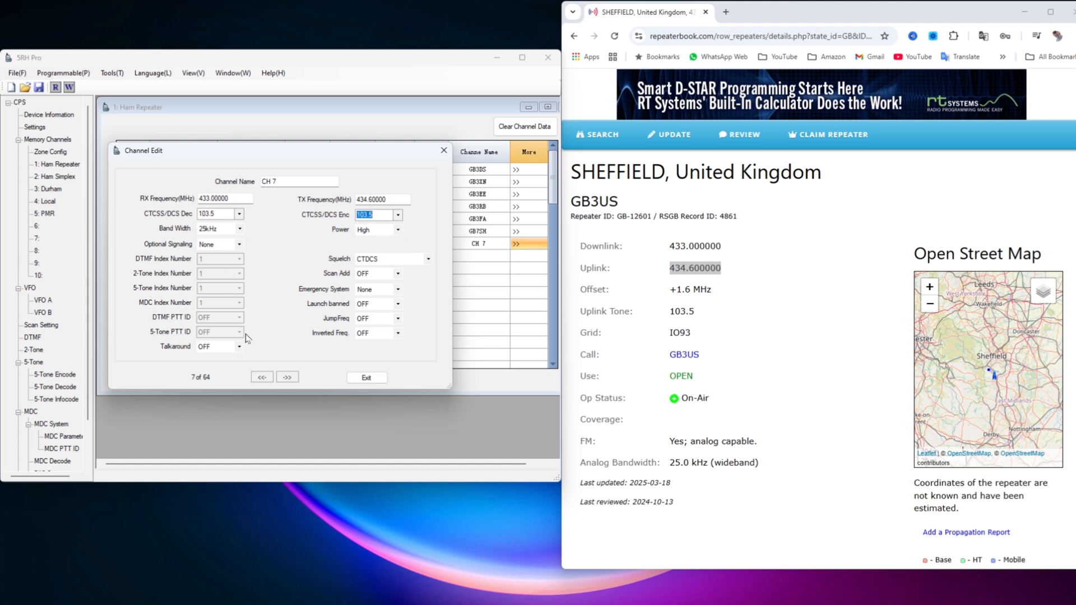
{"action": "mouse_move", "coordinate": [410, 341]}
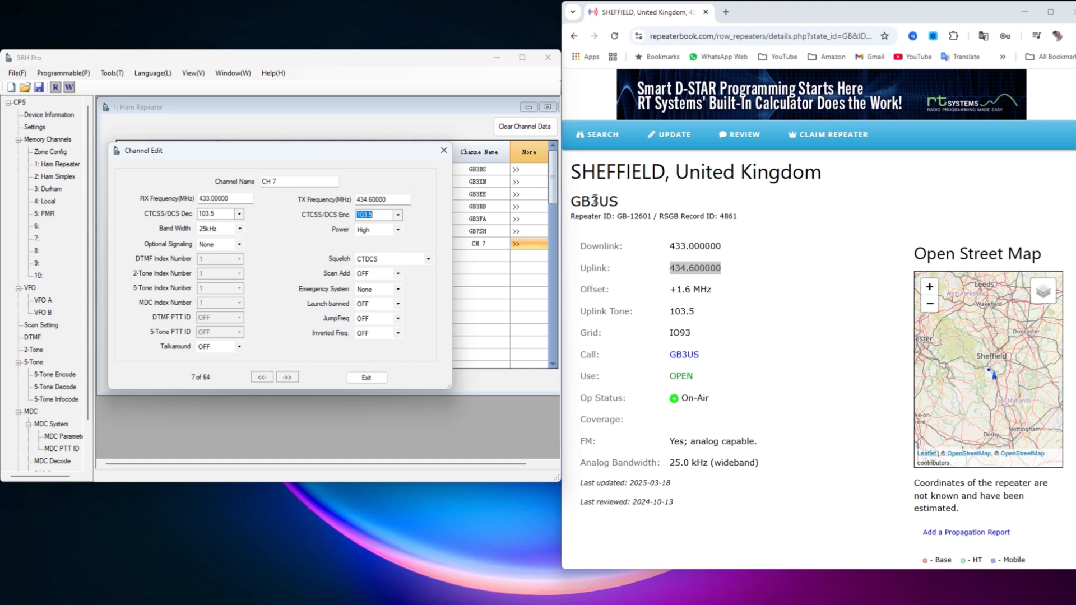
Step: Rename channel 7 from CH 7 to GB3US and close the channel editor
{"action": "right_click", "coordinate": [594, 201]}
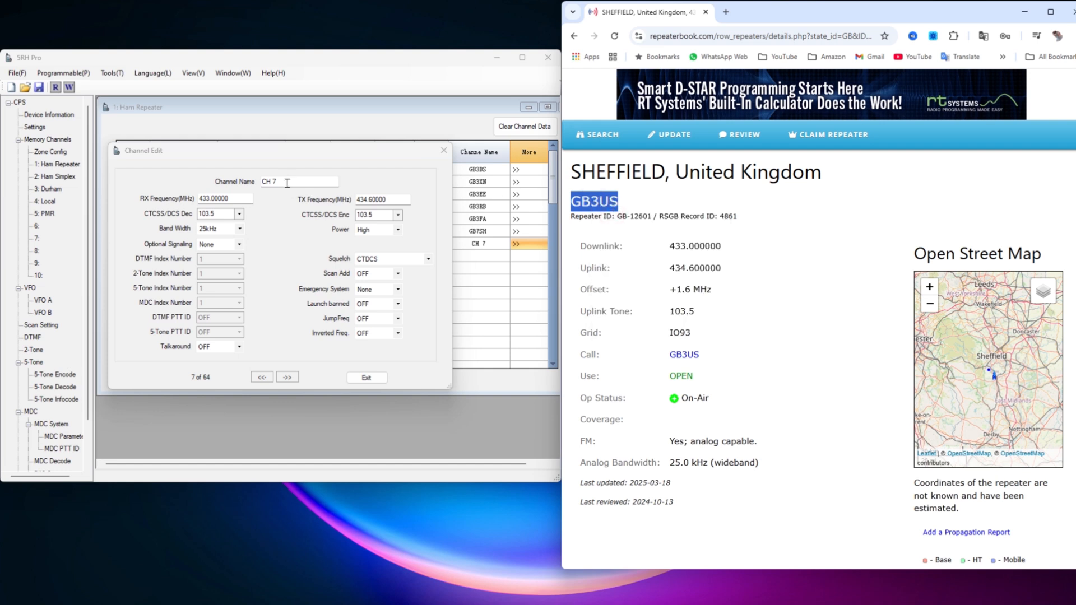
{"action": "double_click", "coordinate": [269, 181]}
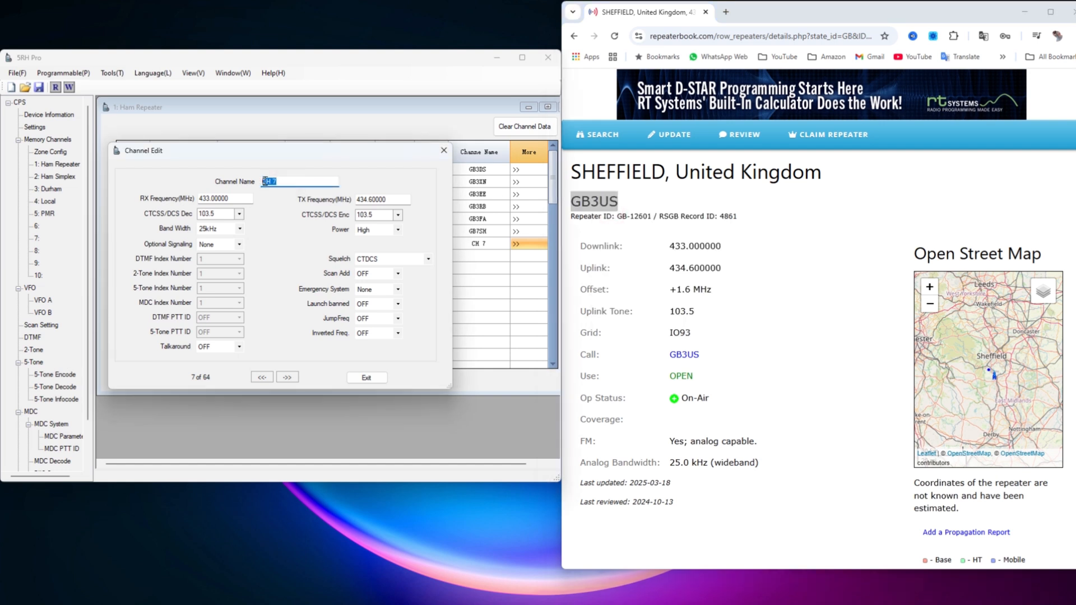
{"action": "right_click", "coordinate": [300, 181]}
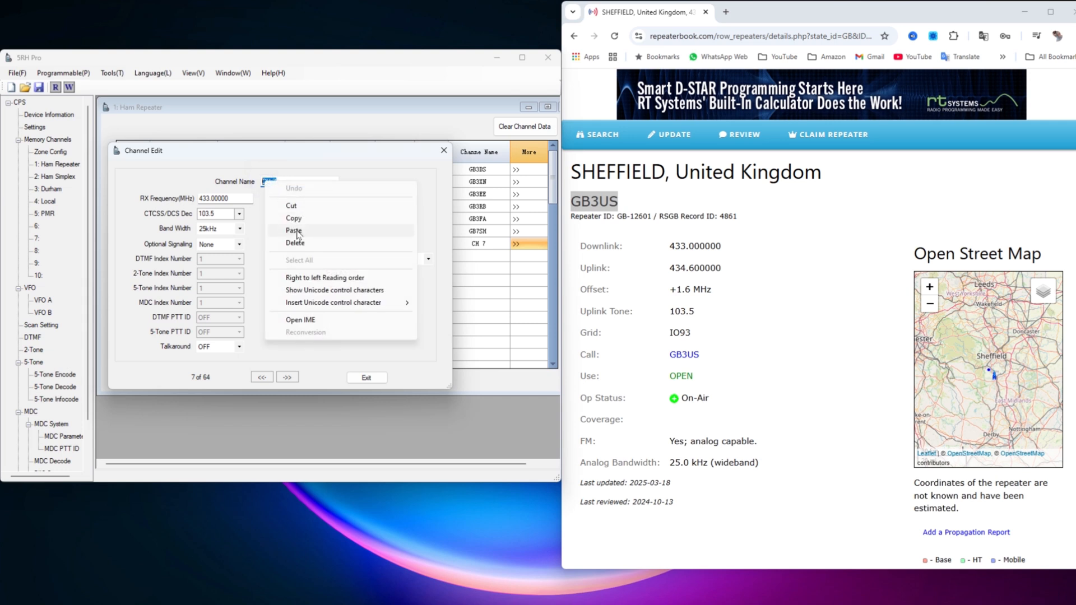
{"action": "left_click", "coordinate": [293, 230]}
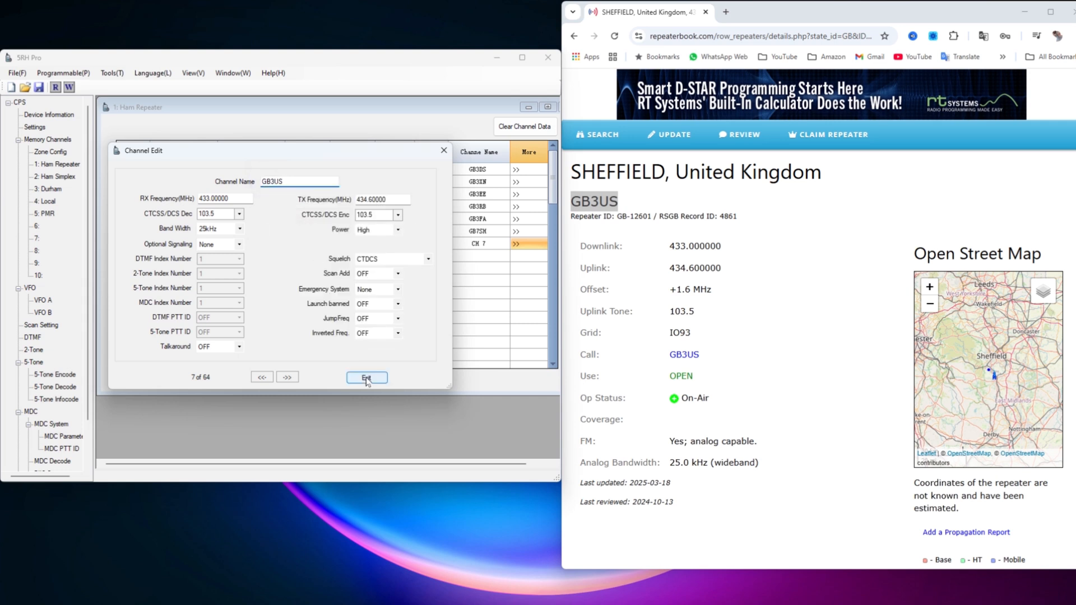
{"action": "left_click", "coordinate": [366, 379]}
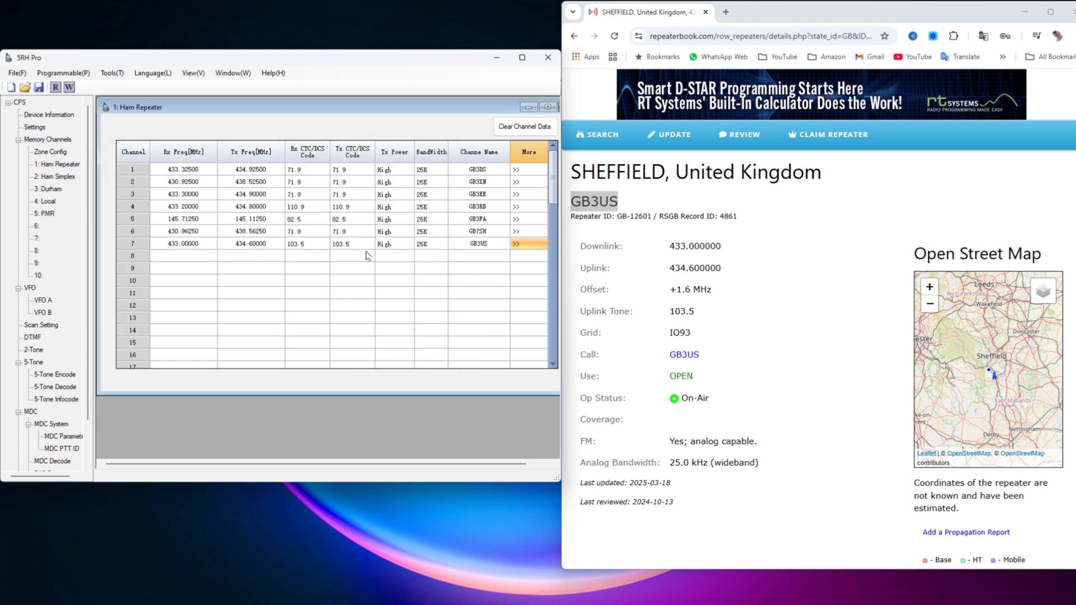
{"action": "mouse_move", "coordinate": [440, 285]}
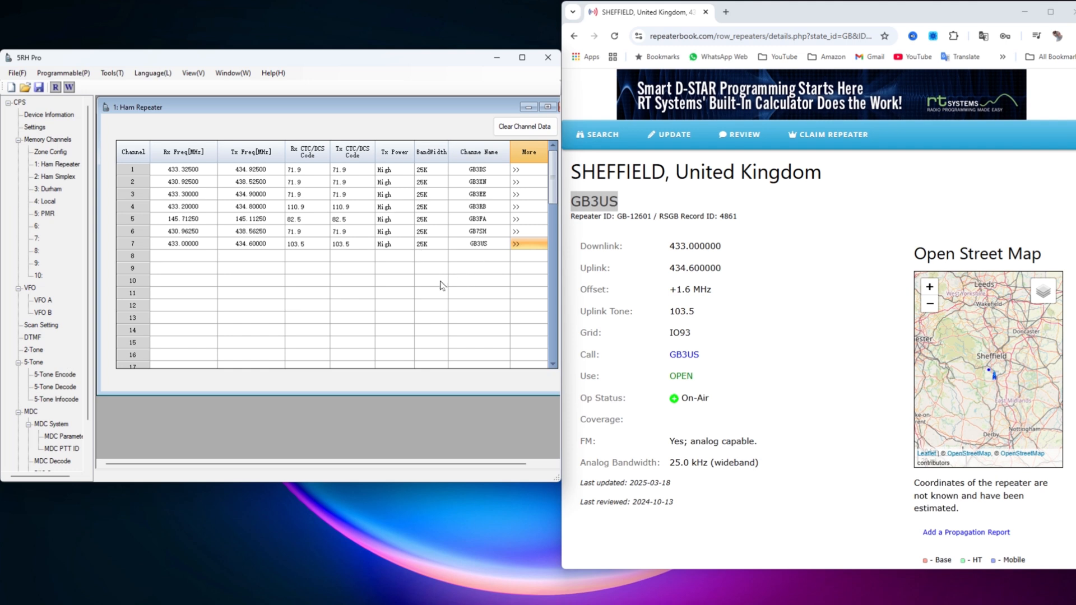
{"action": "mouse_move", "coordinate": [68, 168]}
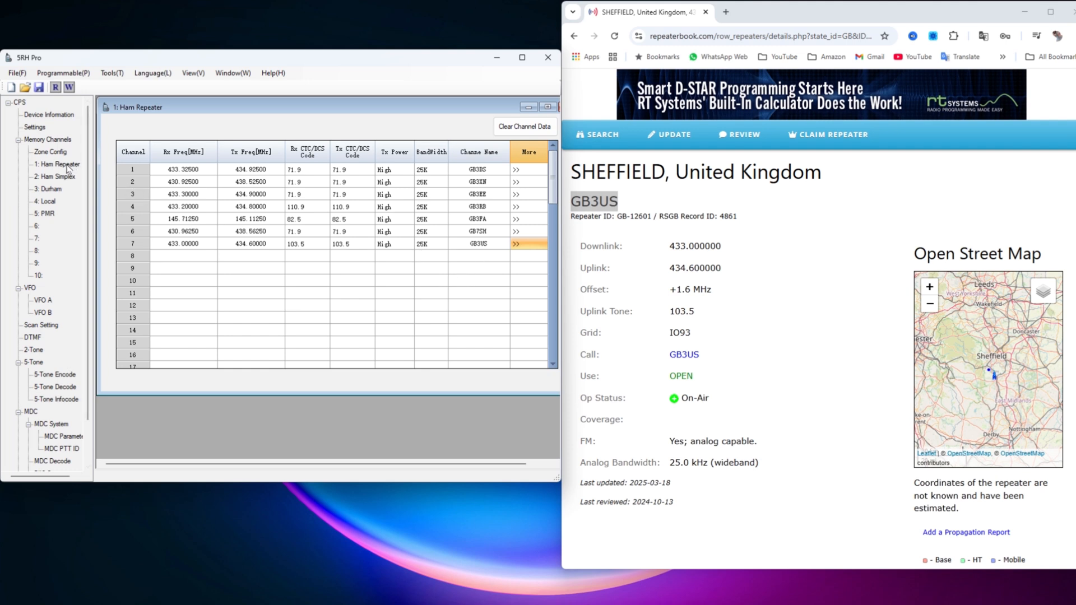
Step: Show the Ham Simplex channel list beside RepeaterBook's MB7IFC details, with channel 7 selected
{"action": "left_click", "coordinate": [55, 177]}
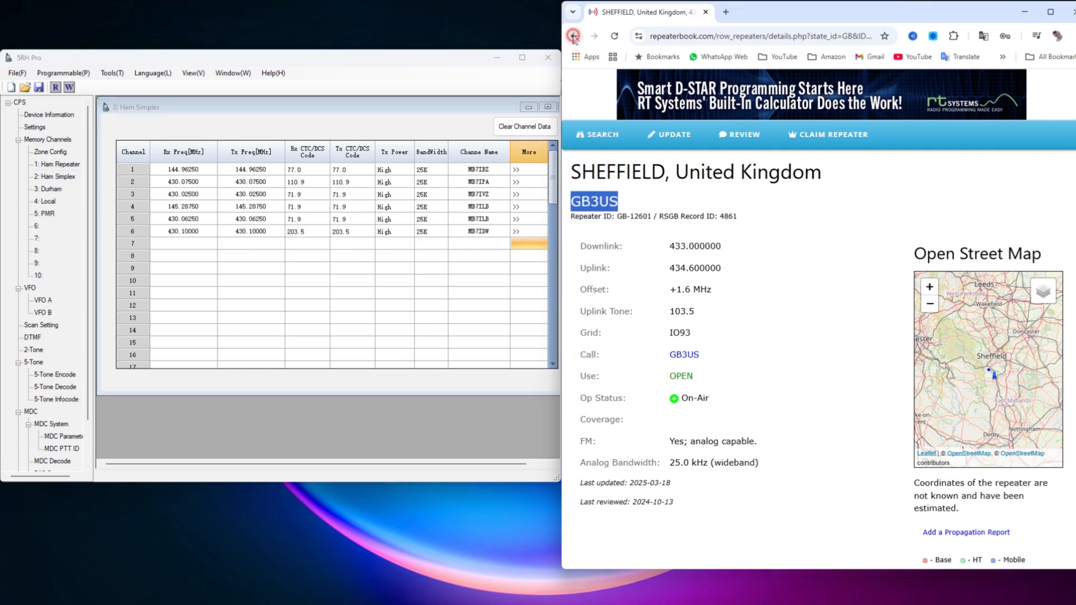
{"action": "left_click", "coordinate": [573, 36]}
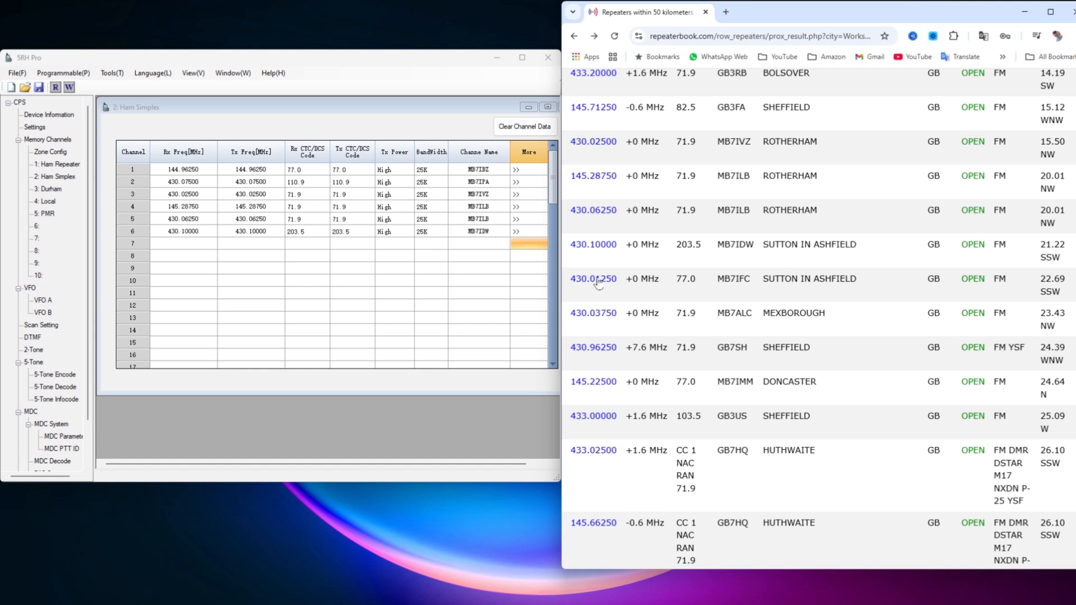
{"action": "left_click", "coordinate": [593, 278]}
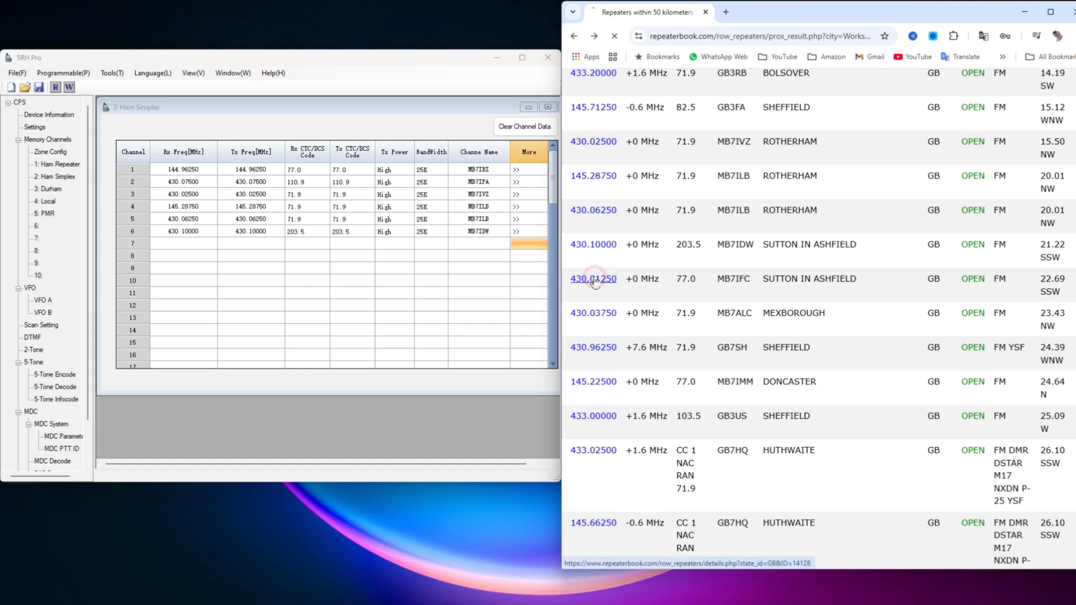
{"action": "left_click", "coordinate": [593, 279]}
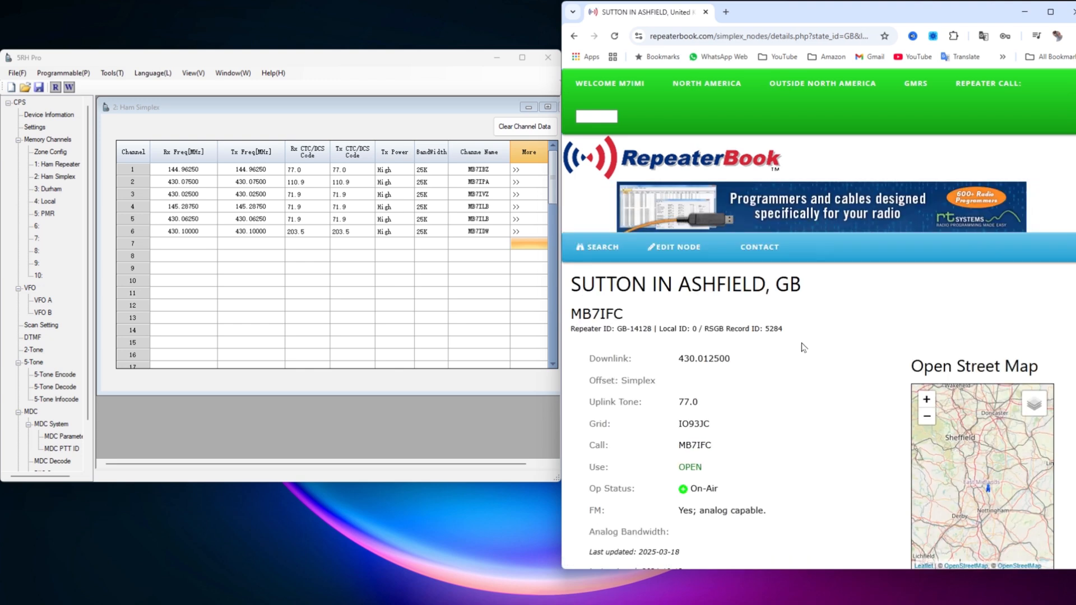
{"action": "scroll", "scroll_direction": "down", "scroll_amount": 3}
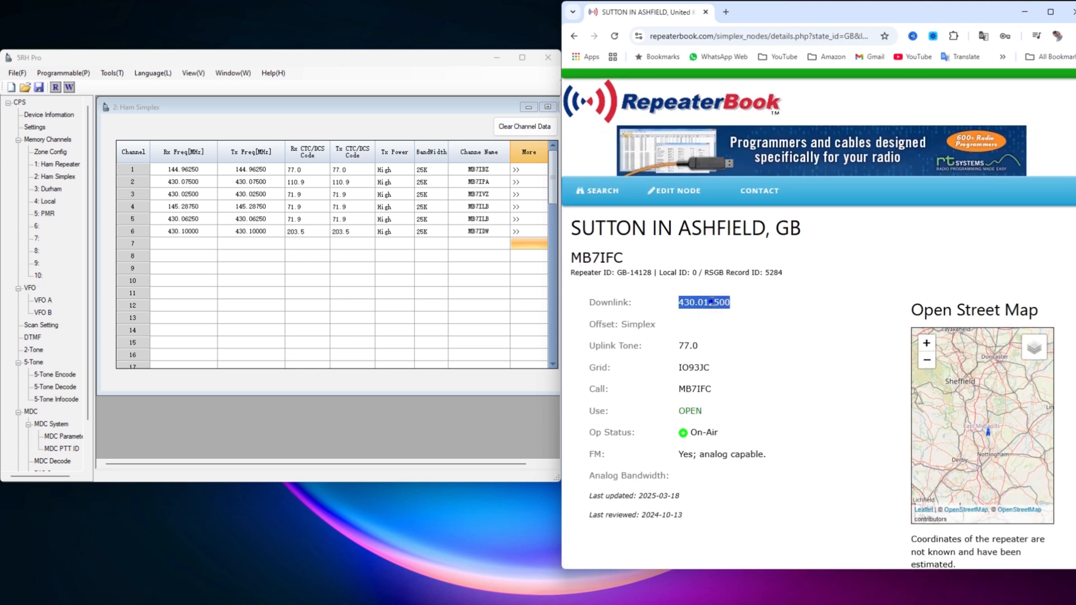
{"action": "right_click", "coordinate": [703, 302]}
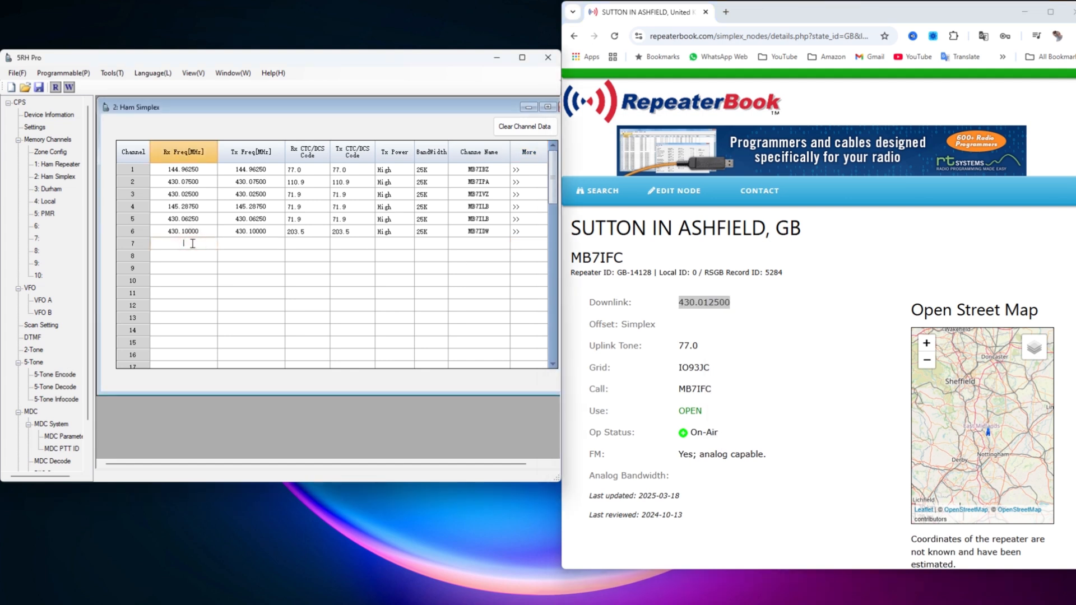
Step: Give channel 7 a 430.01250 receive/transmit frequency and bring up its detailed channel editor
{"action": "type", "text": "430.01250"}
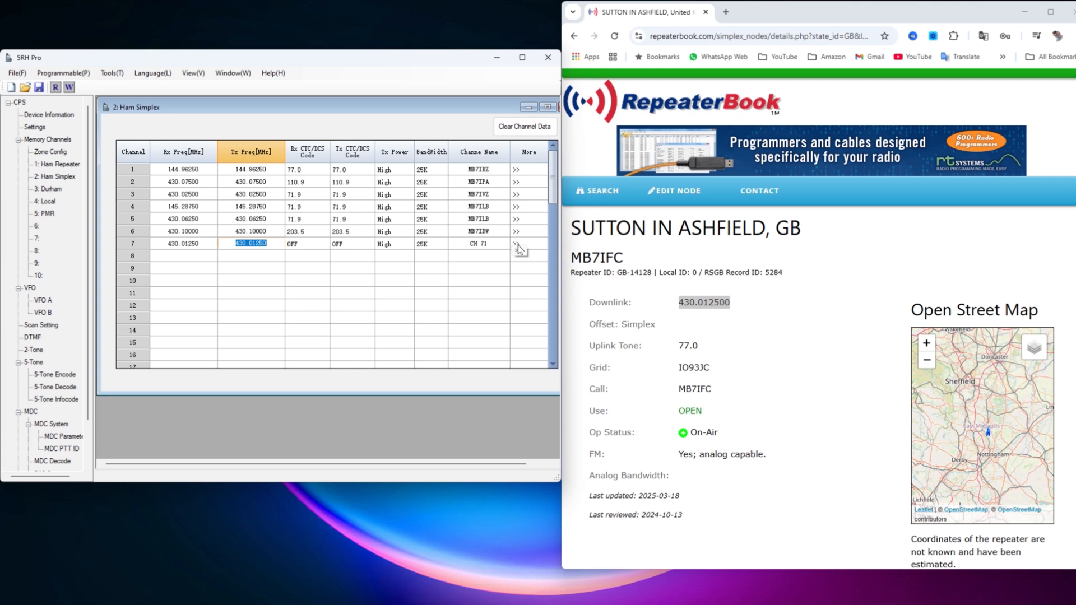
{"action": "left_click", "coordinate": [516, 242]}
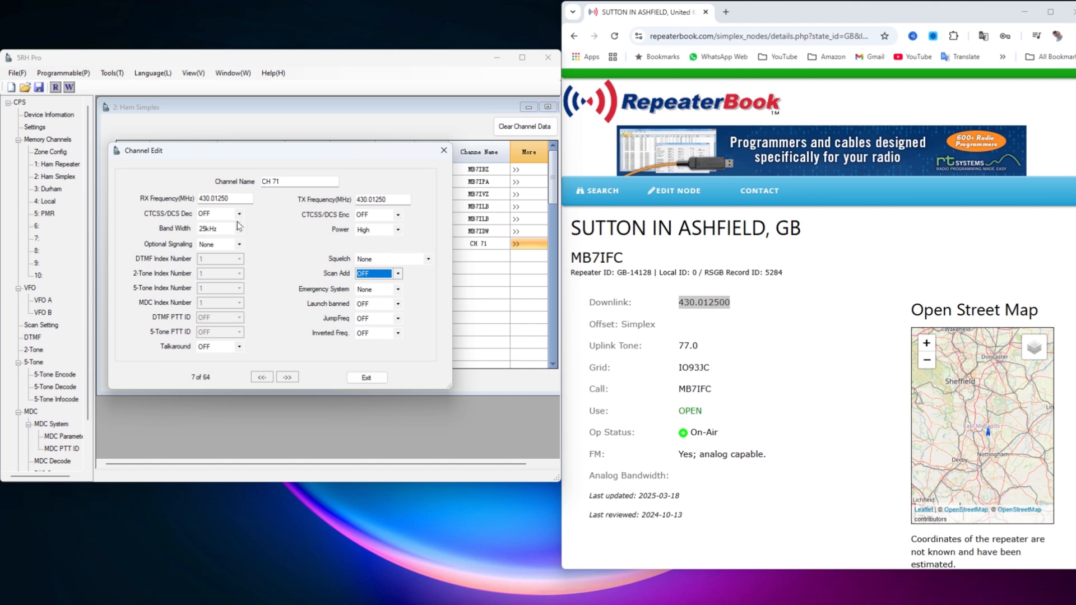
Step: Set channel 7's CTCSS/DCS decode and encode tones to 77.0
{"action": "left_click", "coordinate": [239, 213]}
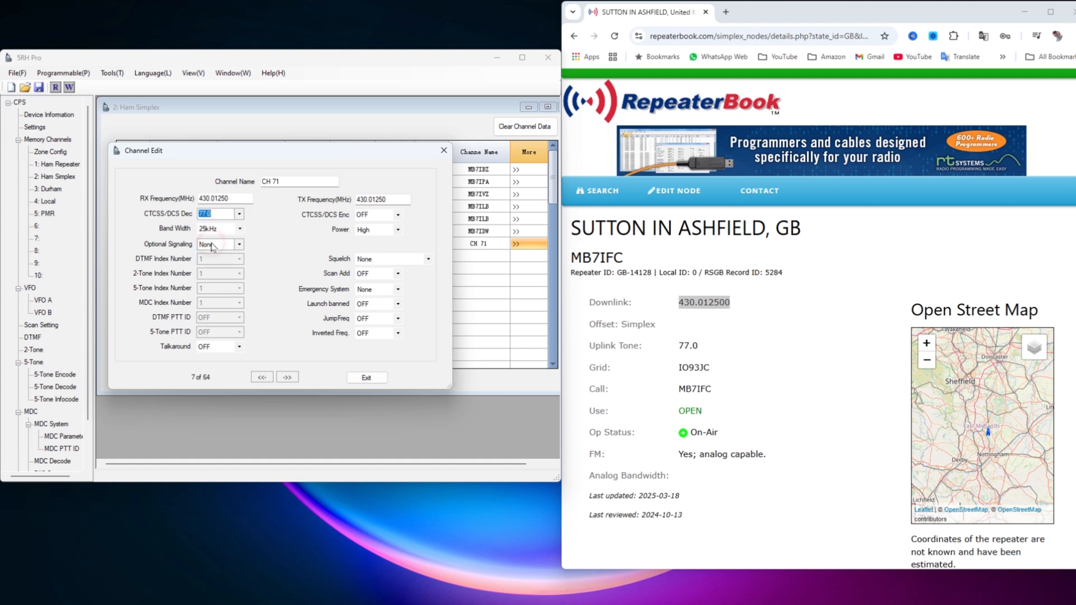
{"action": "left_click", "coordinate": [397, 215]}
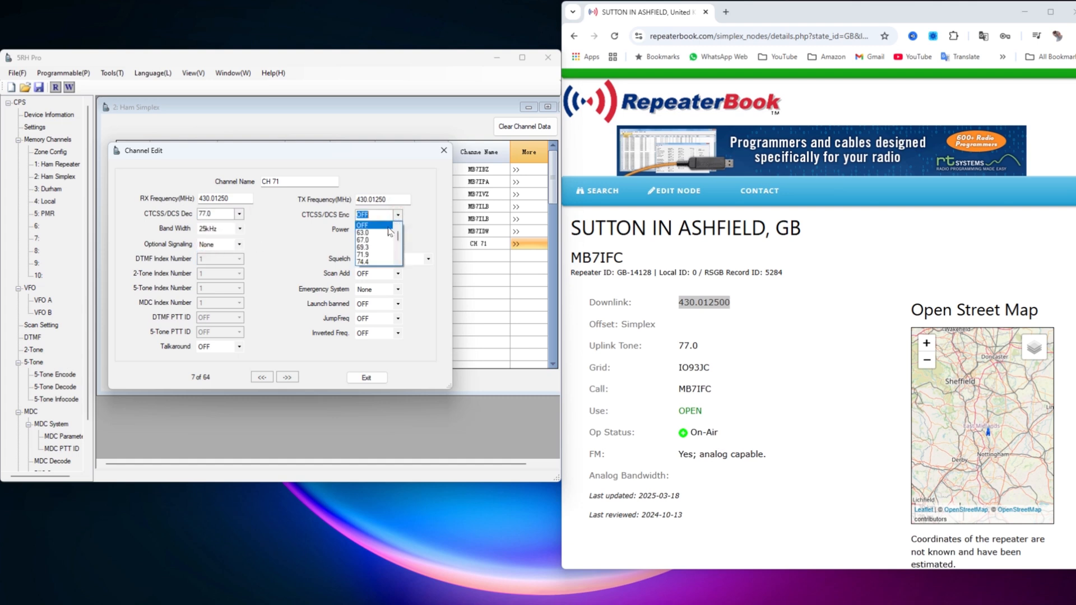
{"action": "scroll", "scroll_direction": "down", "scroll_amount": 3}
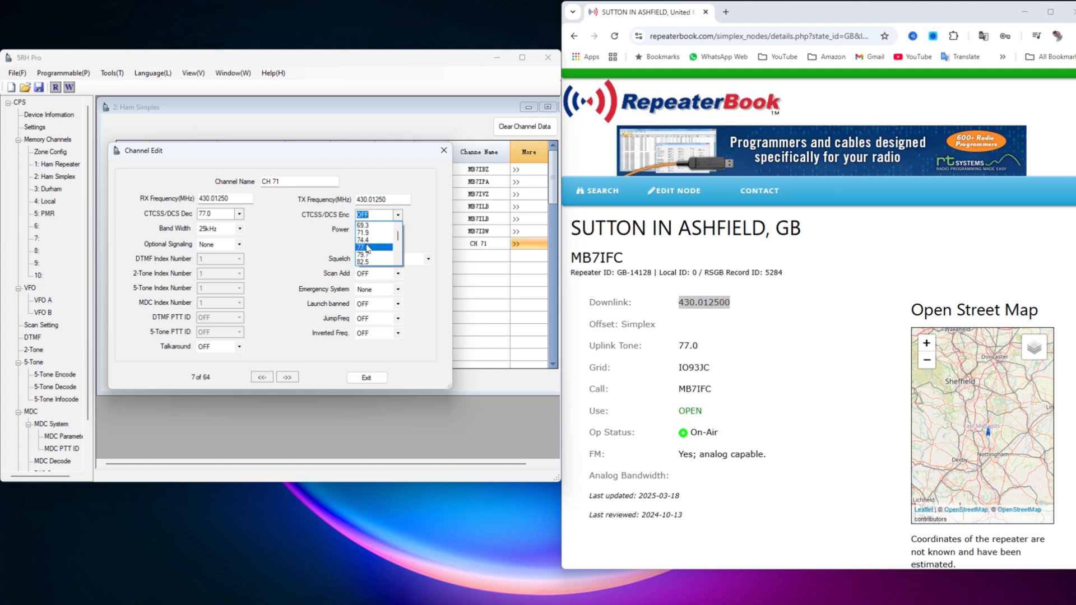
{"action": "left_click", "coordinate": [366, 247]}
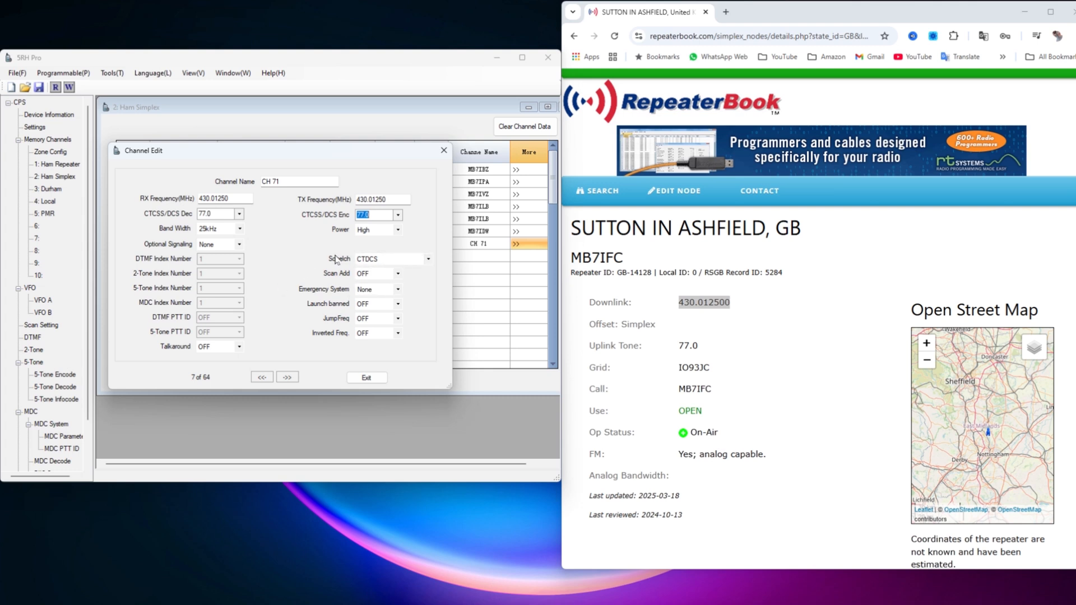
{"action": "mouse_move", "coordinate": [602, 258]}
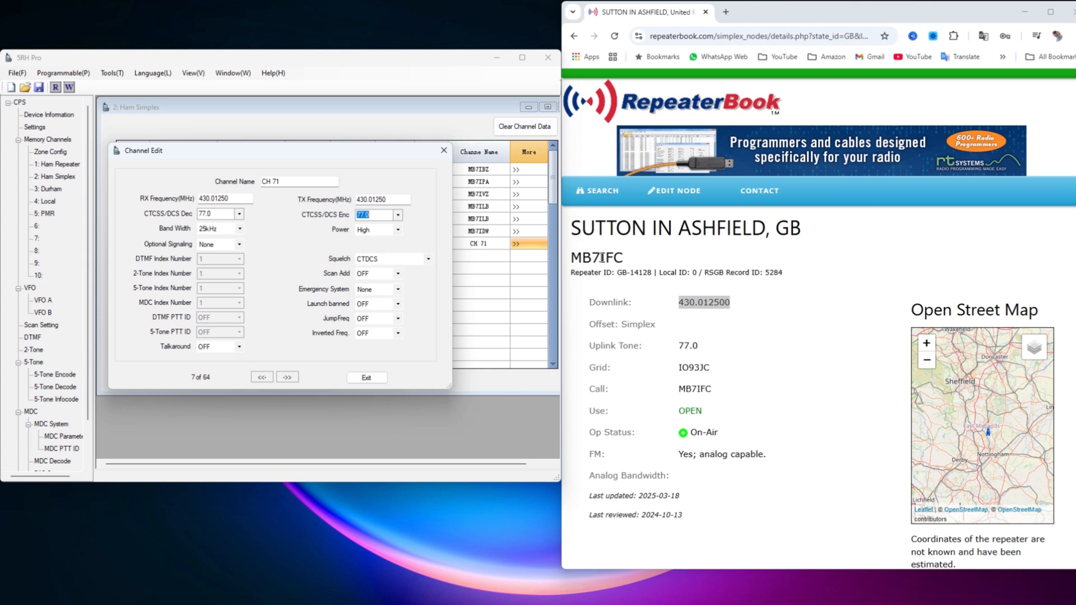
Step: Name channel 7 MB7IFC, copied from RepeaterBook, and close the editor keeping changes
{"action": "right_click", "coordinate": [596, 257]}
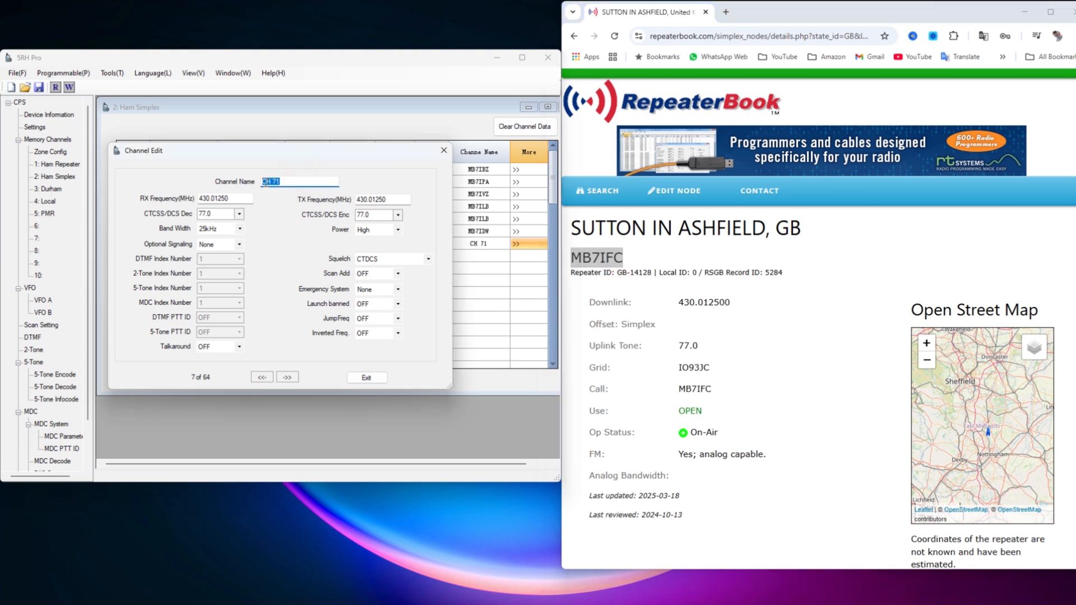
{"action": "right_click", "coordinate": [300, 181]}
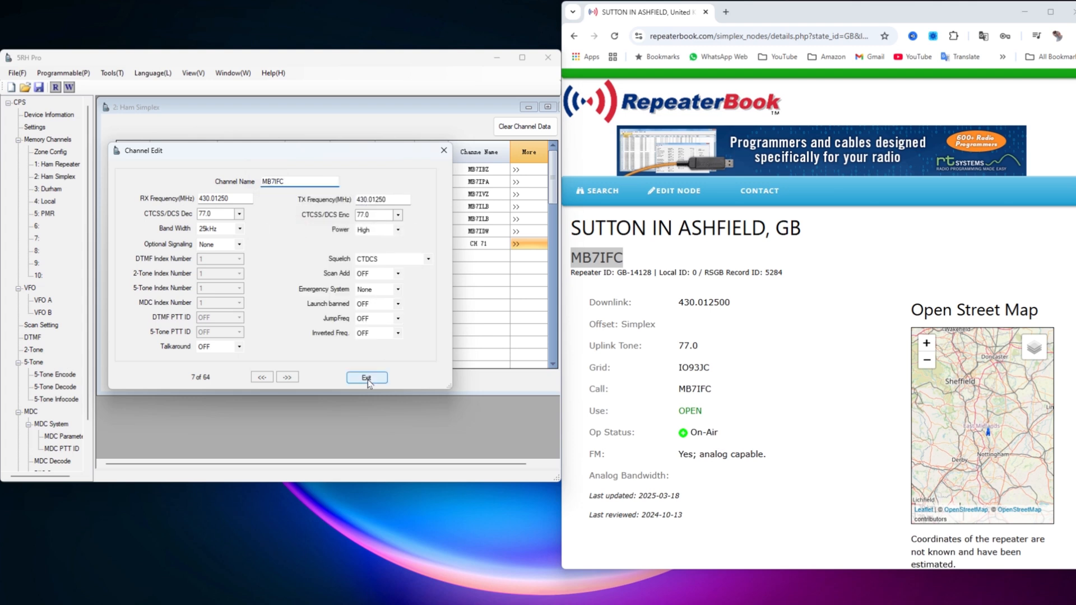
{"action": "left_click", "coordinate": [367, 379]}
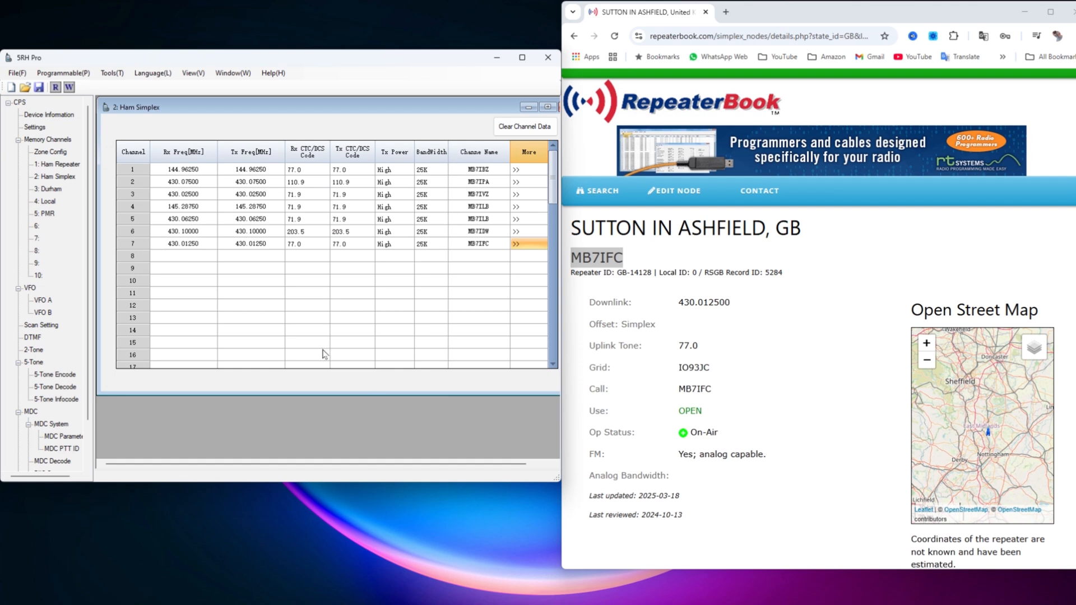
{"action": "mouse_move", "coordinate": [544, 194]}
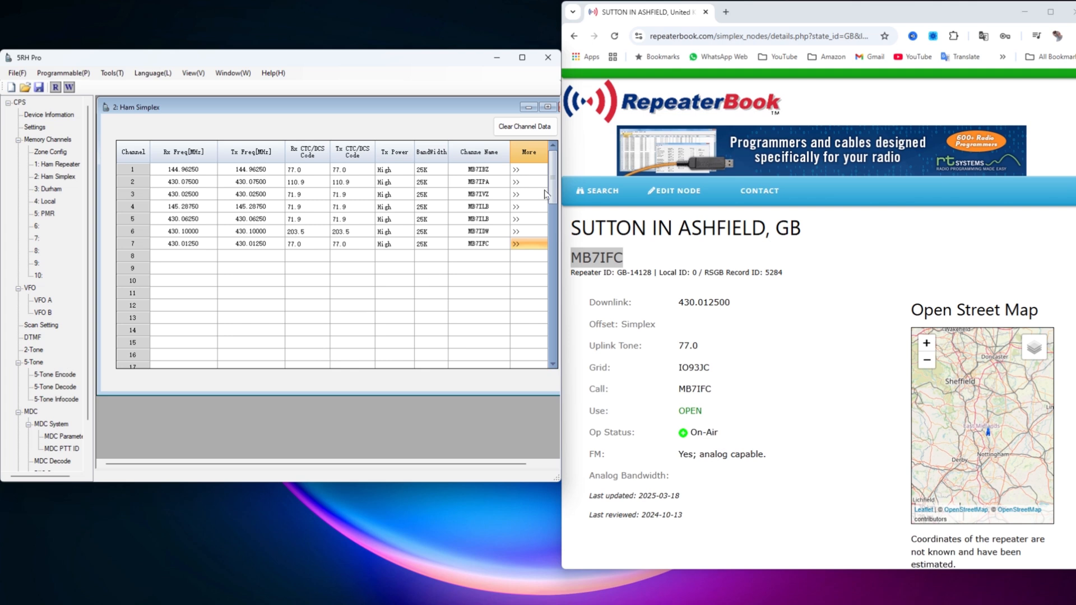
{"action": "mouse_move", "coordinate": [923, 76]}
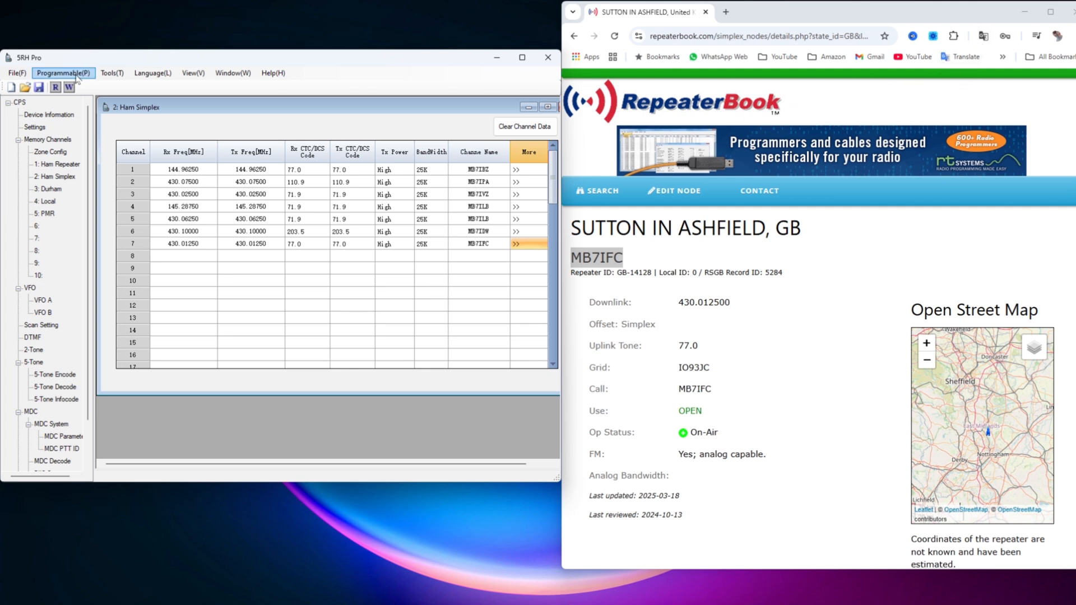
Step: Write the edited codeplug to the radio over COM9 and dismiss the success notice
{"action": "left_click", "coordinate": [63, 73]}
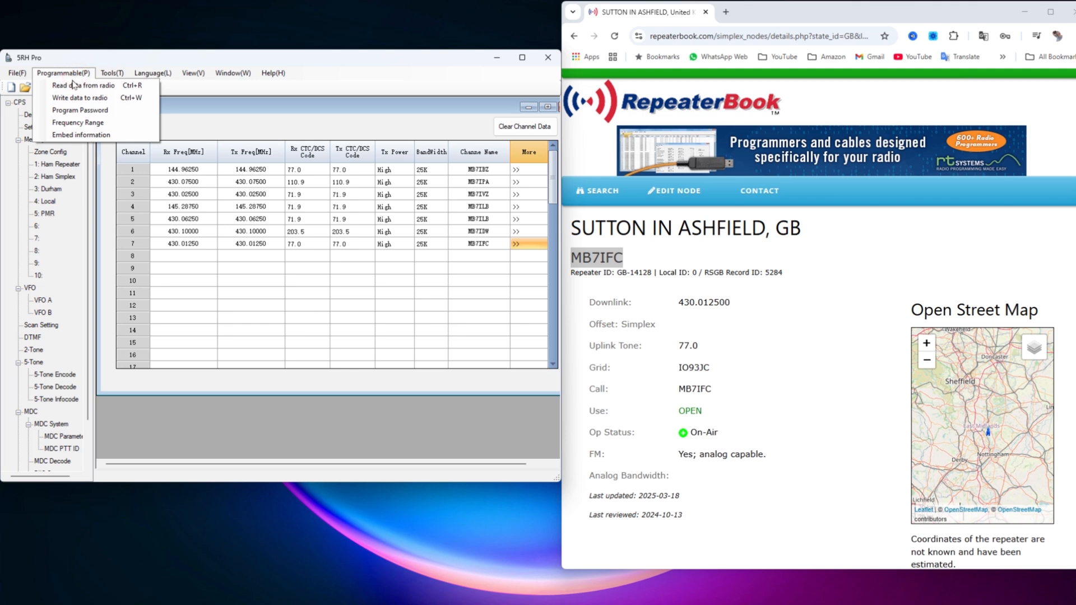
{"action": "left_click", "coordinate": [80, 98]}
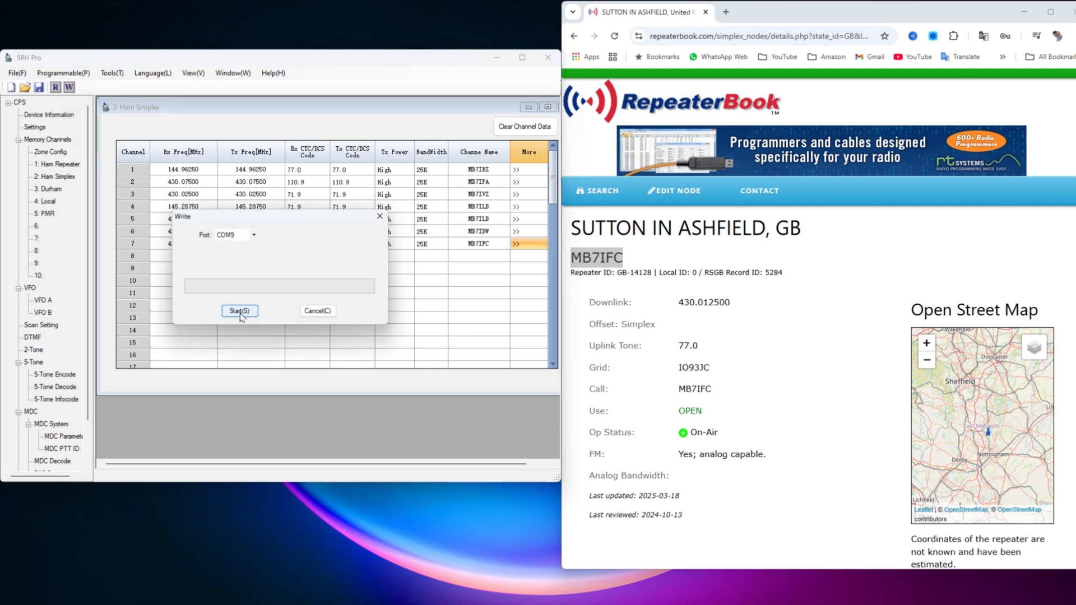
{"action": "left_click", "coordinate": [240, 311]}
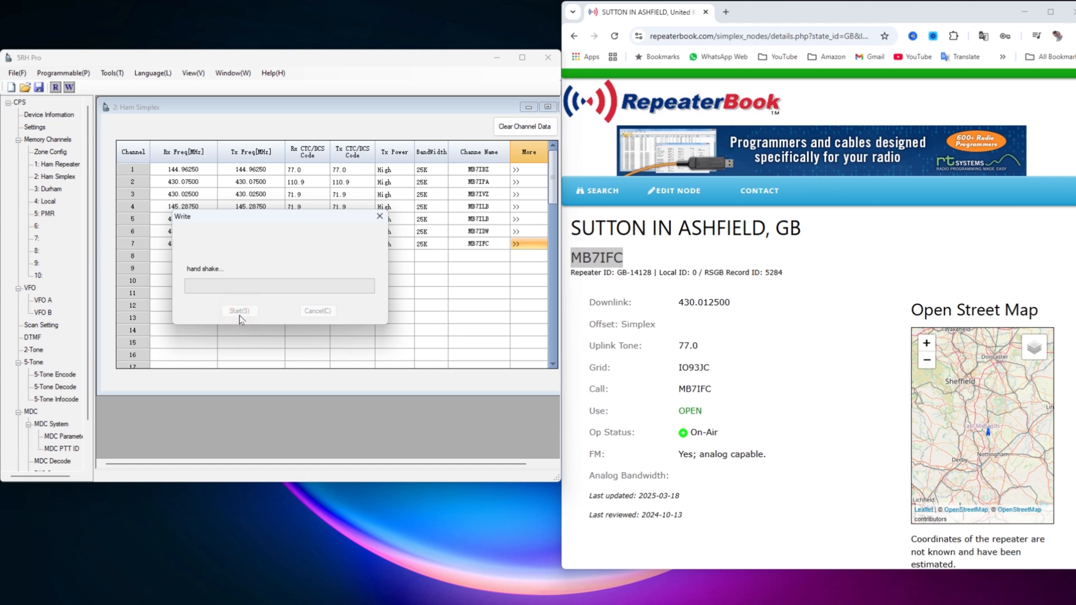
{"action": "left_click", "coordinate": [239, 311]}
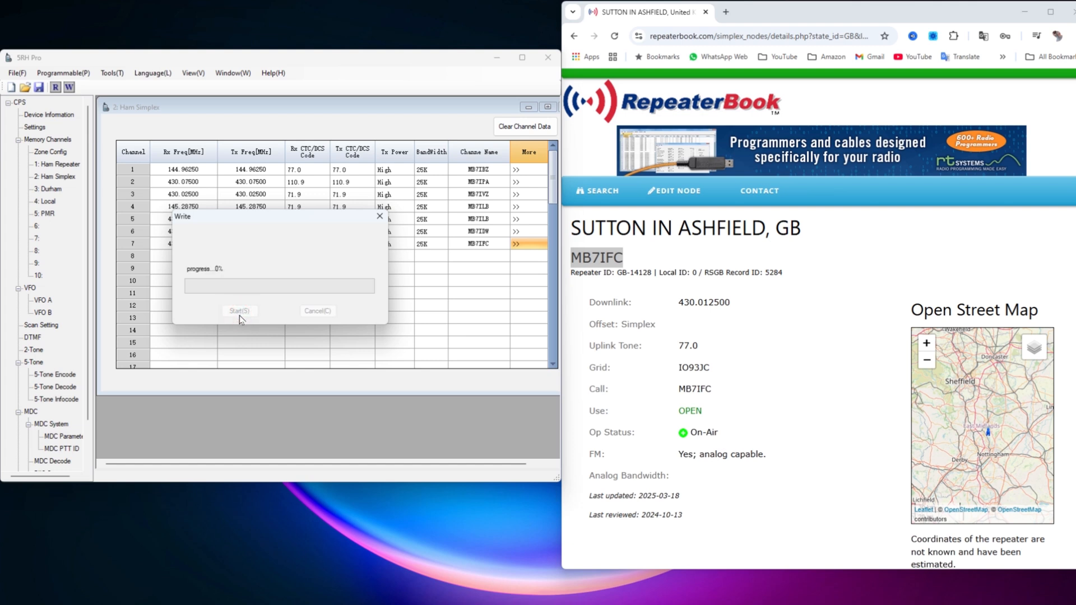
{"action": "left_click", "coordinate": [240, 311]}
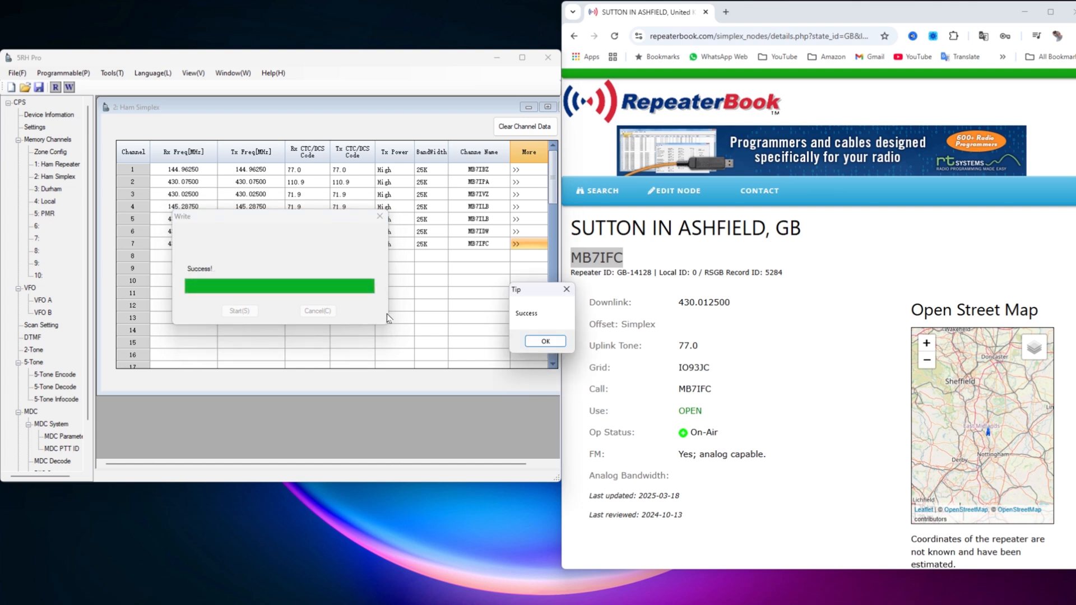
{"action": "left_click", "coordinate": [544, 341]}
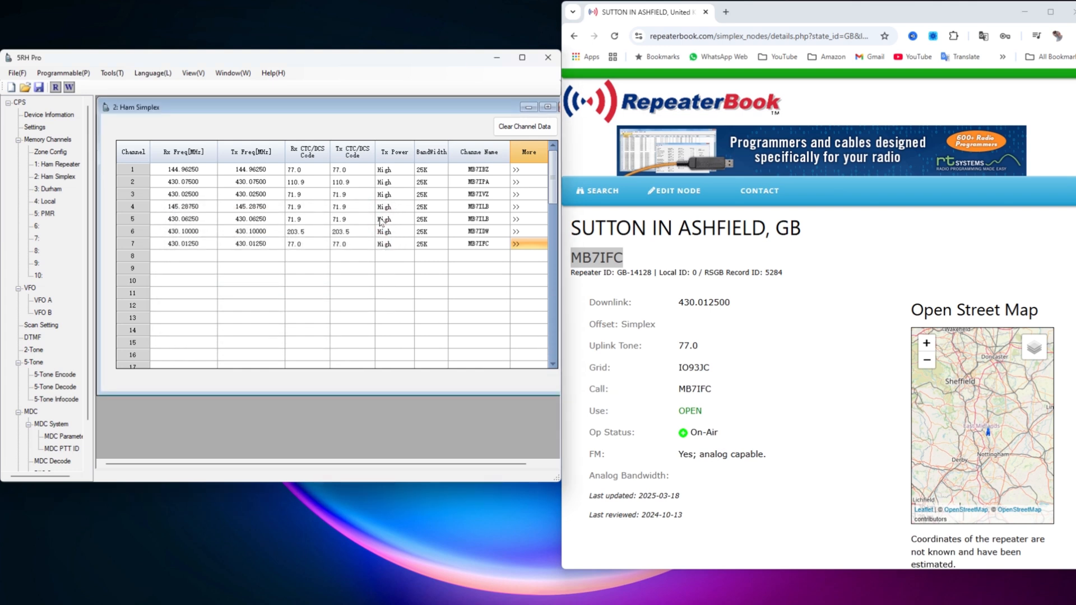
{"action": "mouse_move", "coordinate": [547, 58]}
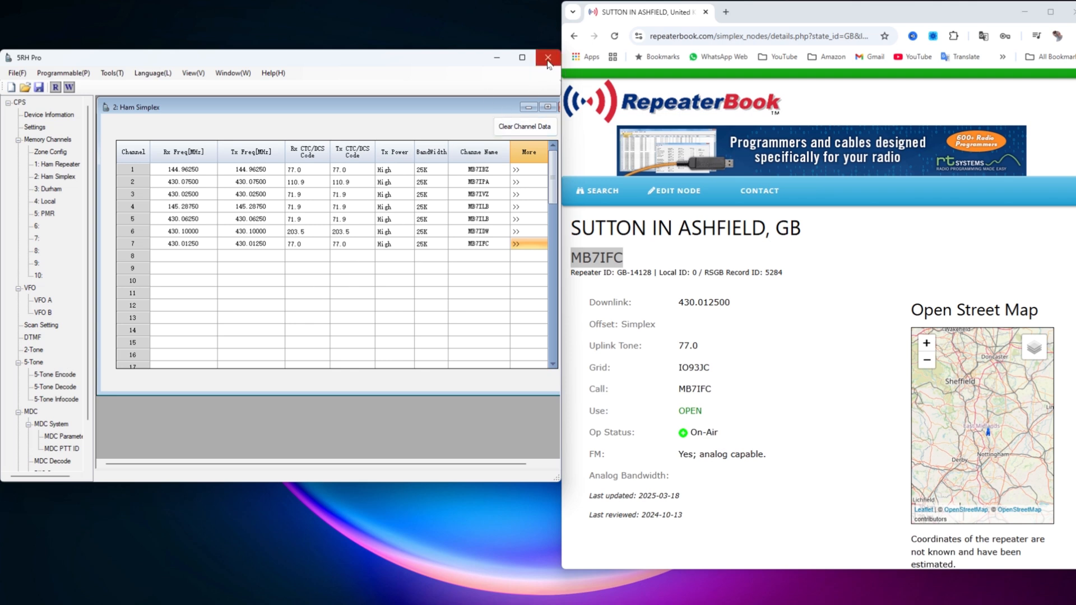
{"action": "mouse_move", "coordinate": [548, 58]}
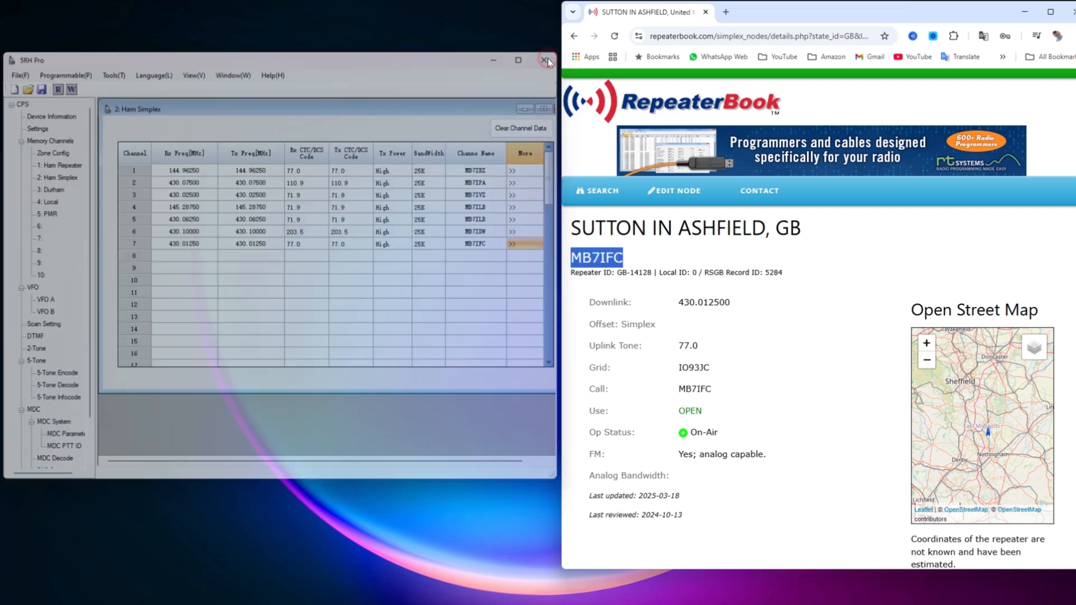
Step: Close SRH Pro and the RepeaterBook Chrome window
{"action": "left_click", "coordinate": [546, 60]}
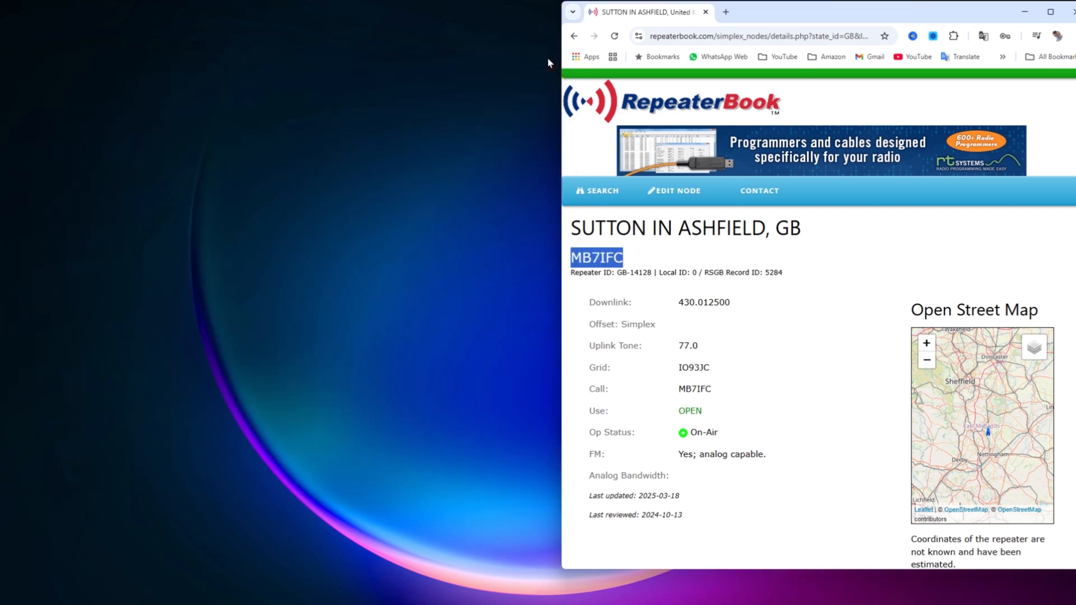
{"action": "mouse_move", "coordinate": [458, 112]}
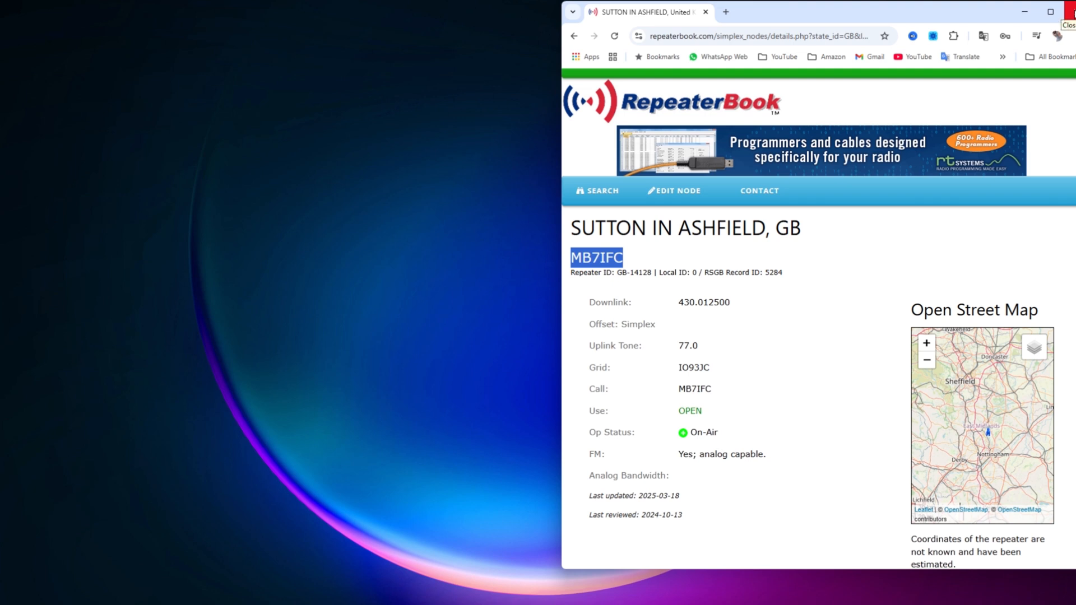
{"action": "left_click", "coordinate": [1068, 11]}
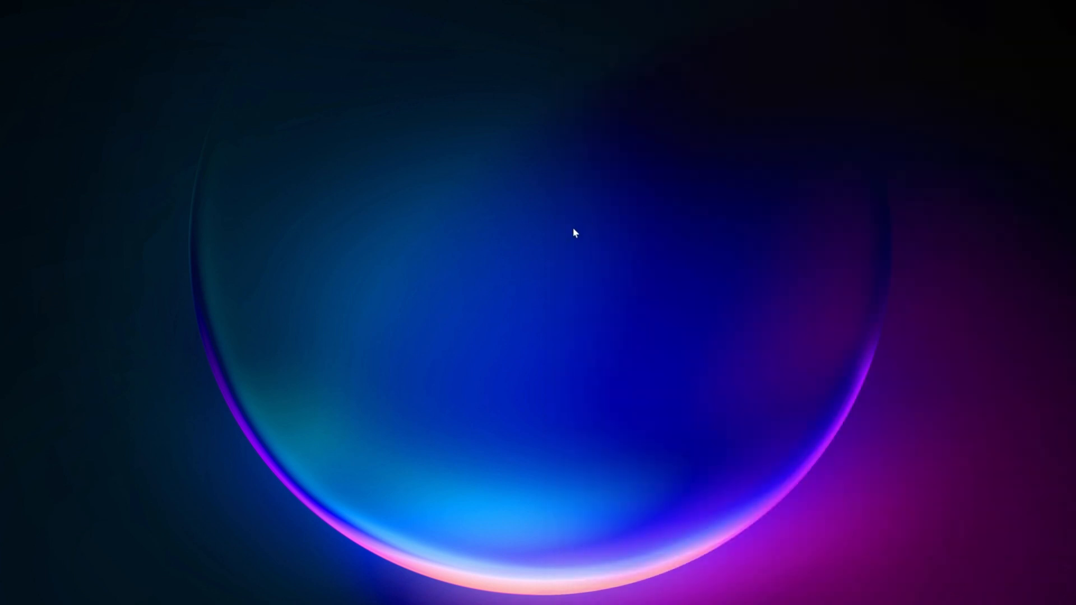